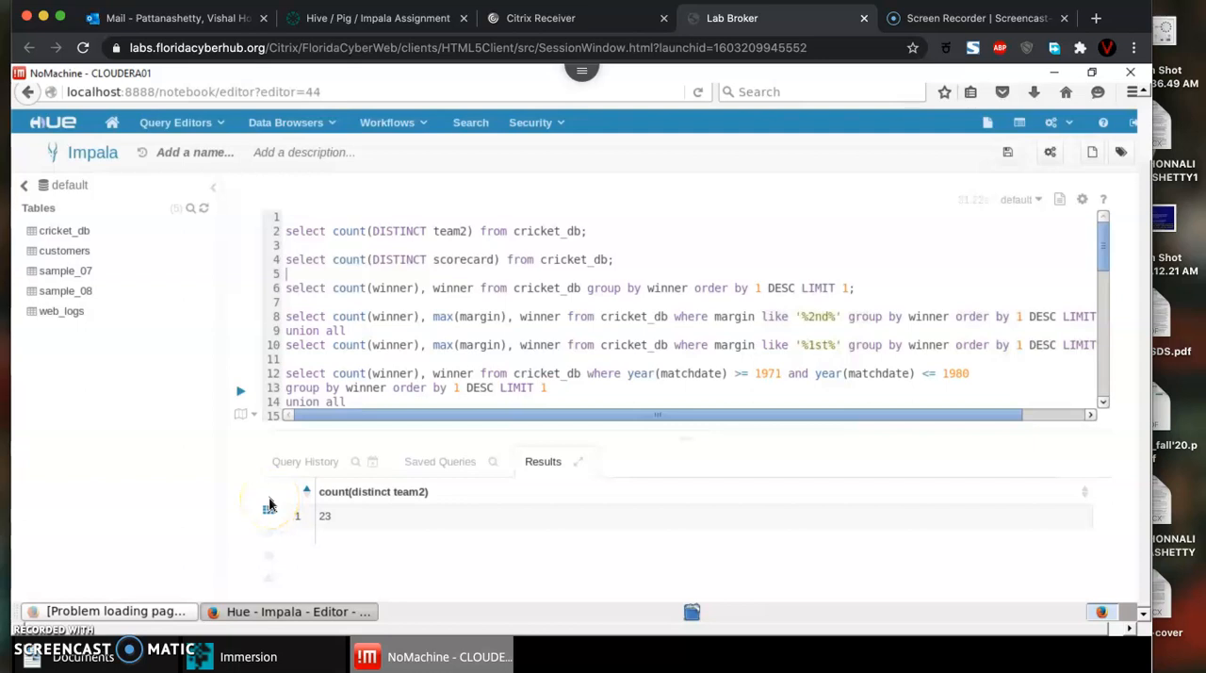
mouse_move(111, 432)
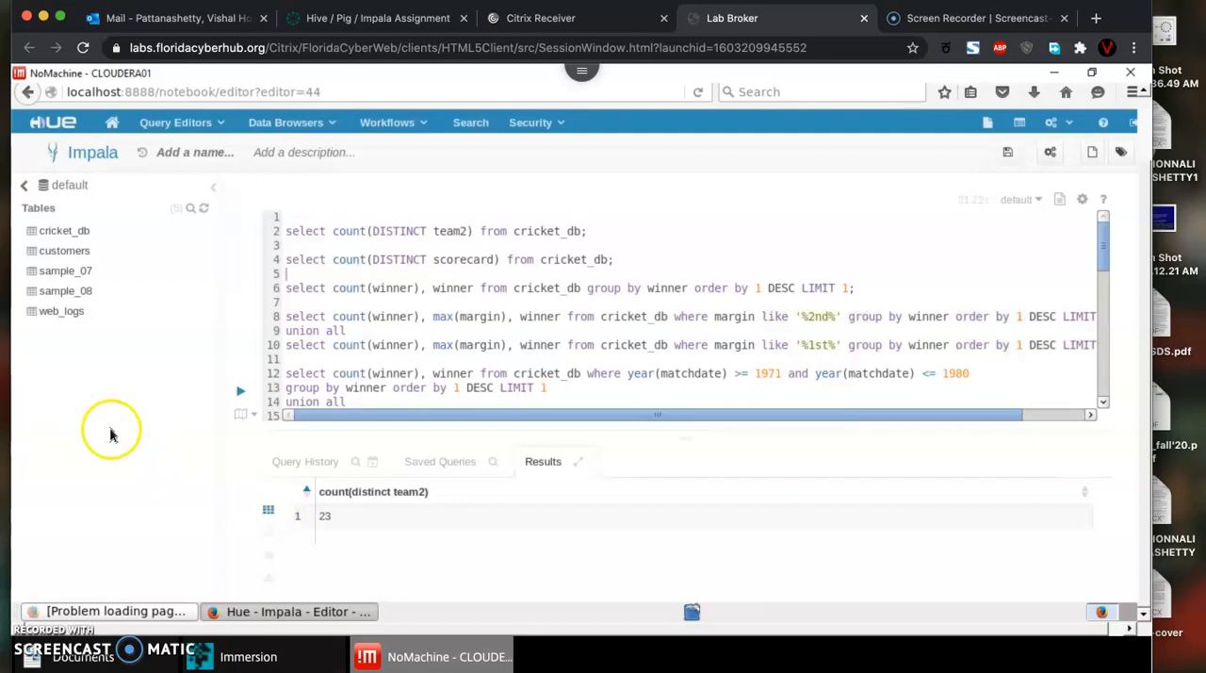
mouse_move(109, 416)
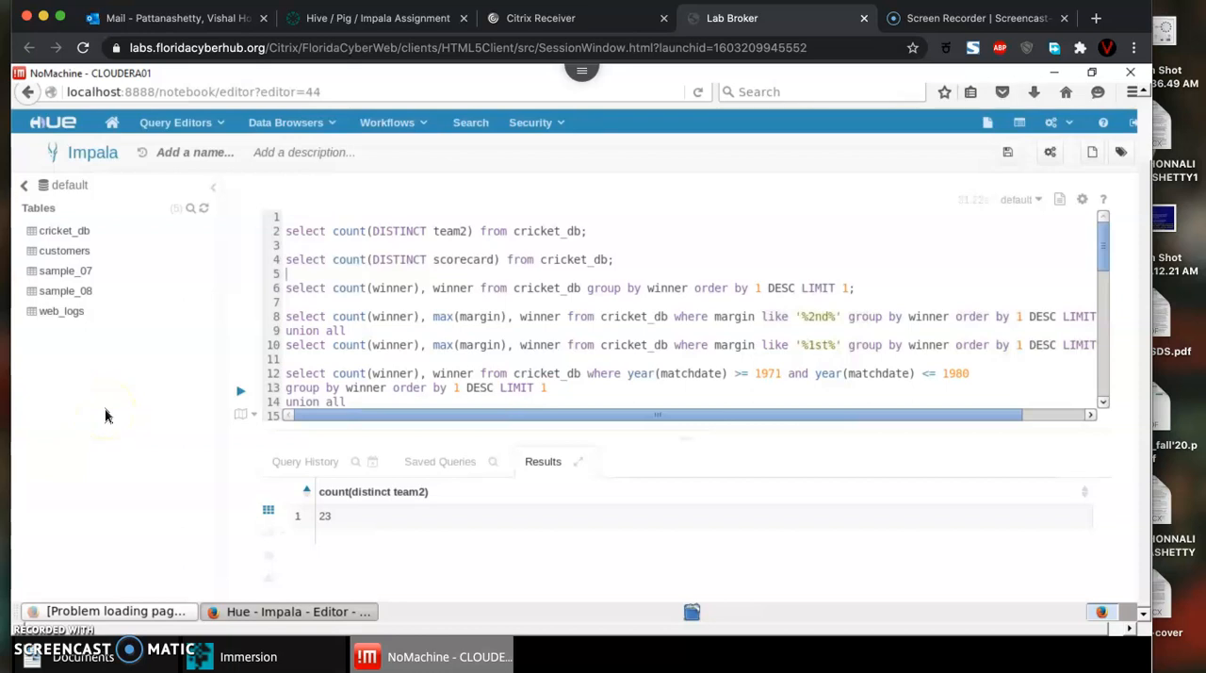
mouse_move(119, 429)
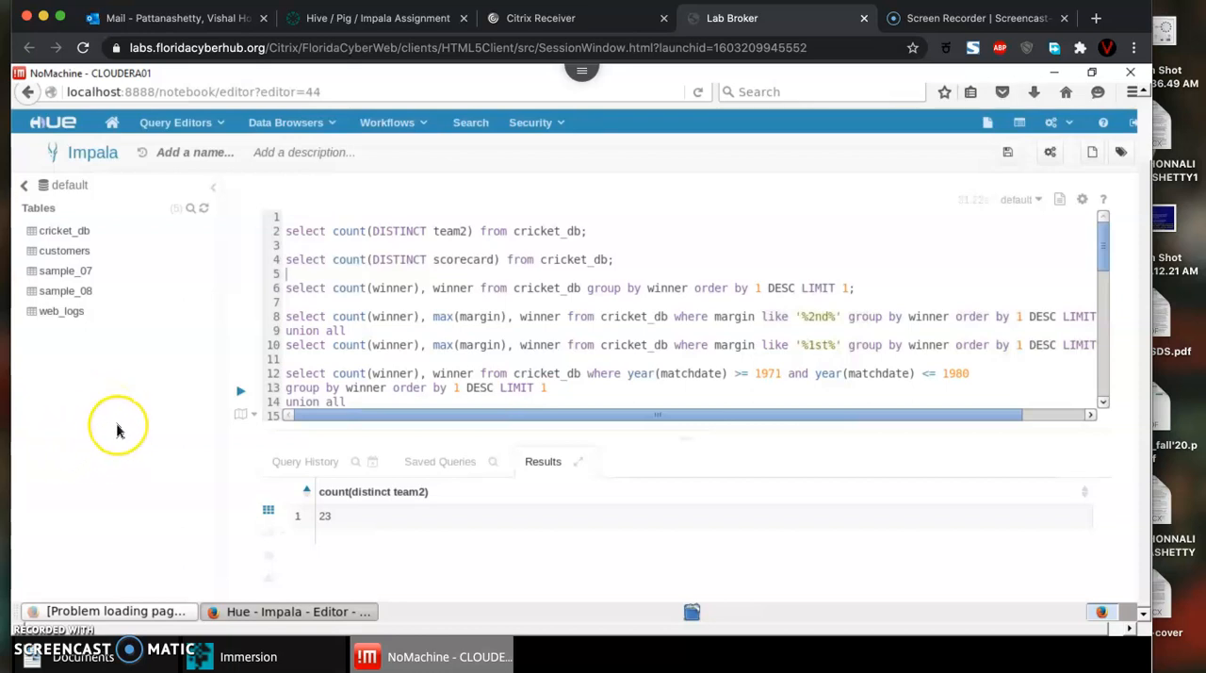
mouse_move(416, 354)
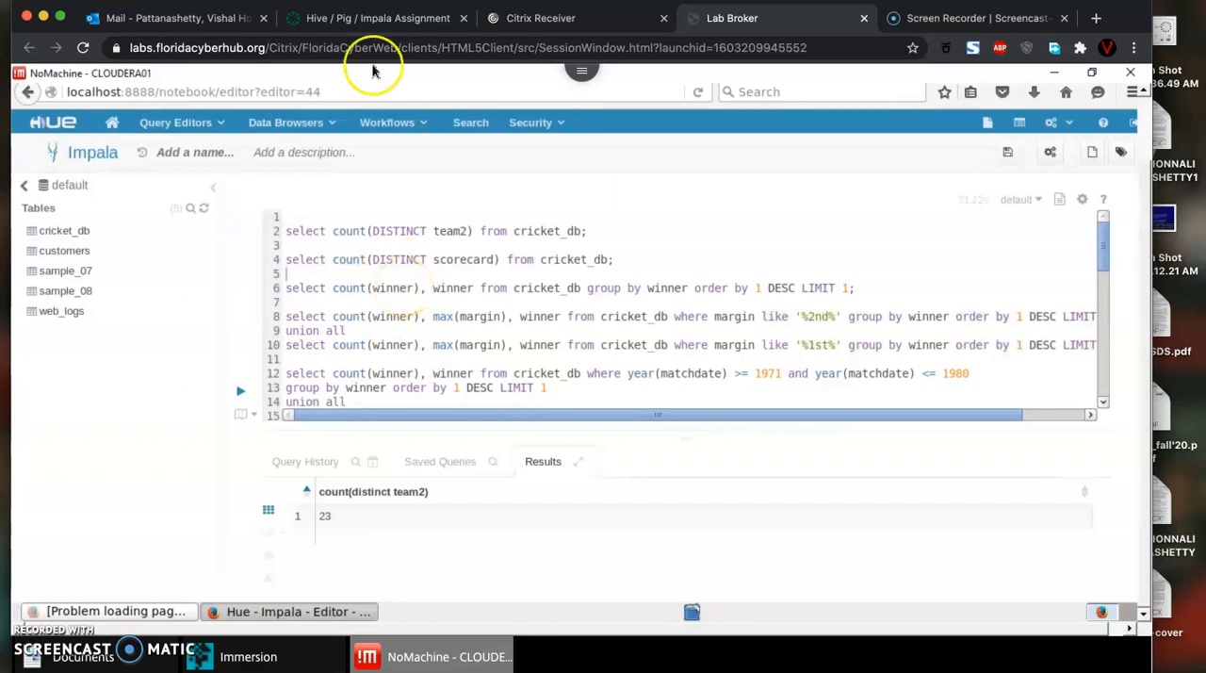
Bring up the Hive / Pig / Impala Assignment page with the cricket ODI questions
left_click(377, 19)
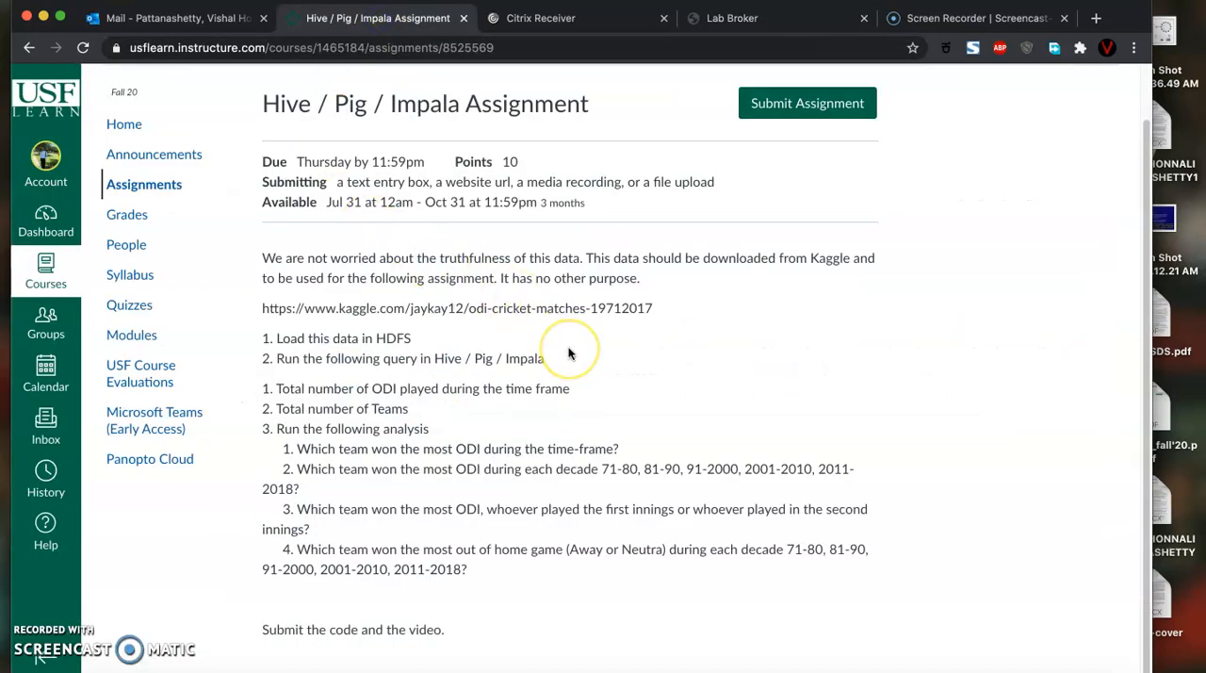
mouse_move(569, 356)
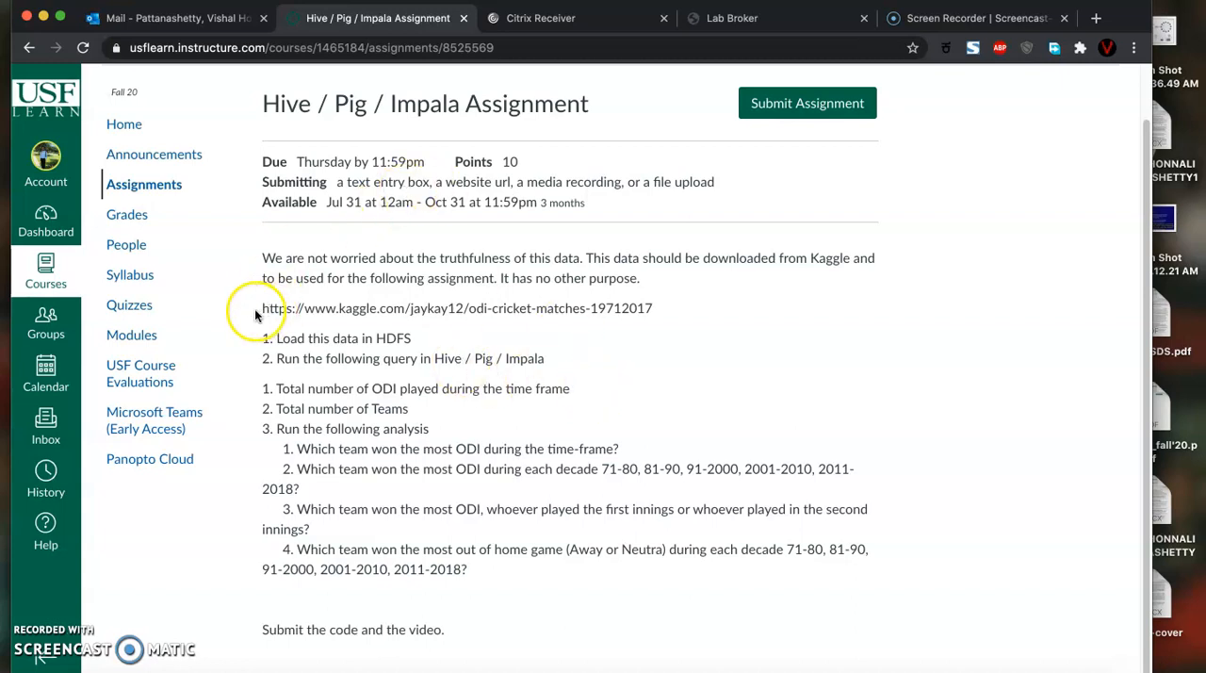
mouse_move(650, 324)
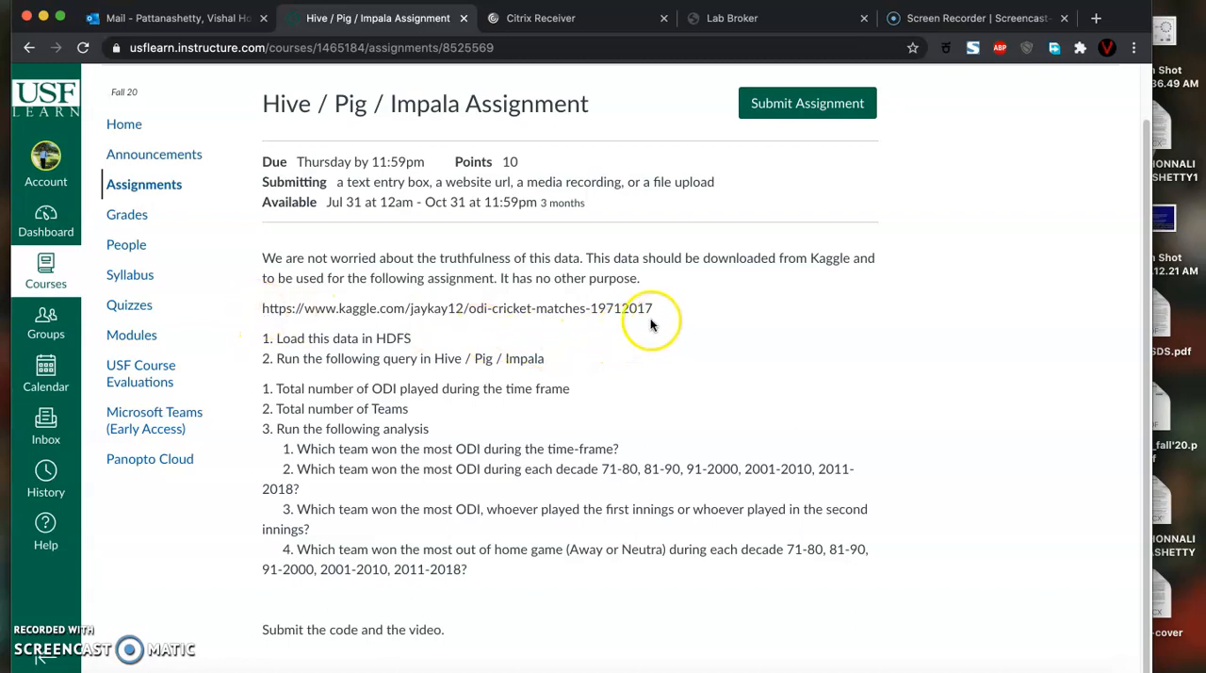
mouse_move(551, 303)
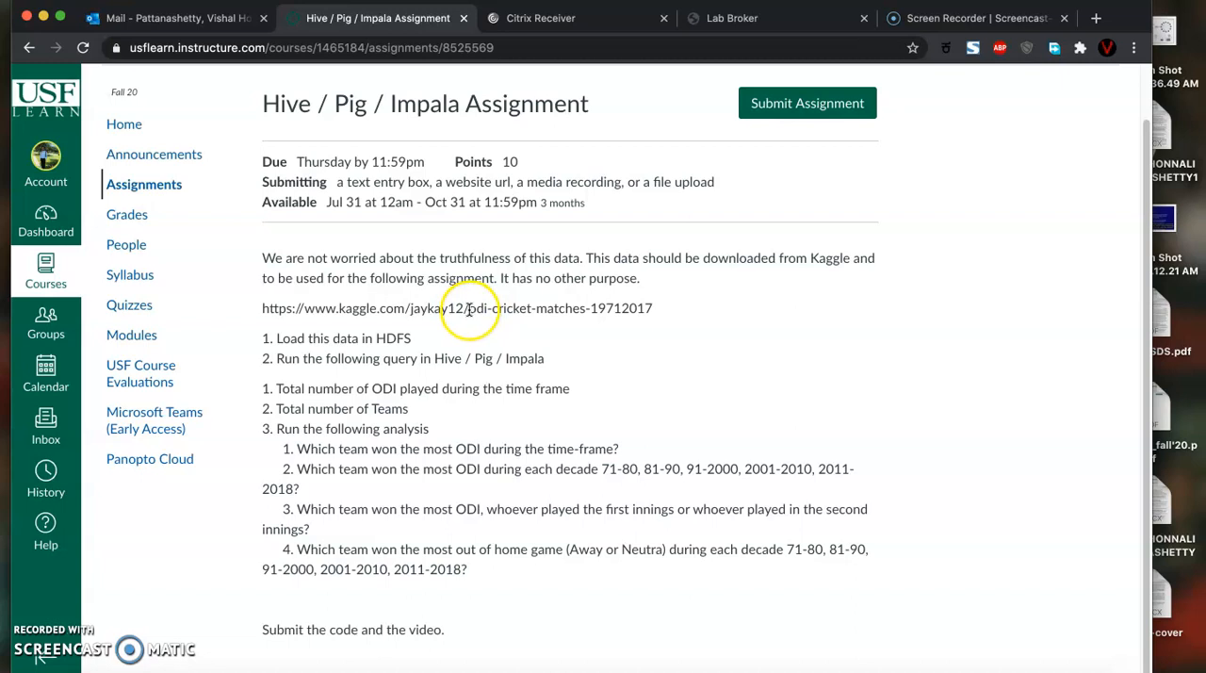
mouse_move(492, 321)
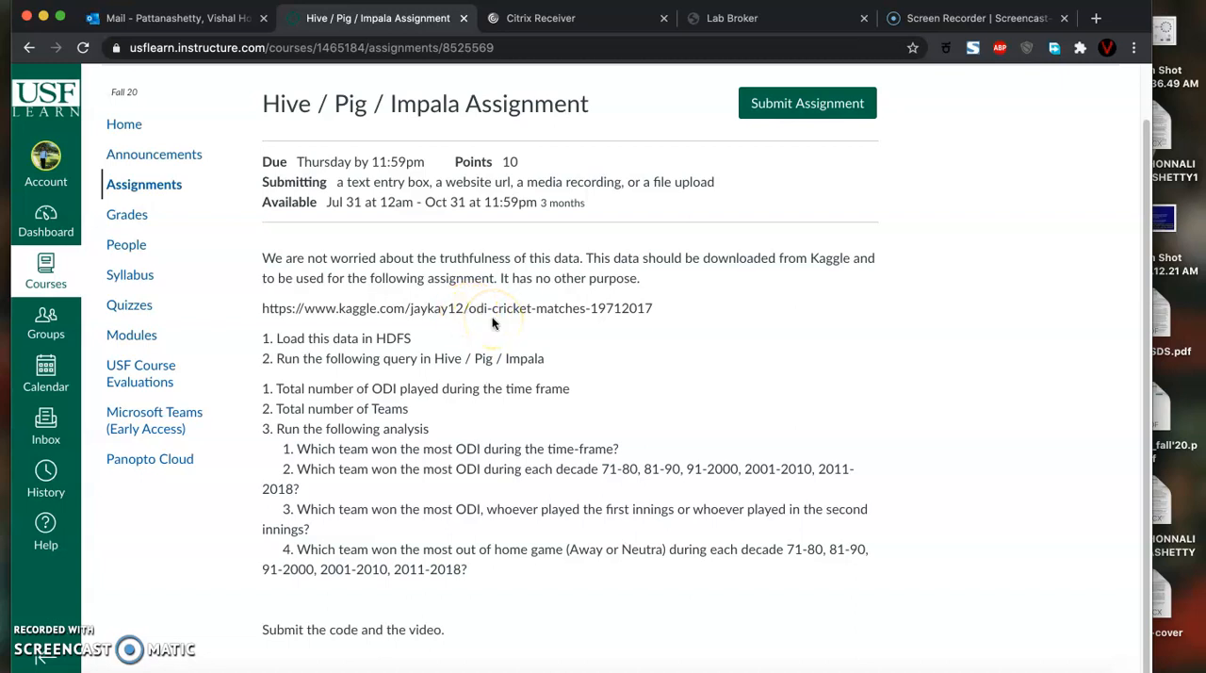
mouse_move(633, 394)
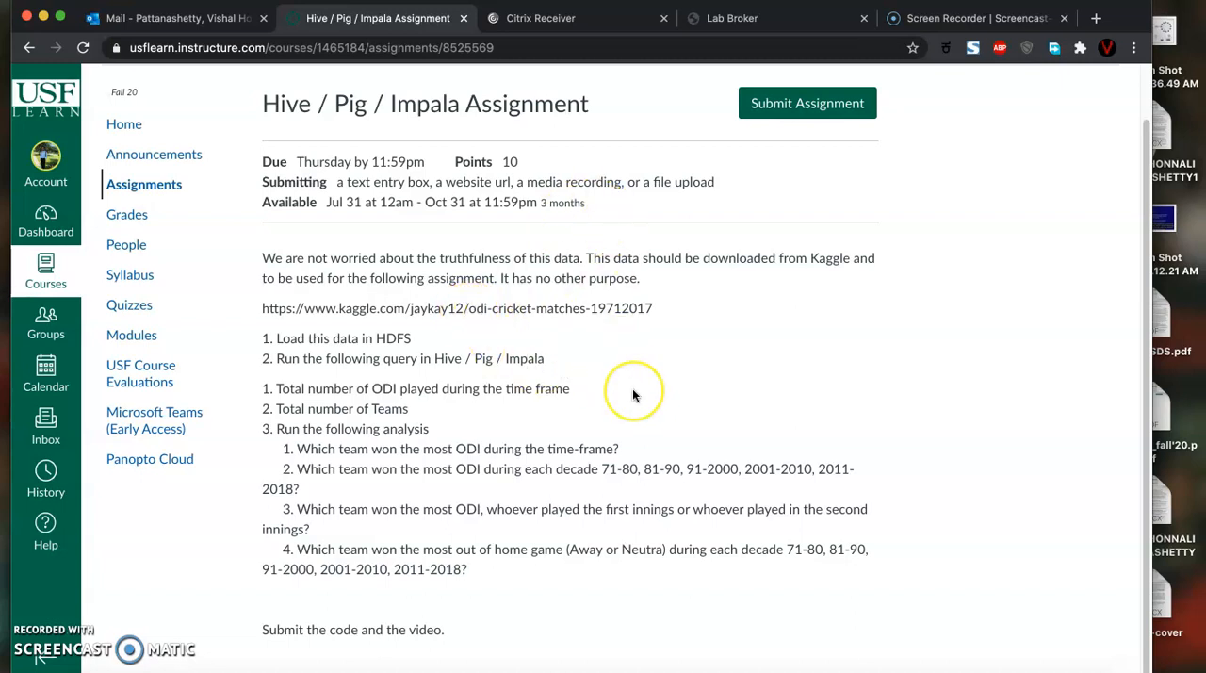
mouse_move(633, 392)
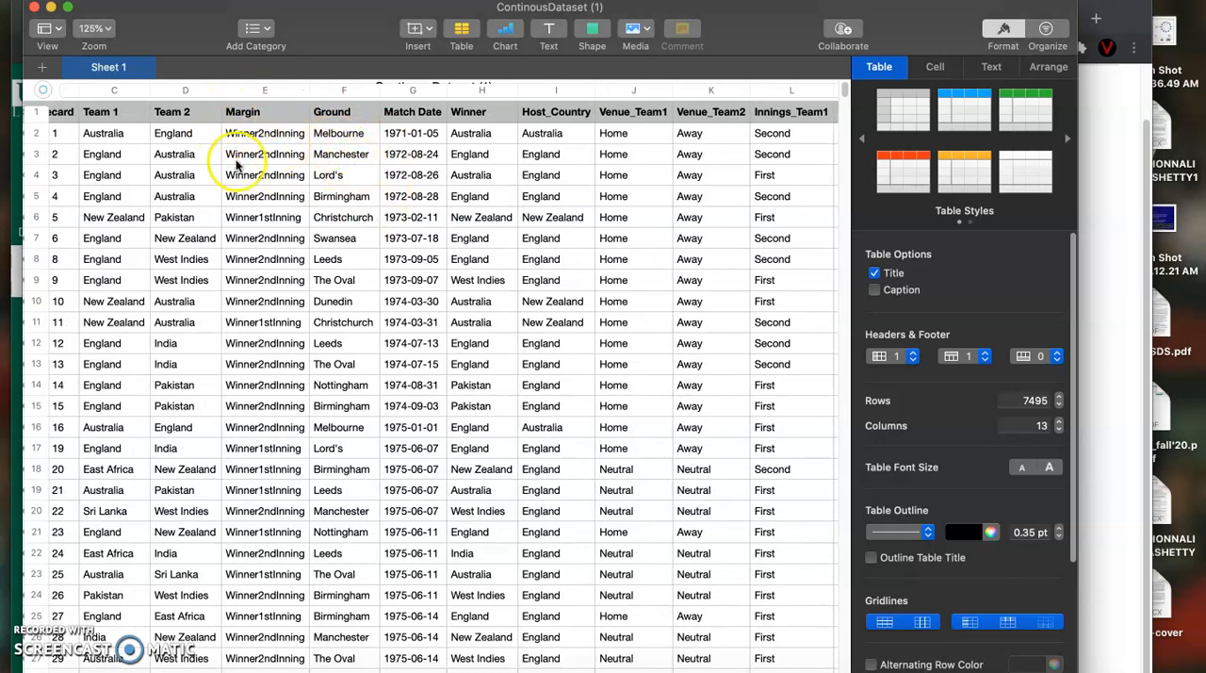
mouse_move(245, 179)
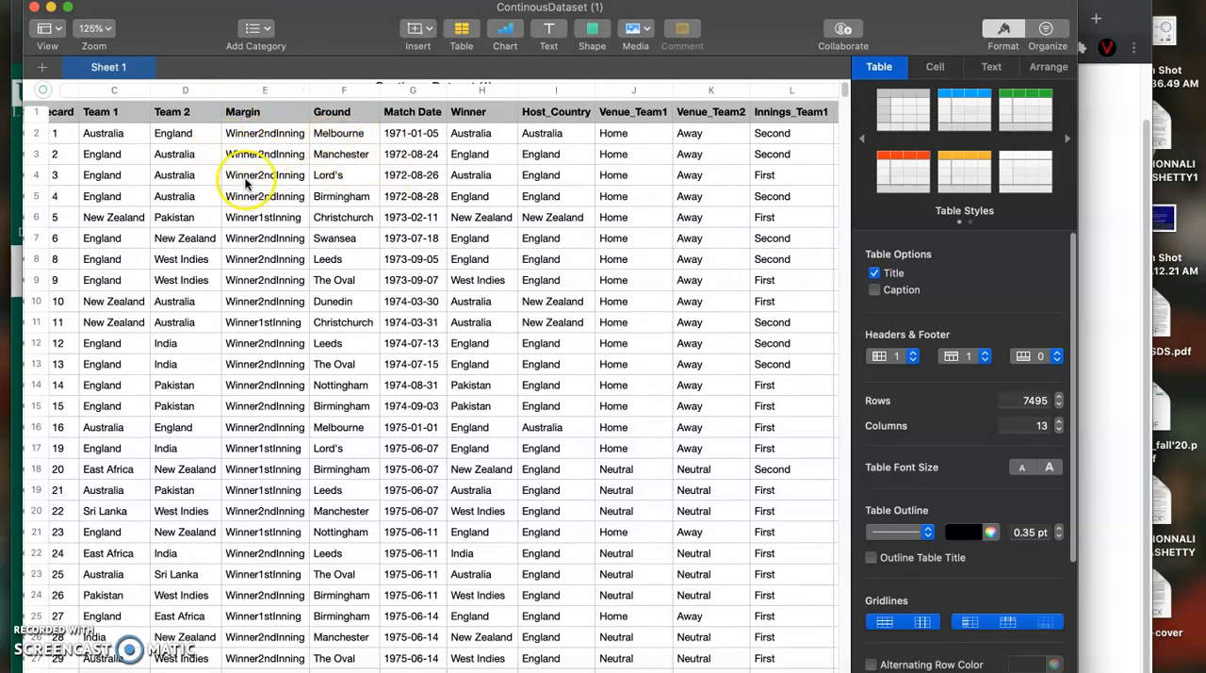
mouse_move(274, 241)
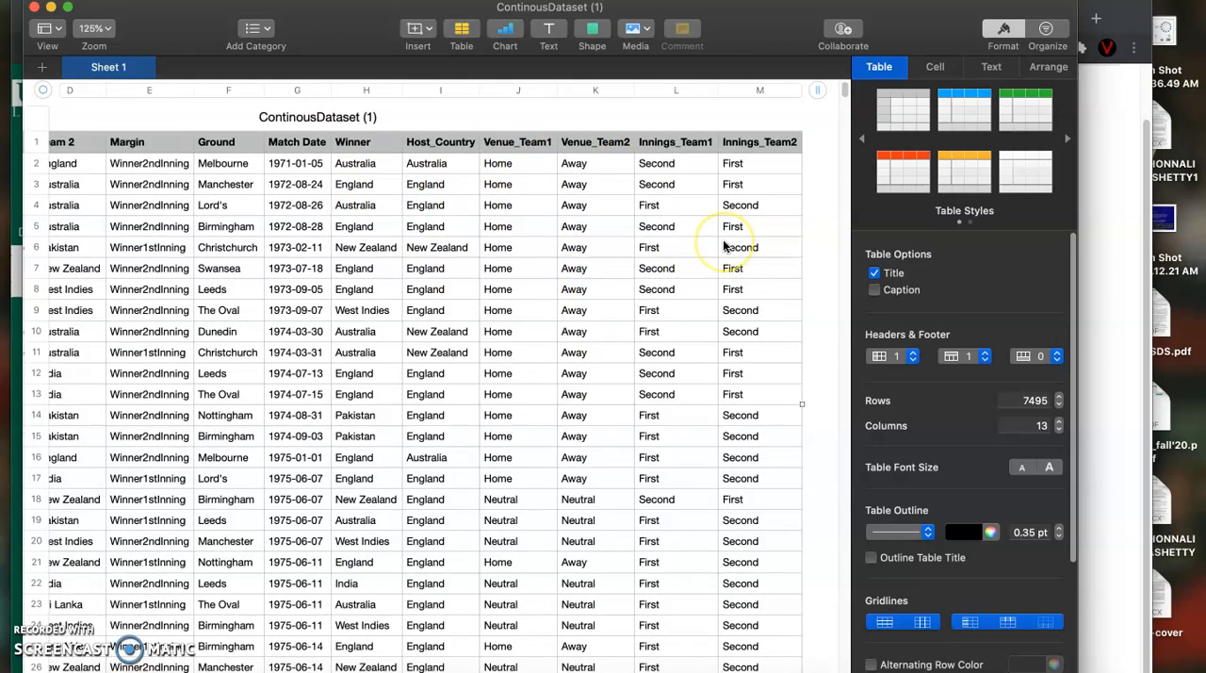
Scroll through the ContinousDataset columns covering teams, margins, dates and winners
scroll("left", 3)
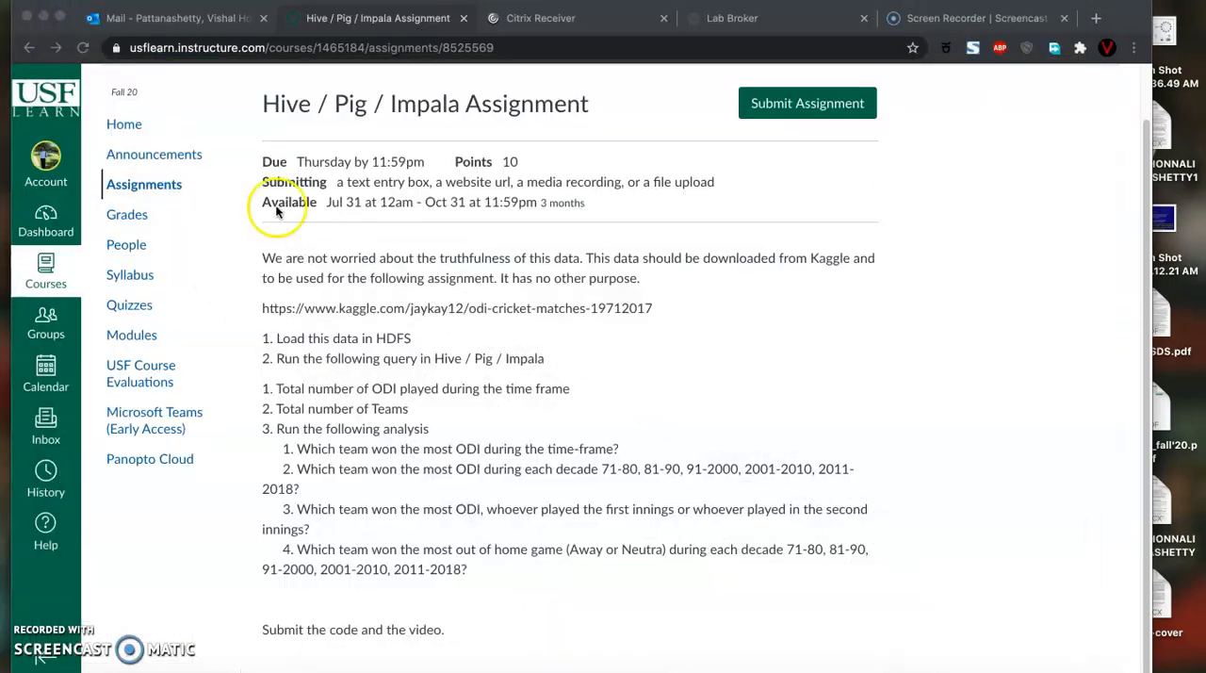
mouse_move(545, 462)
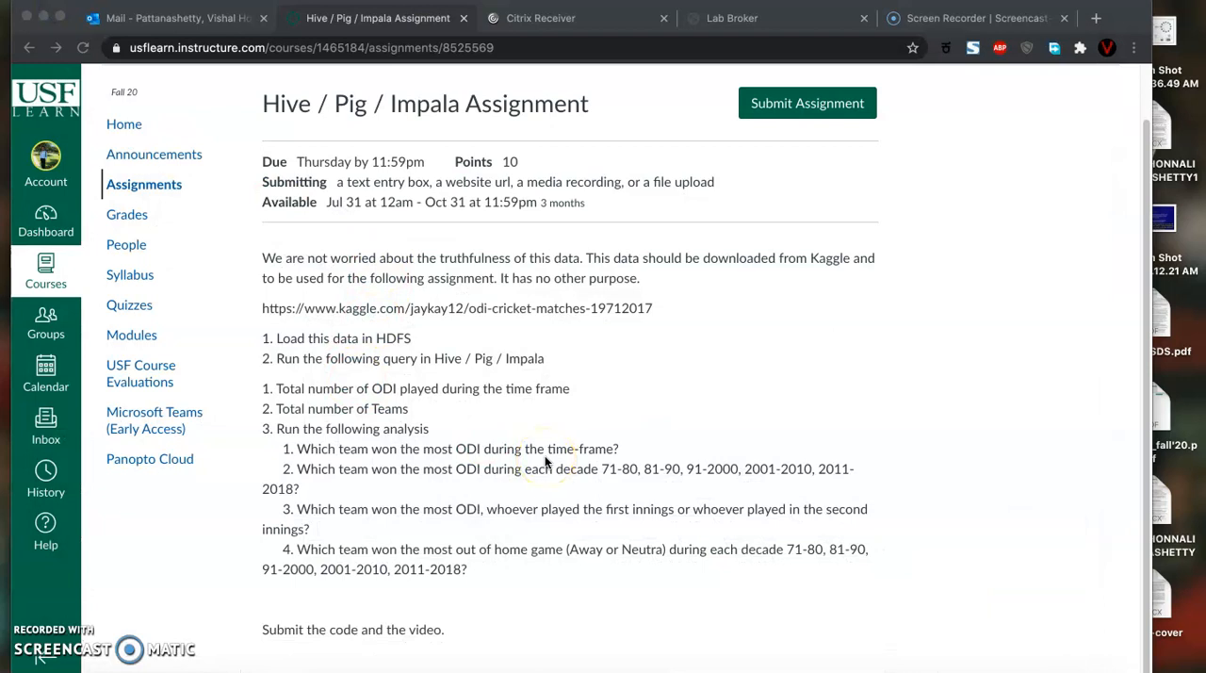
mouse_move(546, 461)
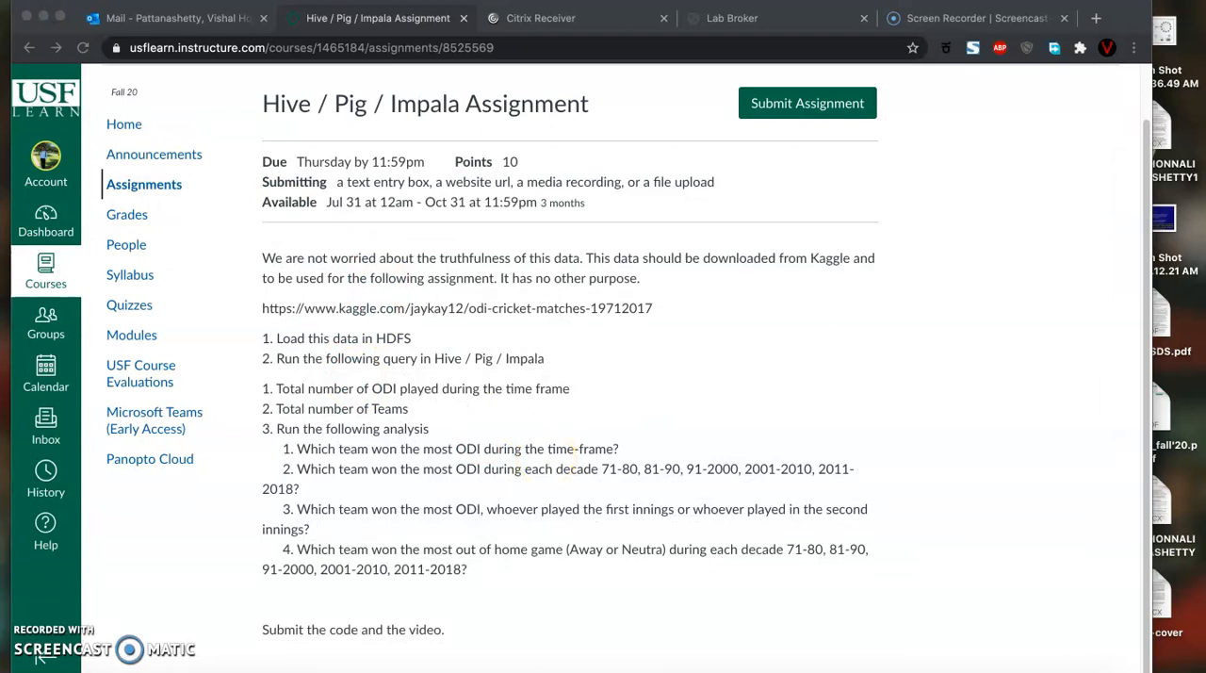
mouse_move(765, 17)
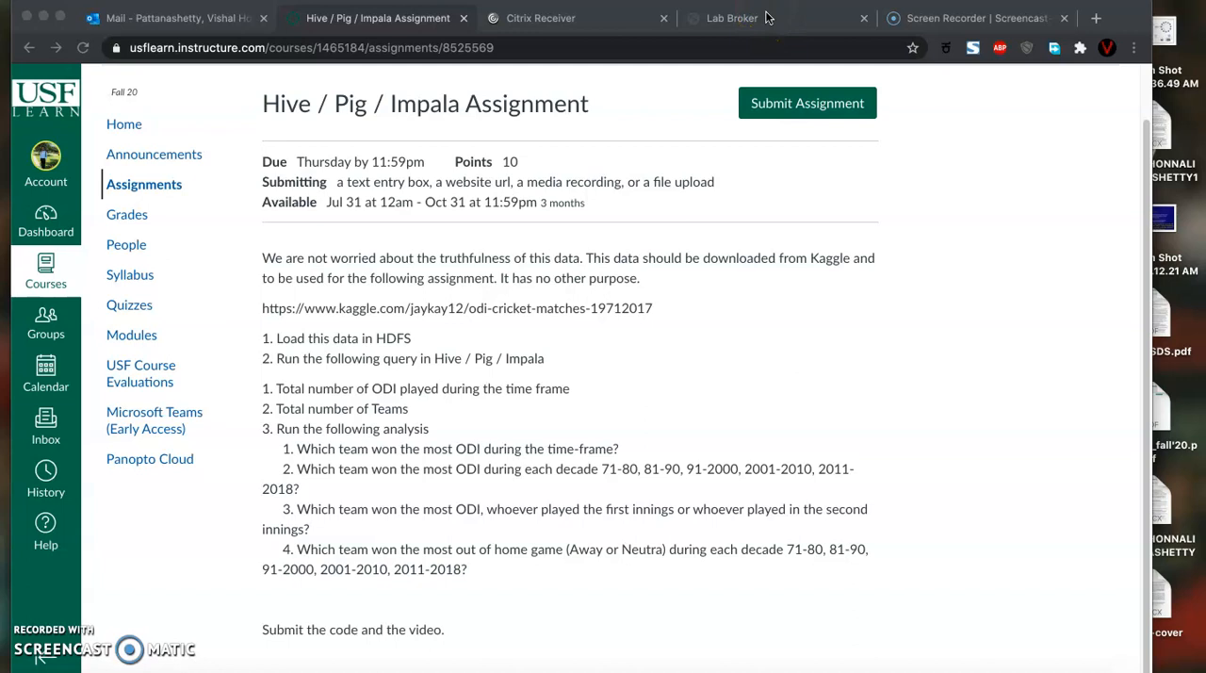
Return to the remote Hue Impala editor holding the cricket_db queries and the result 23
left_click(731, 17)
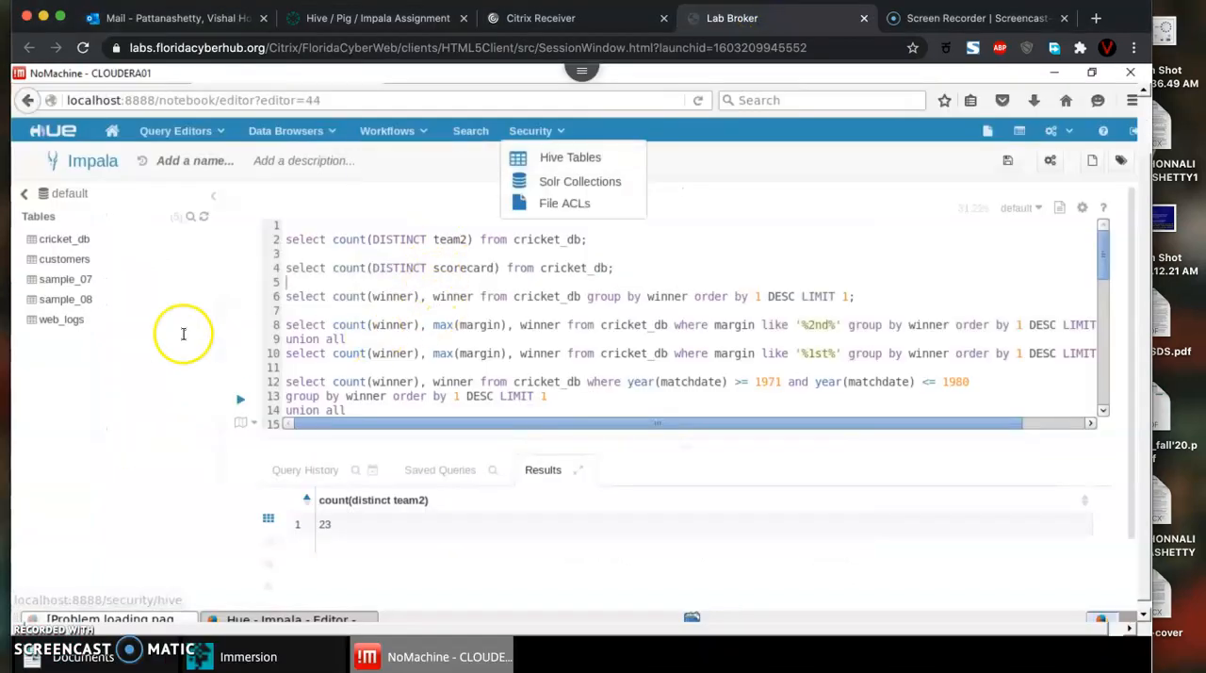
left_click(111, 468)
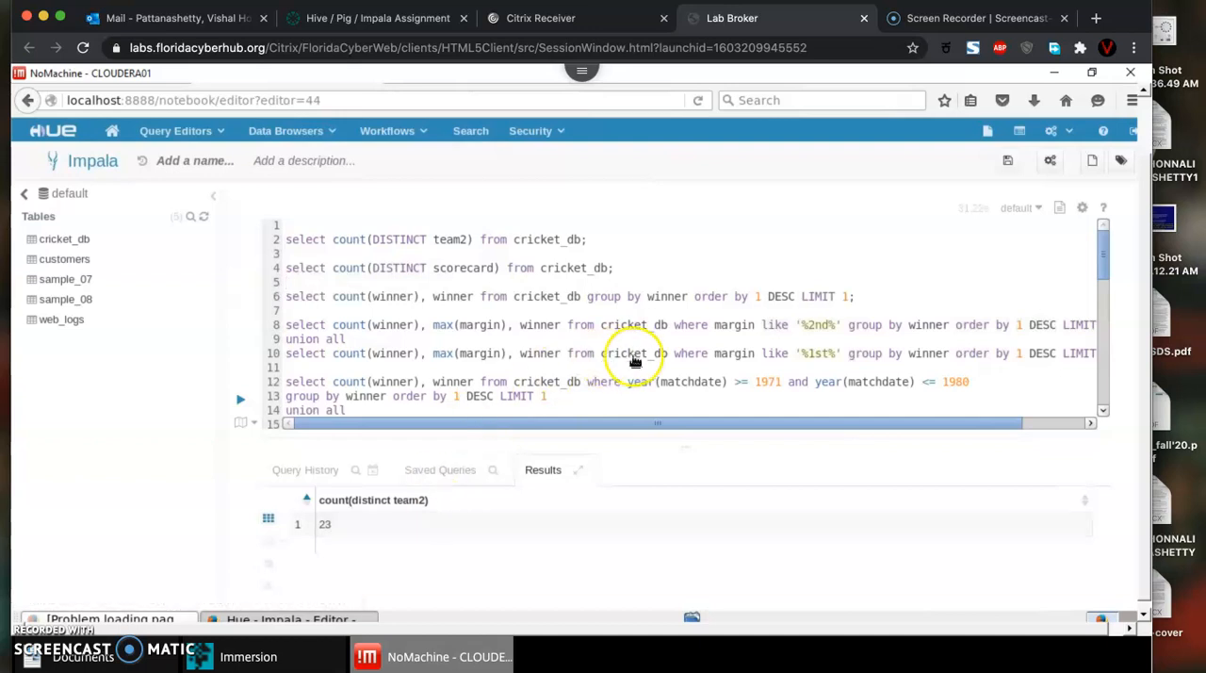
mouse_move(633, 354)
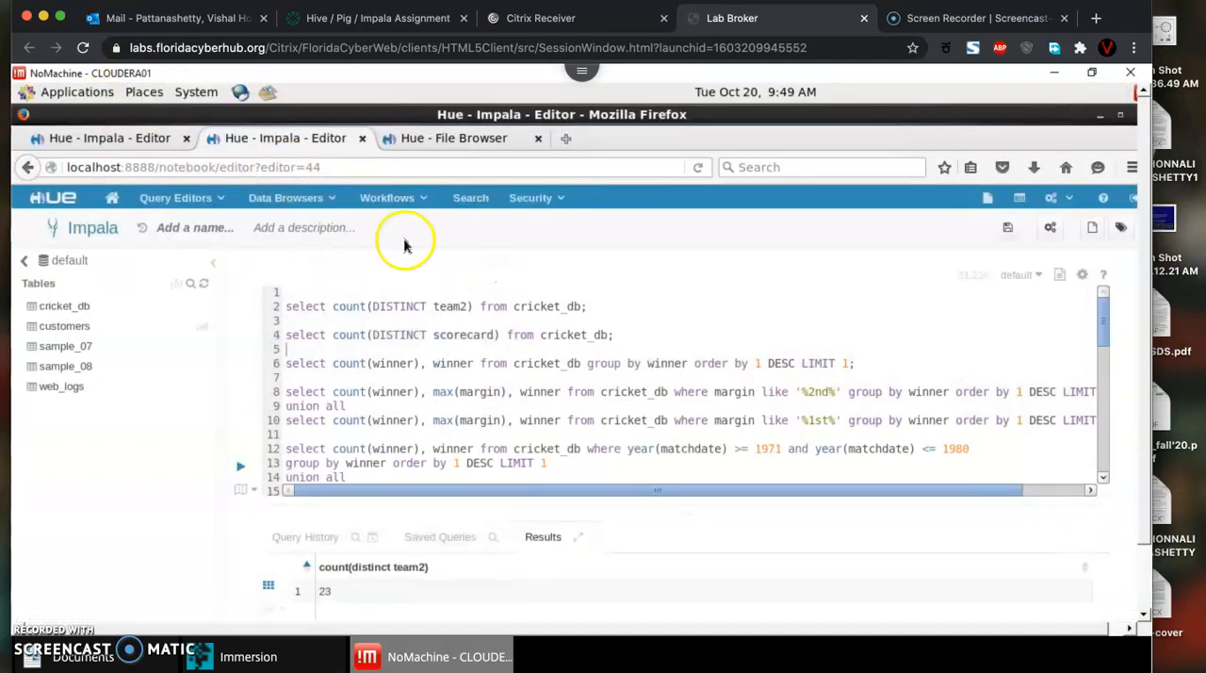
mouse_move(600, 319)
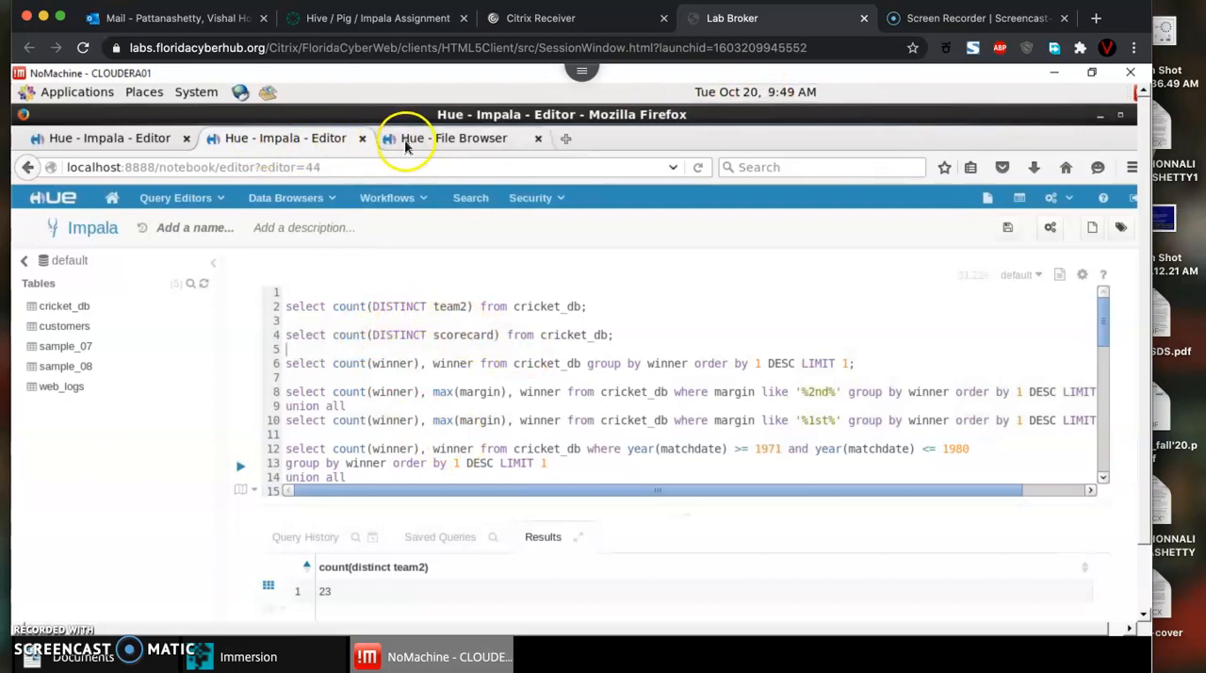
left_click(456, 138)
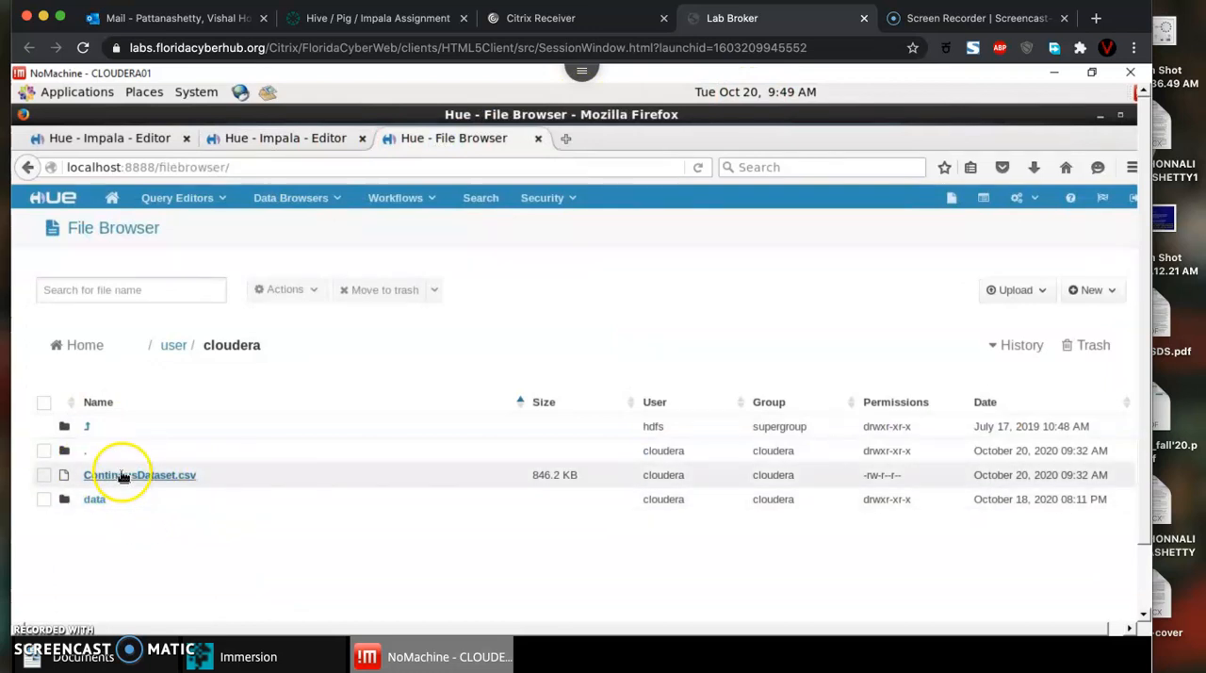
mouse_move(404, 351)
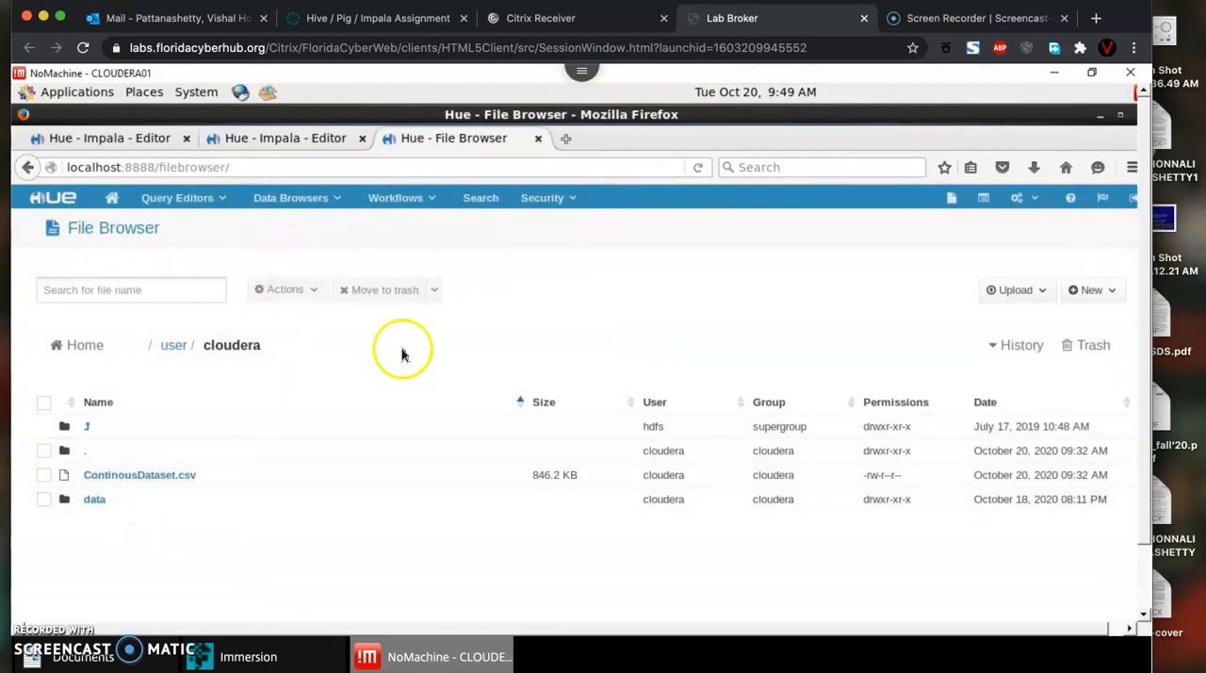
left_click(110, 138)
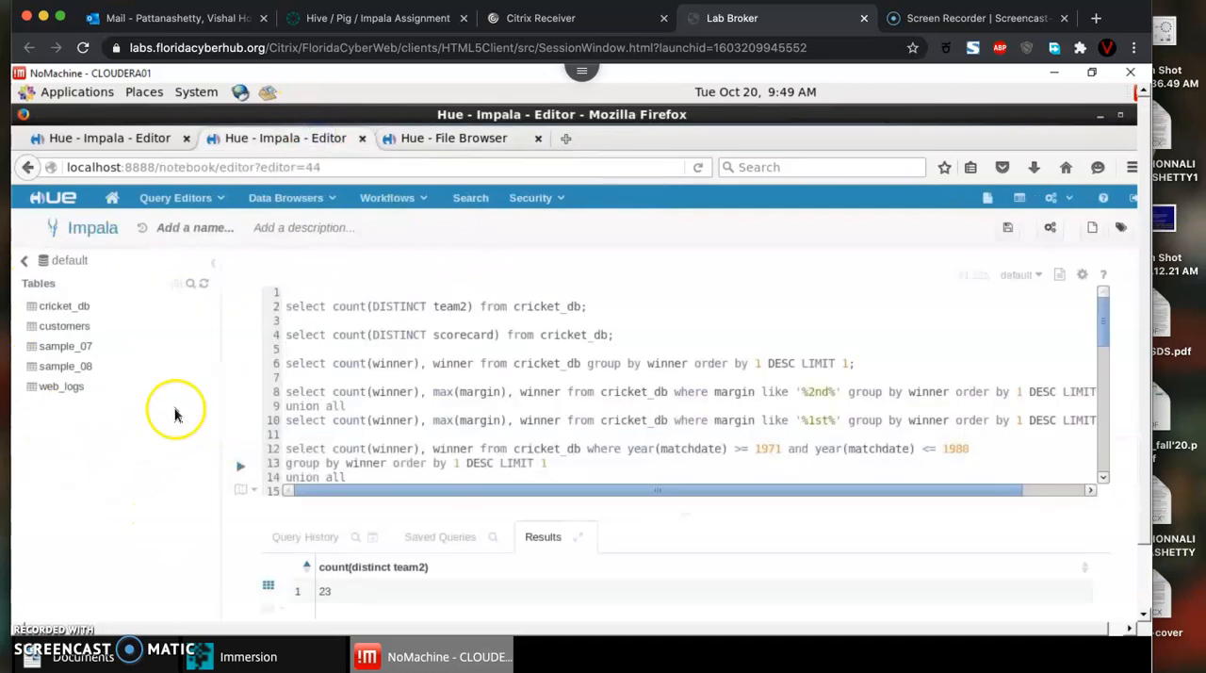
mouse_move(106, 463)
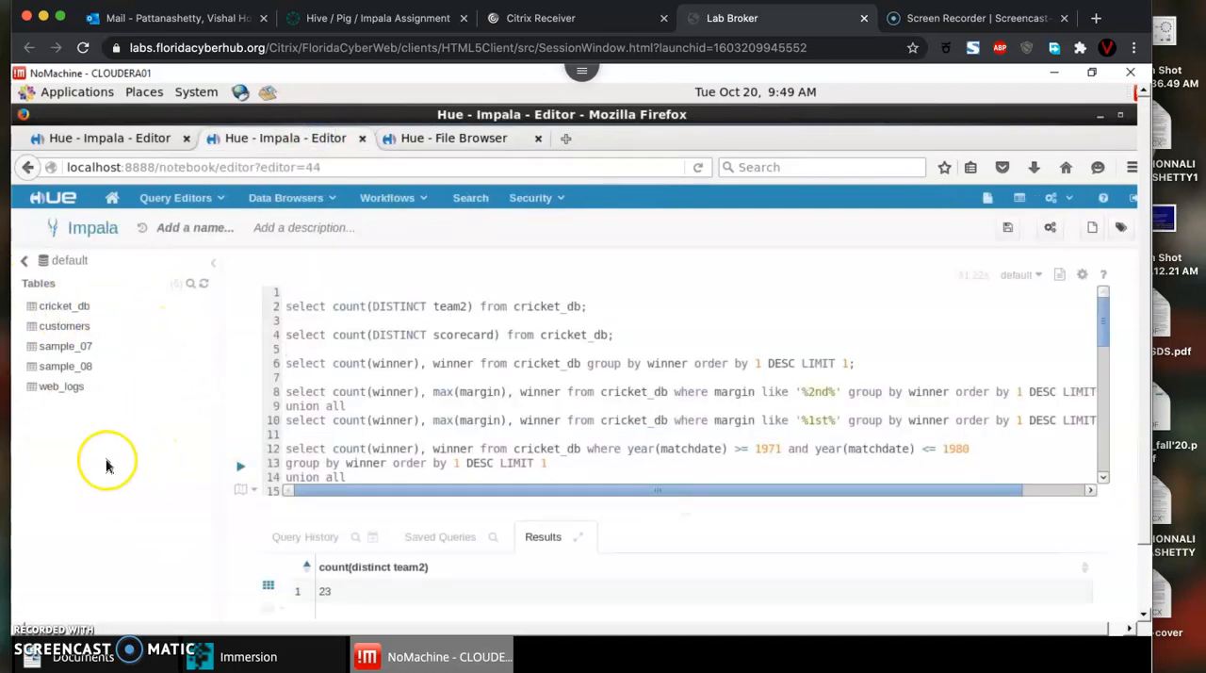
mouse_move(68, 344)
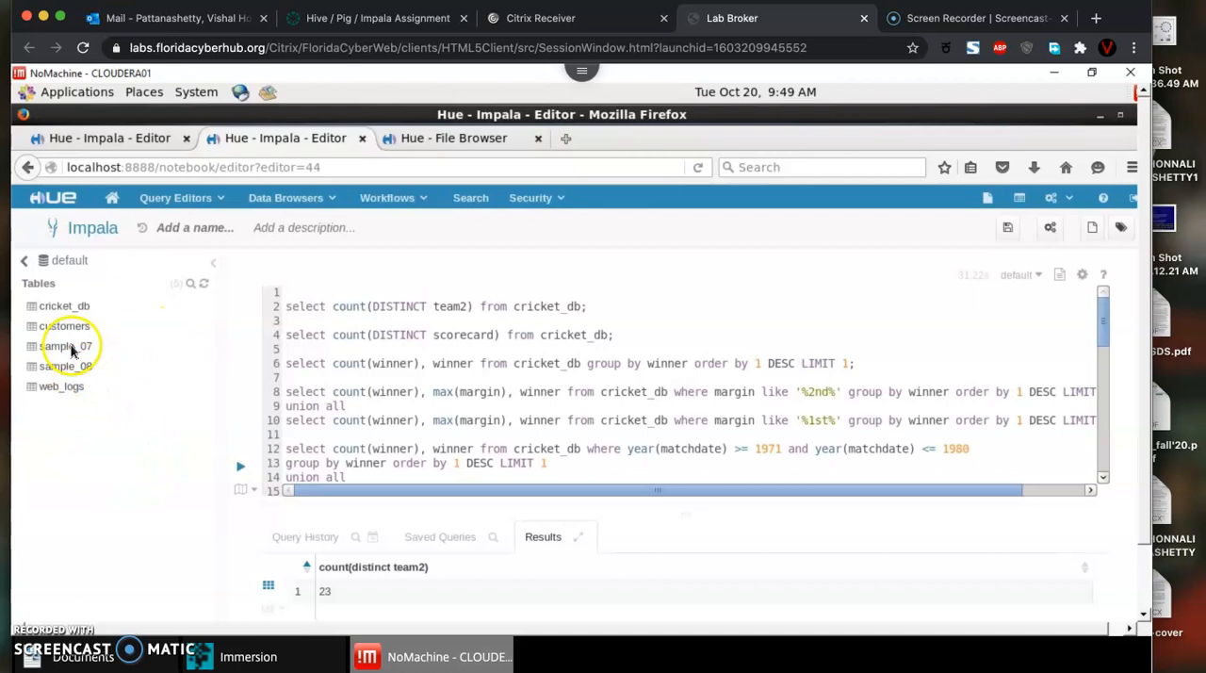
mouse_move(102, 430)
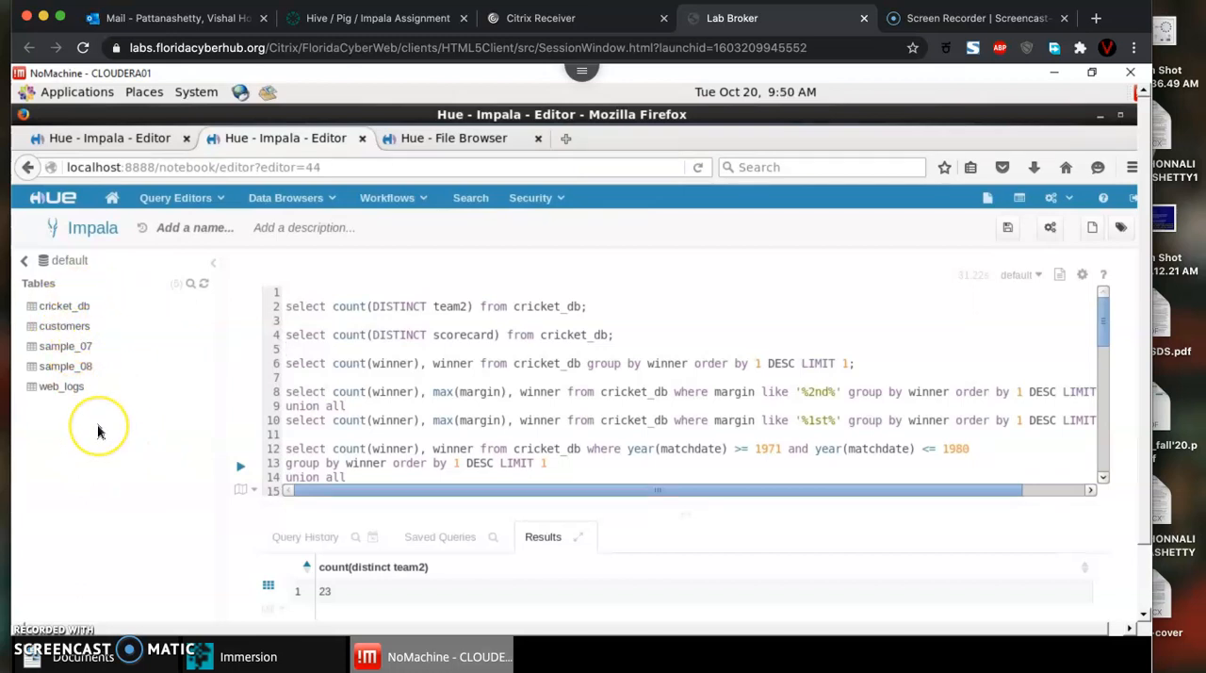
mouse_move(98, 428)
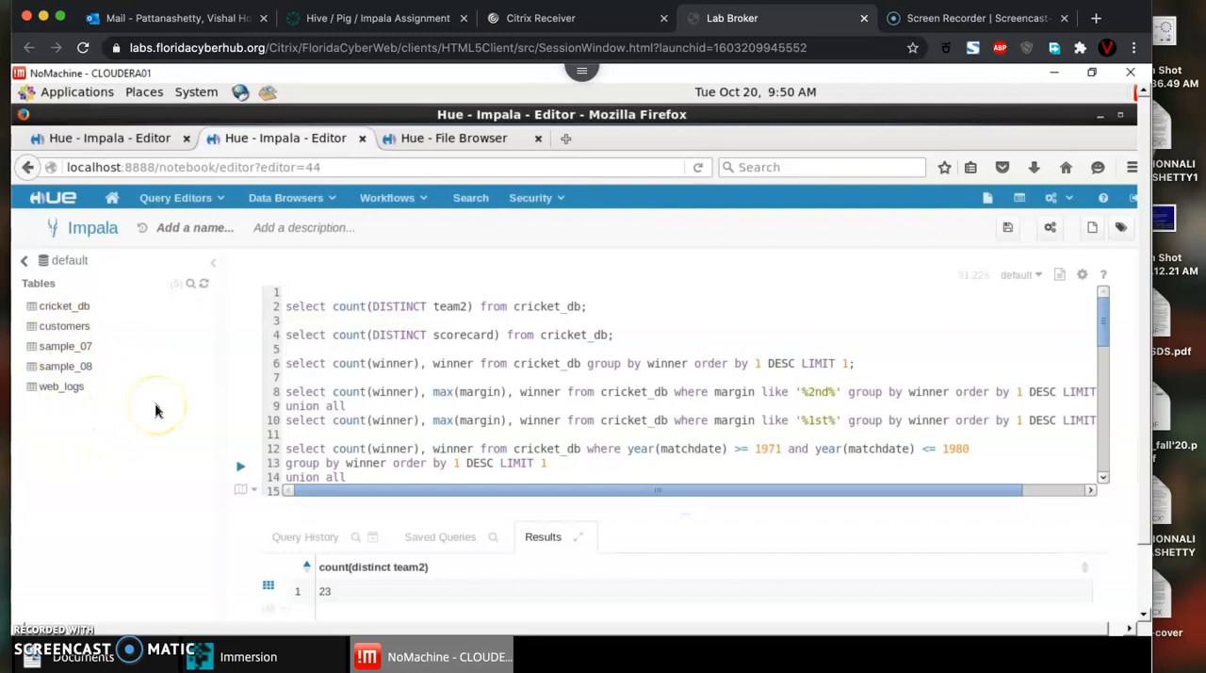
left_click(452, 138)
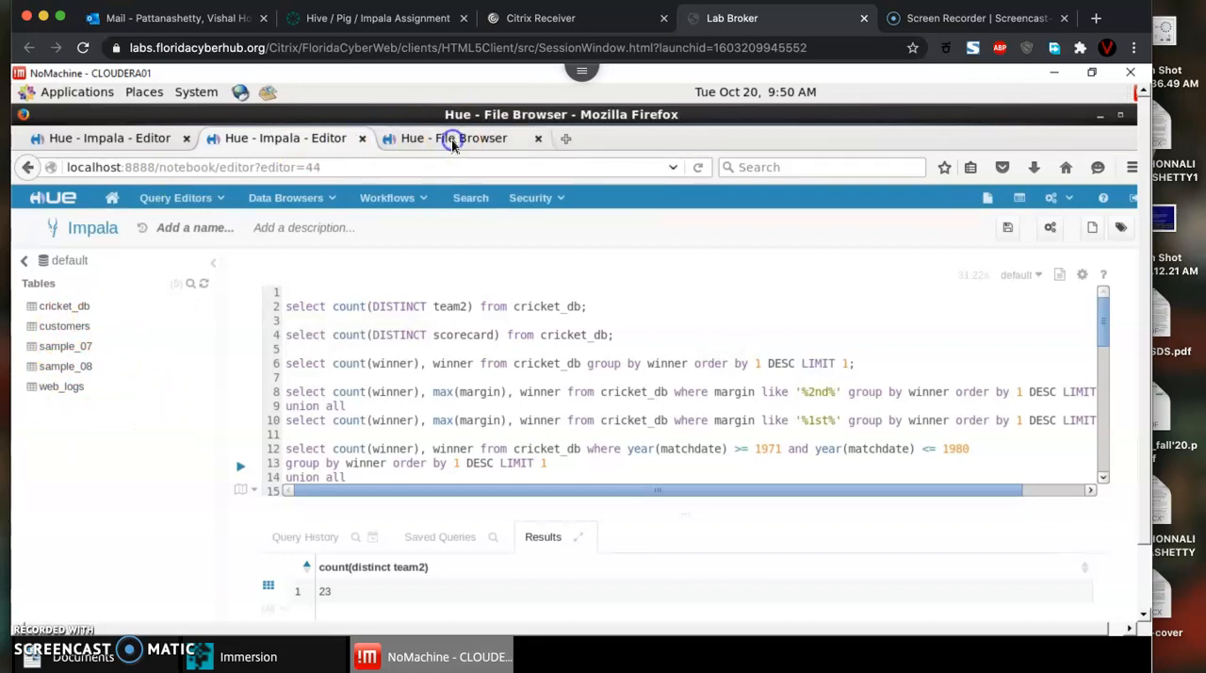
left_click(287, 138)
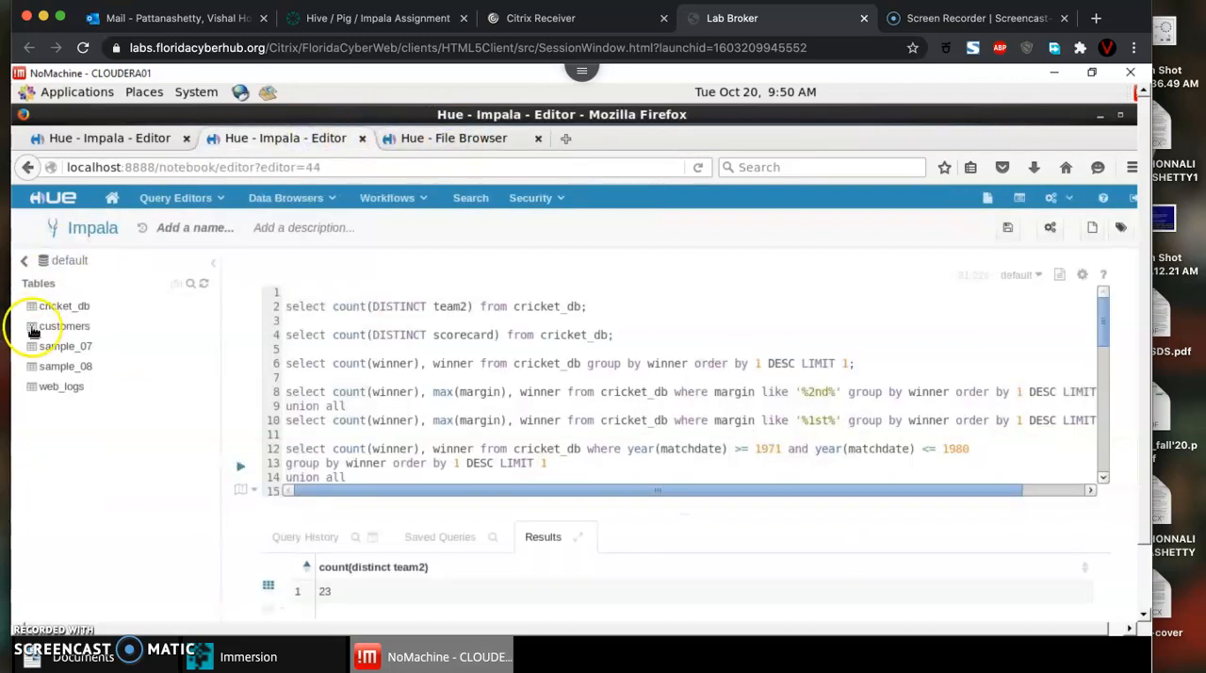
Show the cricket_db table columns and compare the queries against the assignment questions
left_click(64, 305)
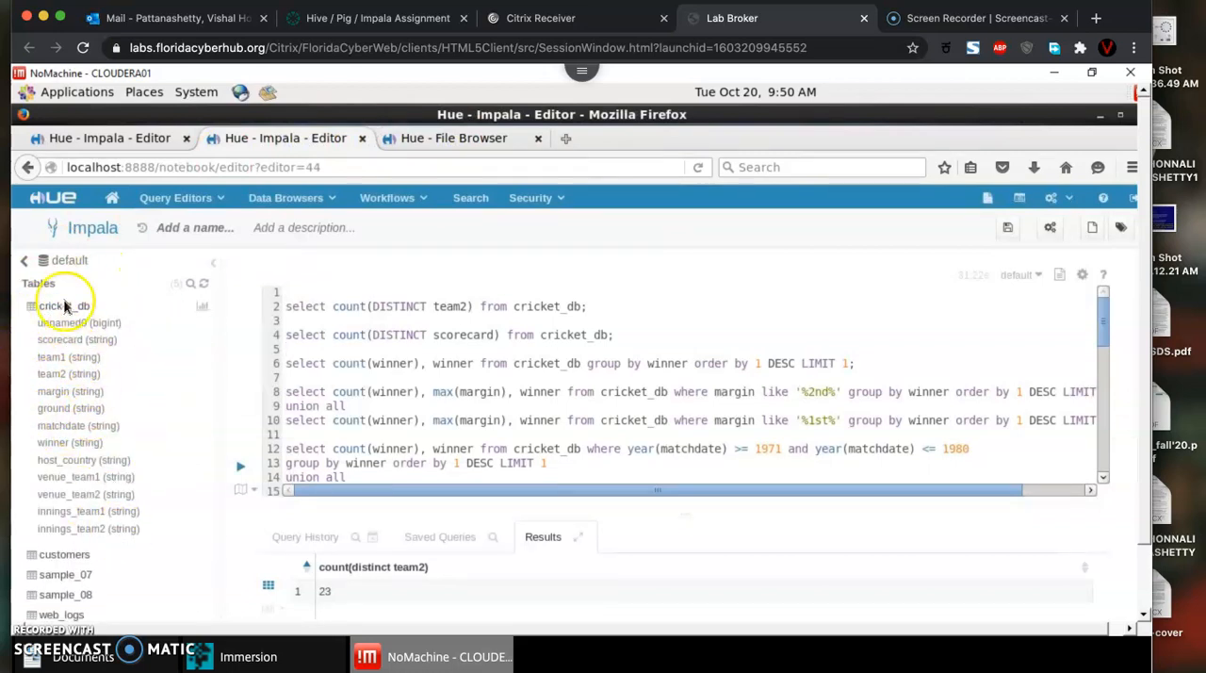
mouse_move(92, 357)
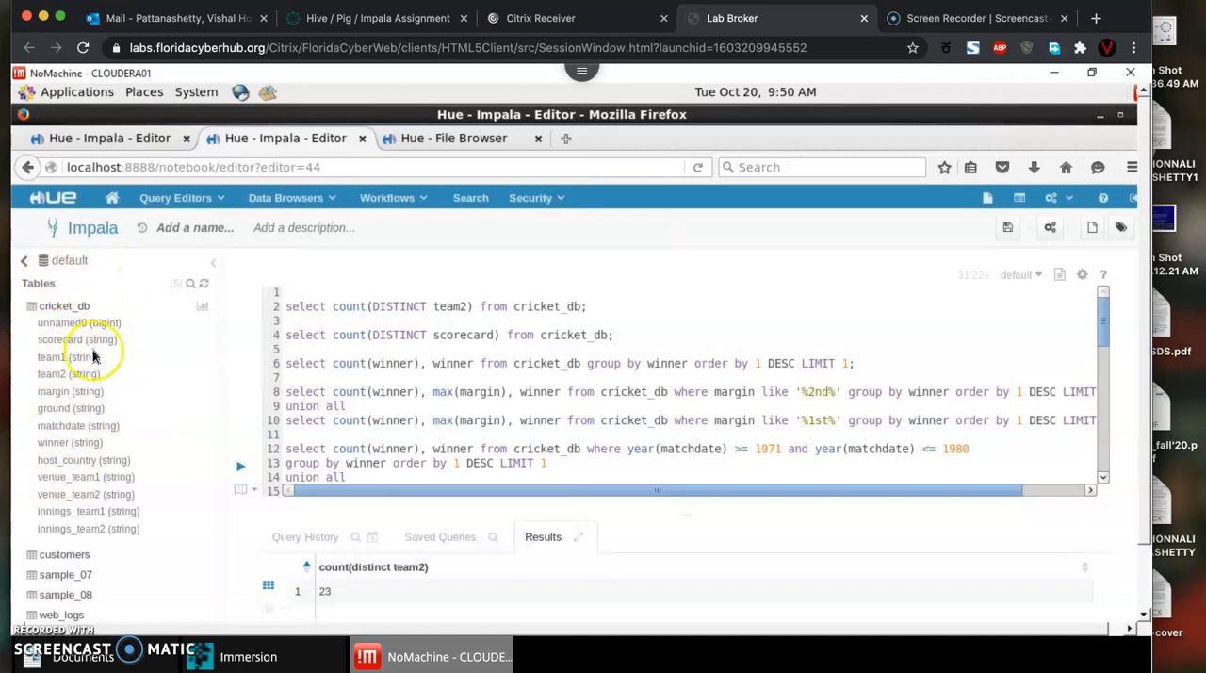
mouse_move(483, 353)
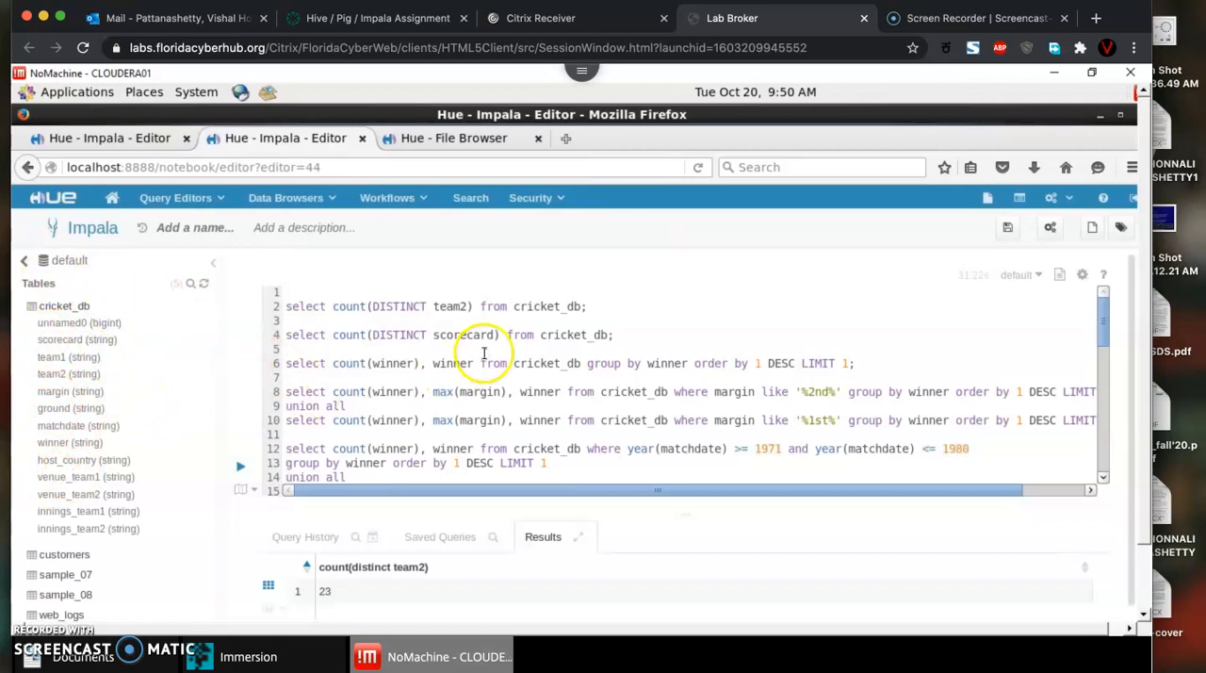
mouse_move(377, 420)
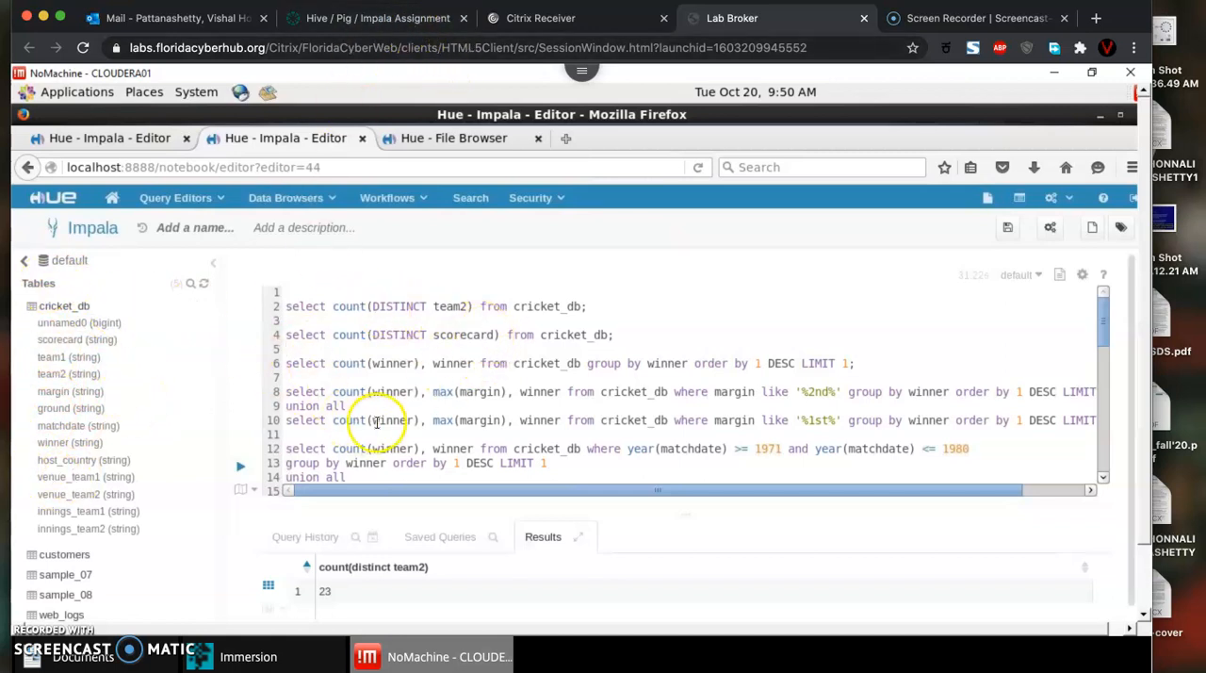
left_click(377, 19)
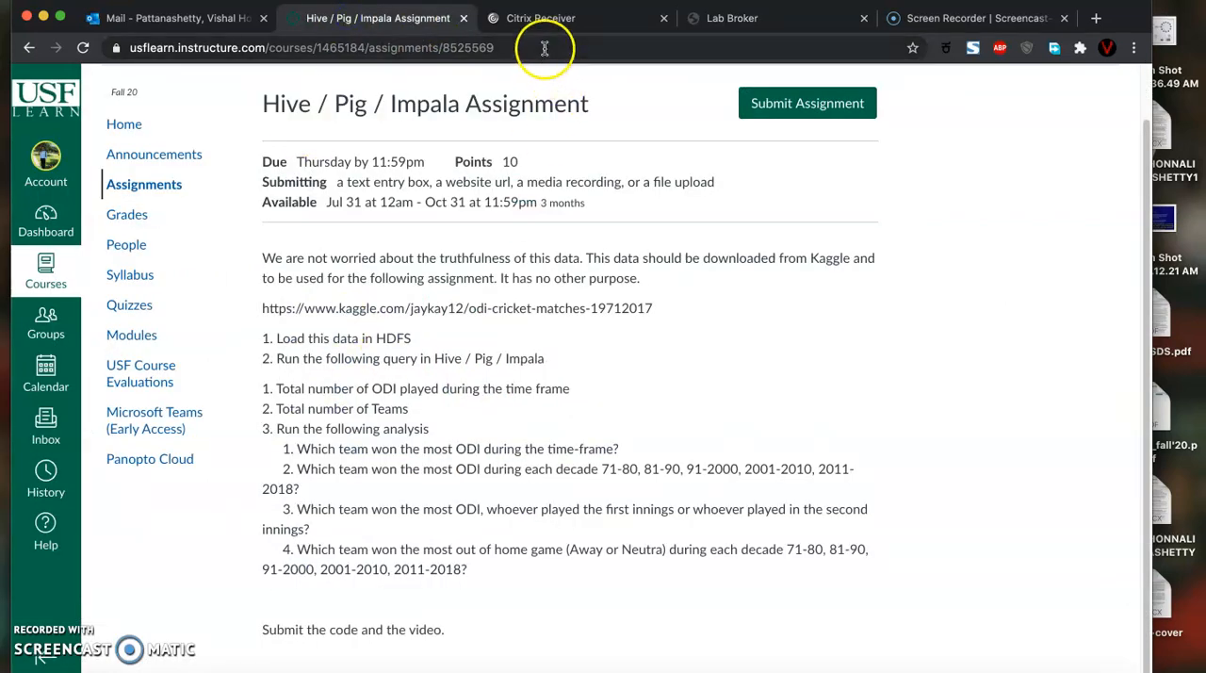
left_click(731, 19)
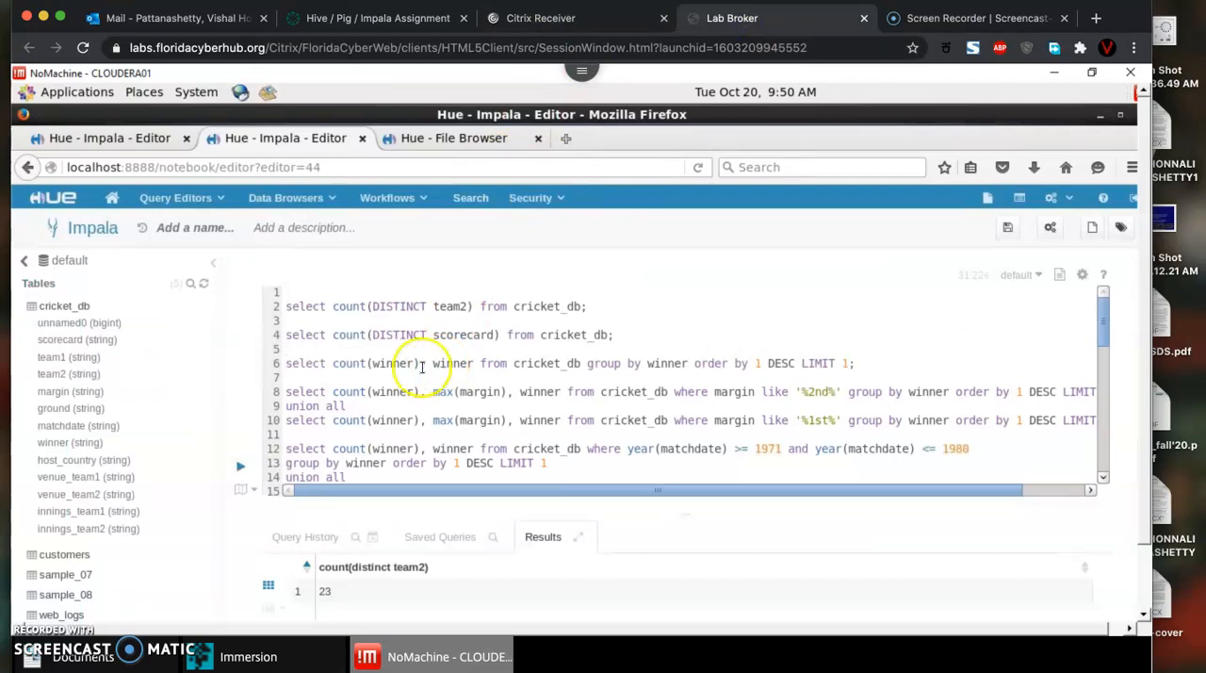
mouse_move(386, 444)
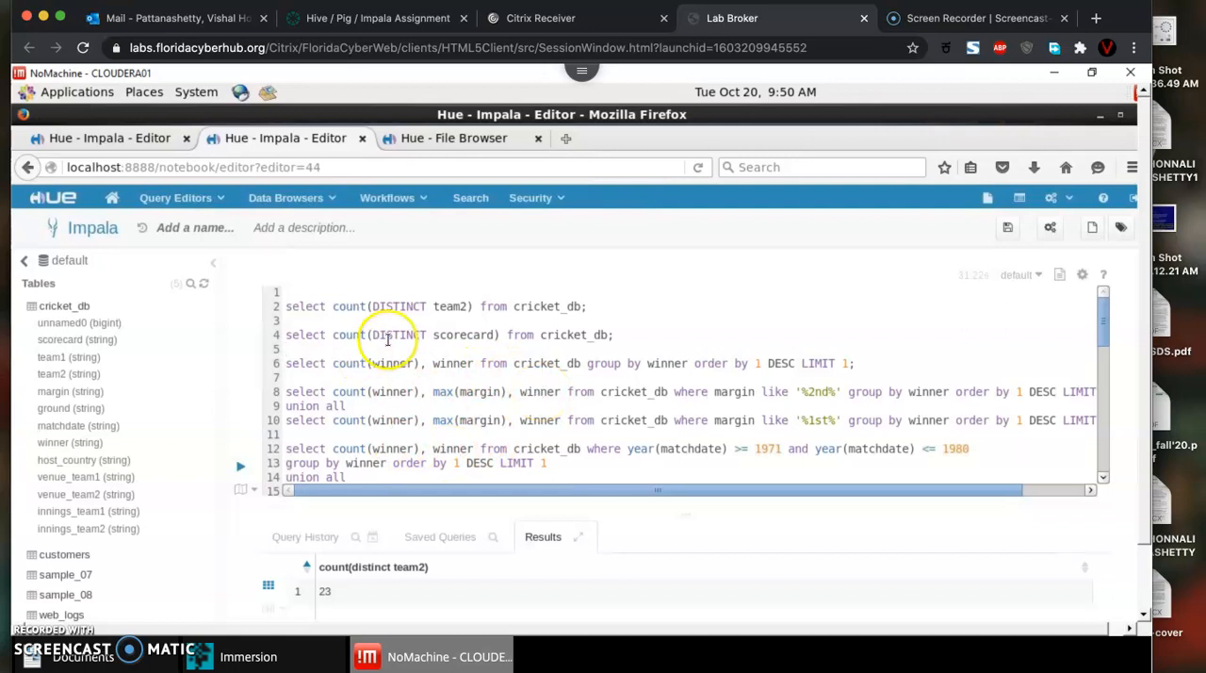
mouse_move(437, 396)
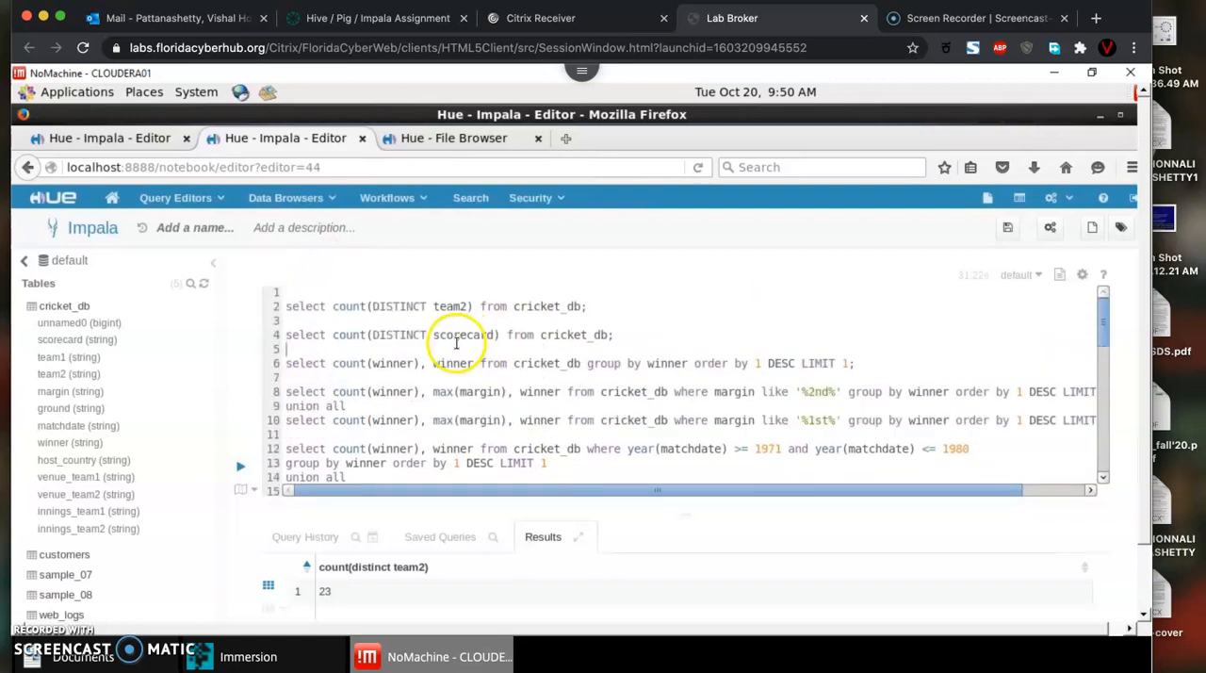
left_click(377, 19)
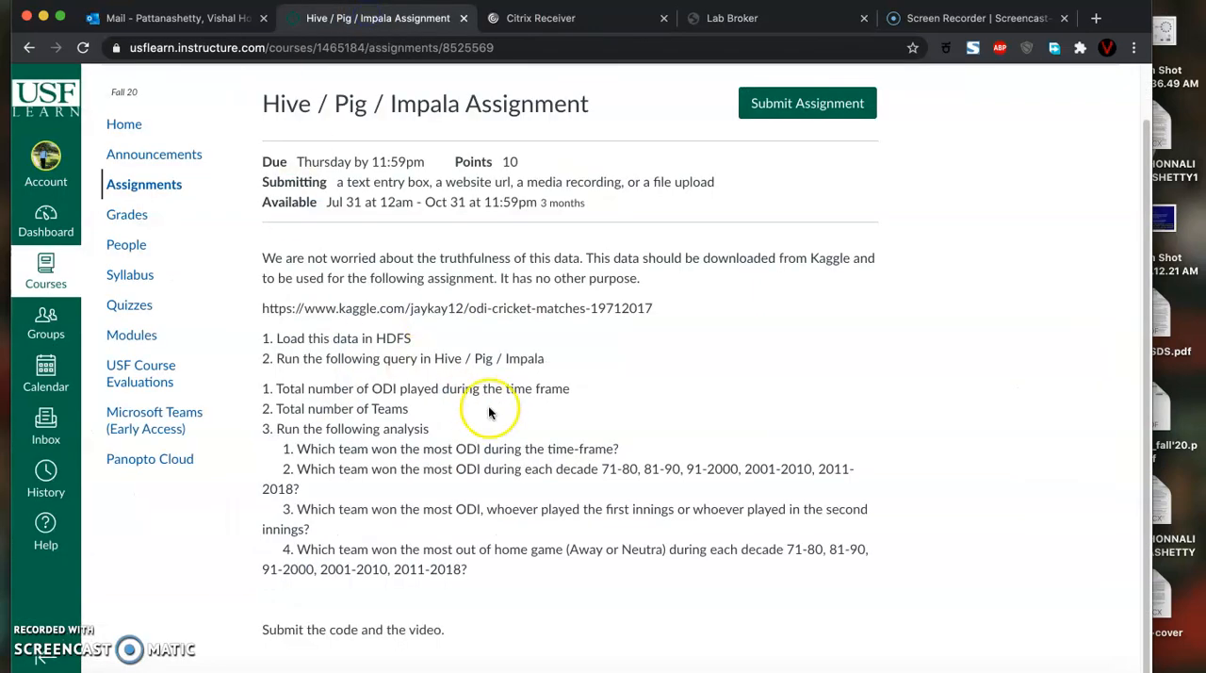
mouse_move(471, 493)
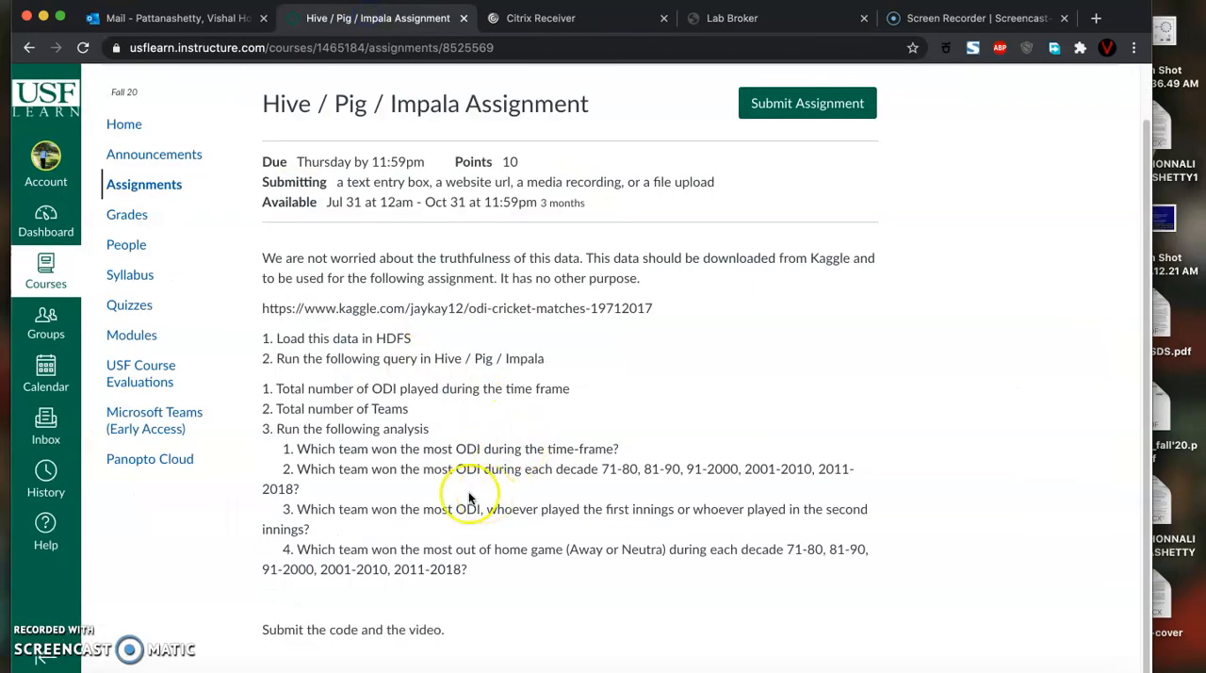
mouse_move(954, 23)
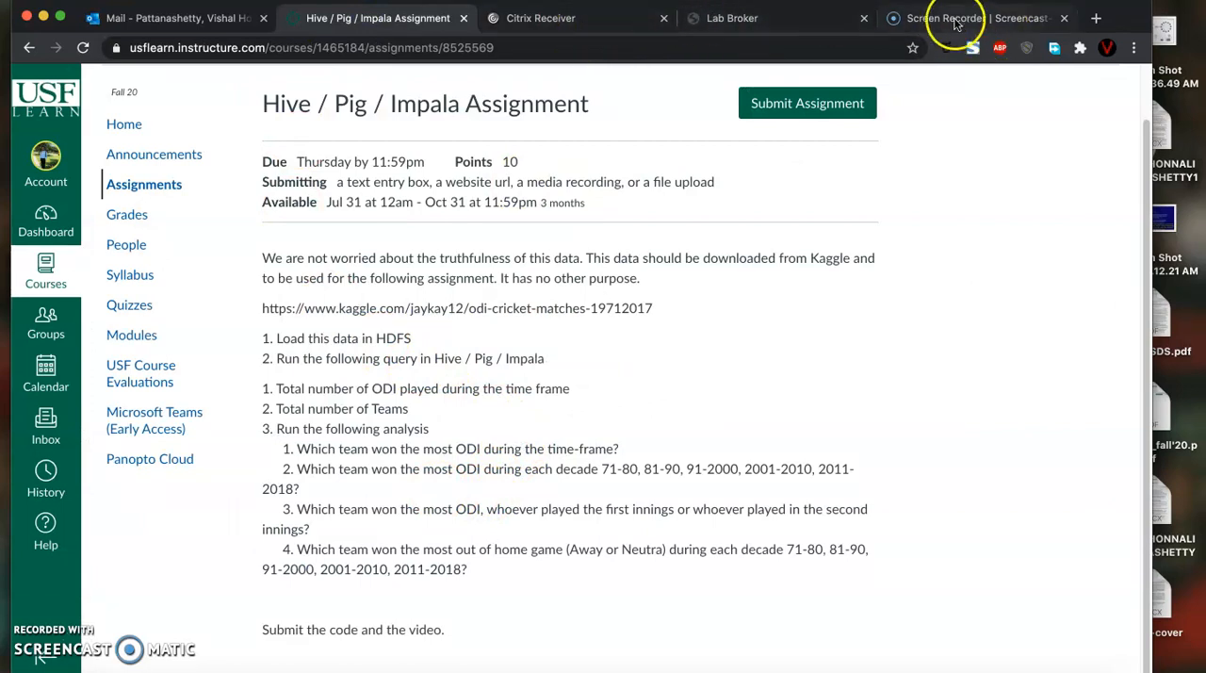
Run count(DISTINCT scorecard) giving 3747, then pick the count(DISTINCT team2) query again
left_click(732, 19)
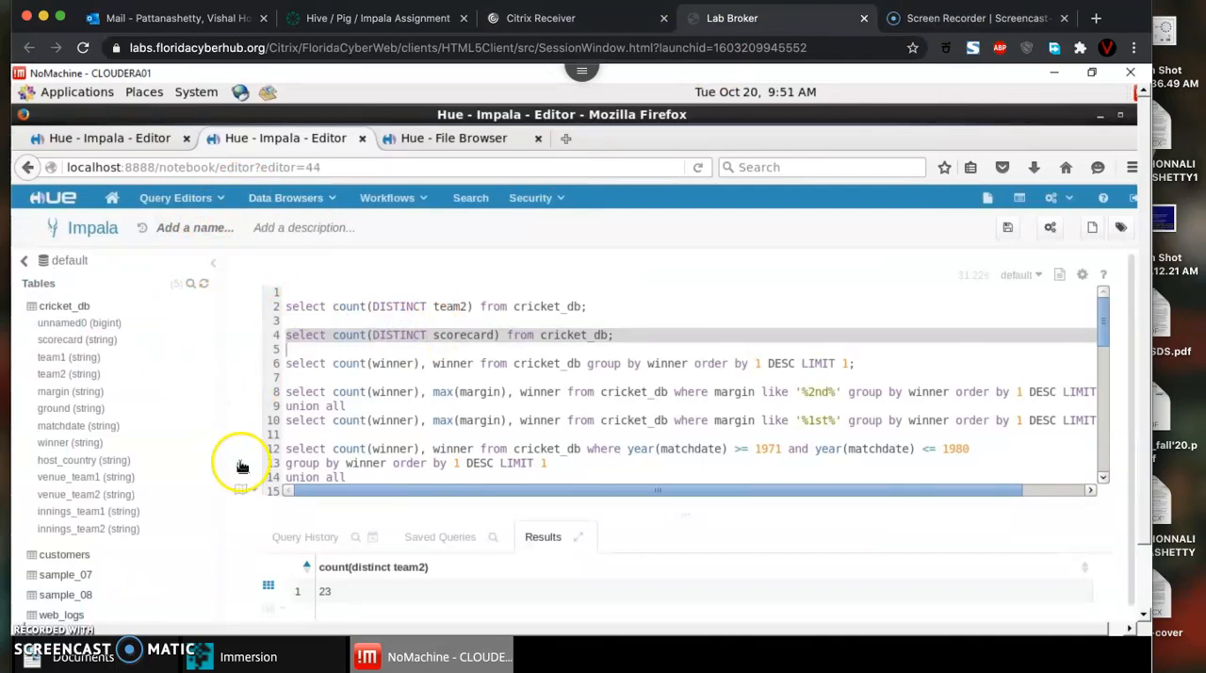
left_click(306, 535)
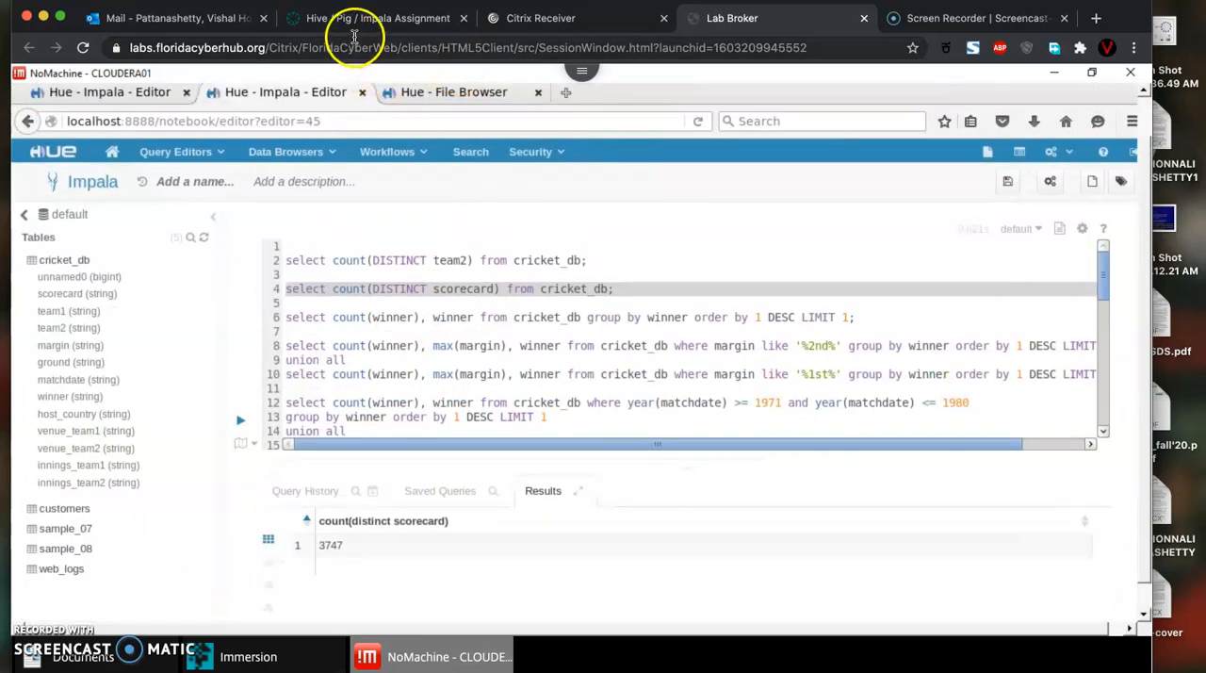
left_click(377, 19)
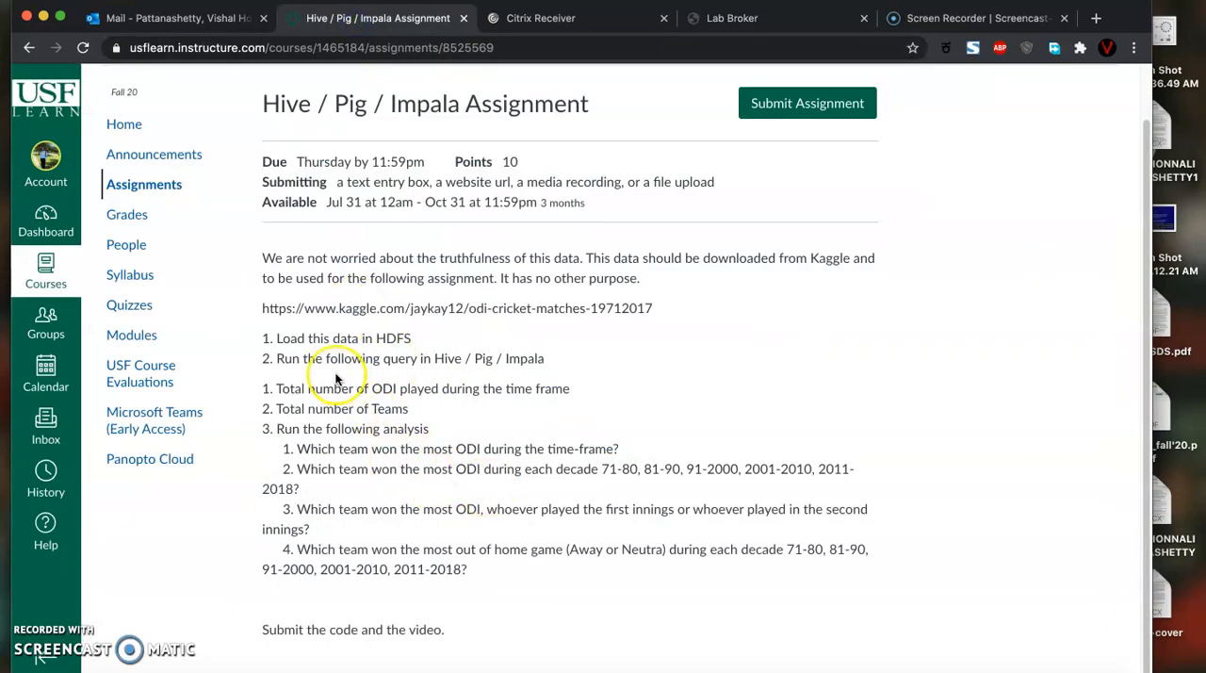
left_click(732, 19)
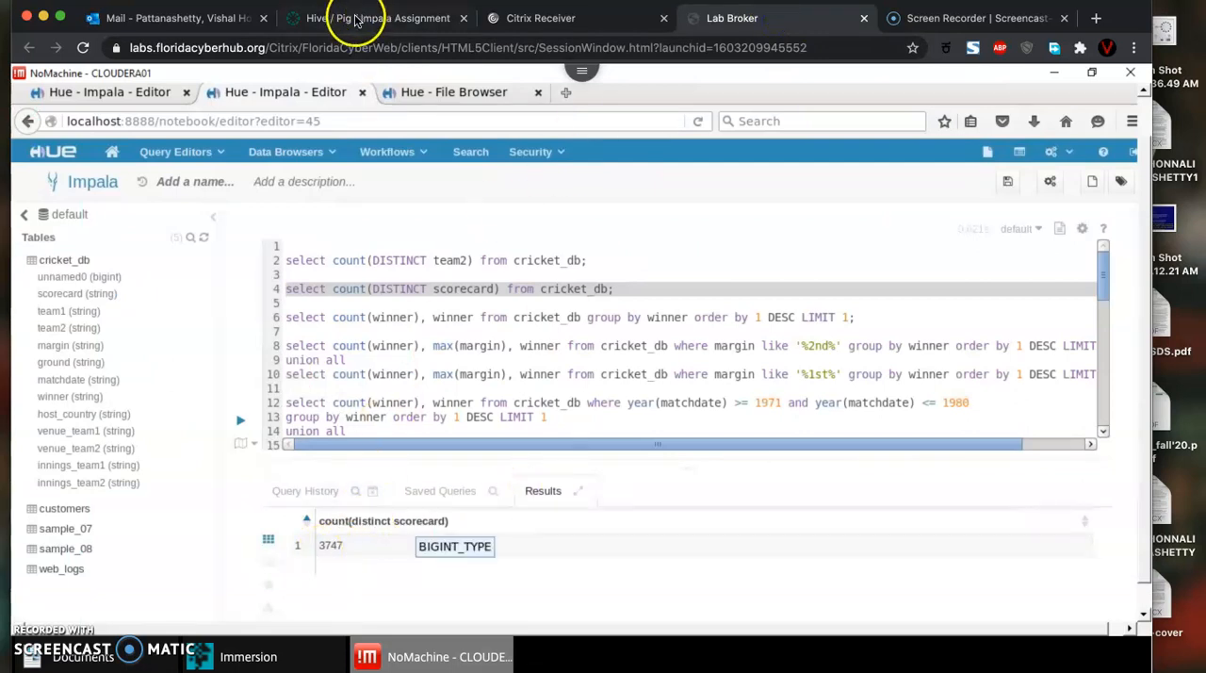
left_click(377, 19)
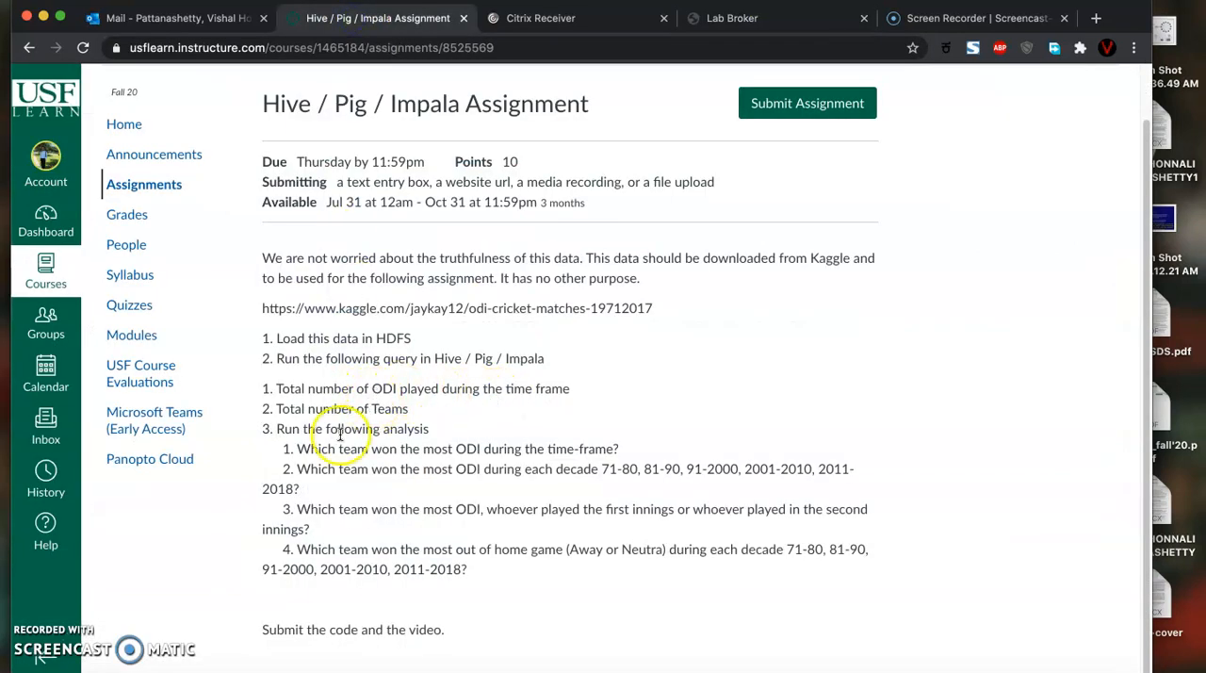
left_click(764, 19)
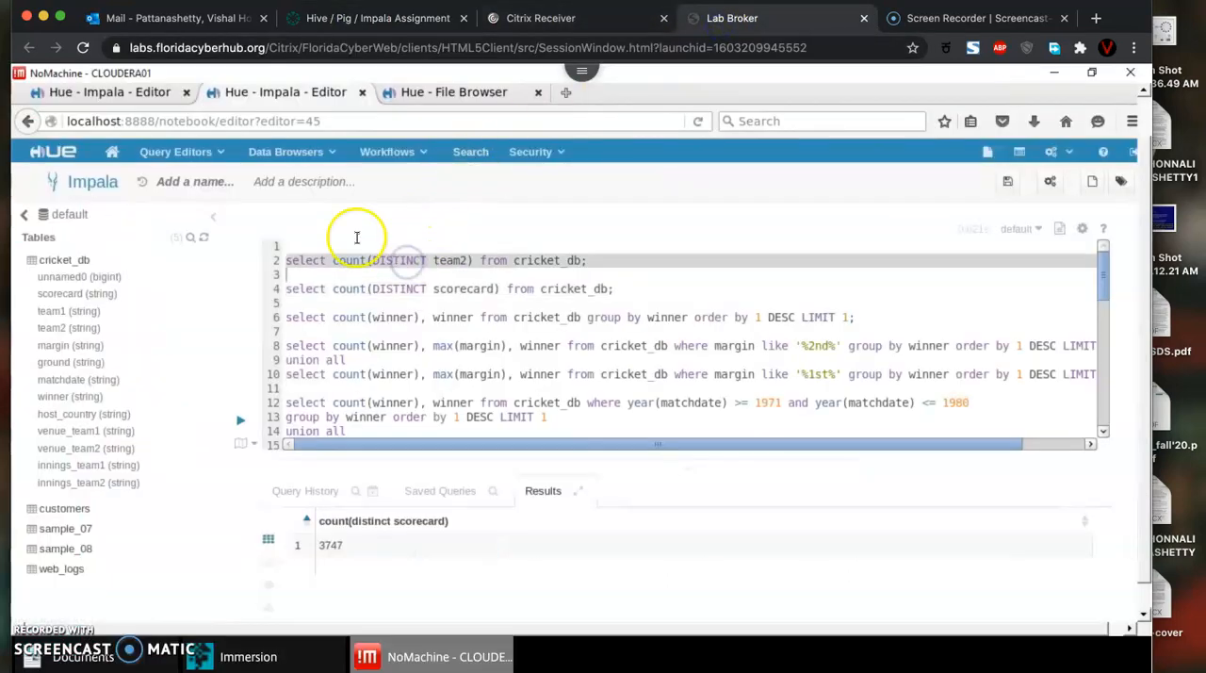
left_click(305, 490)
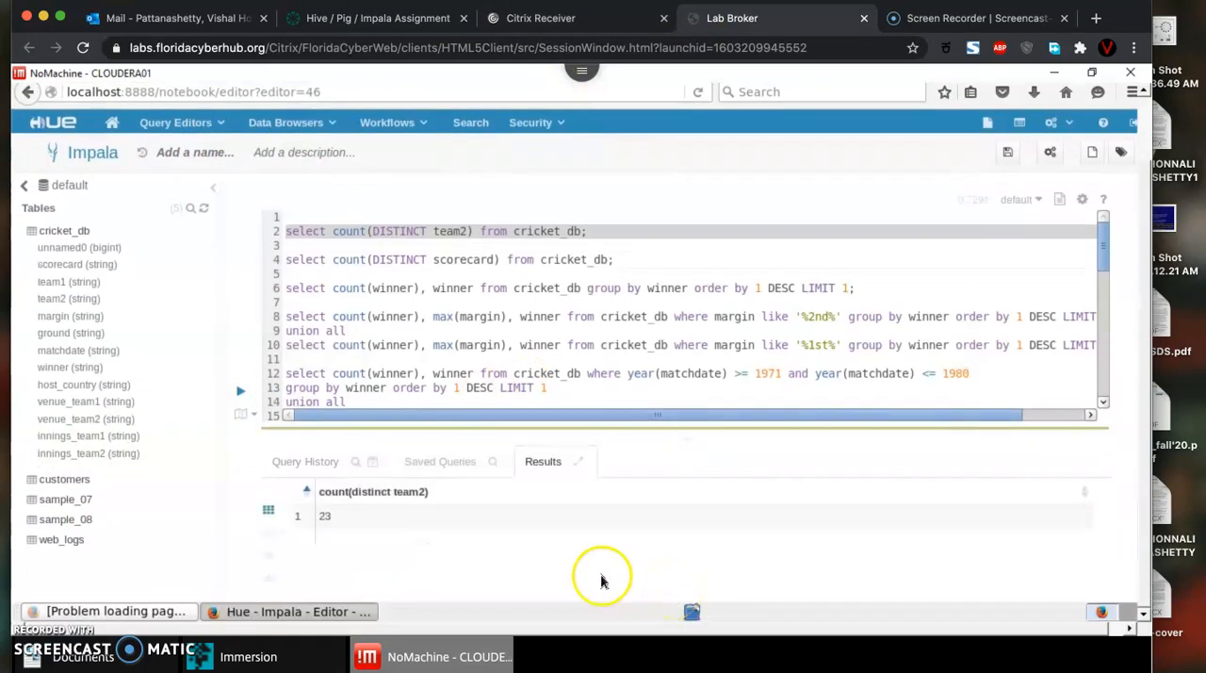
Check the assignment questions and scroll through the editor to the most-wins query
left_click(377, 19)
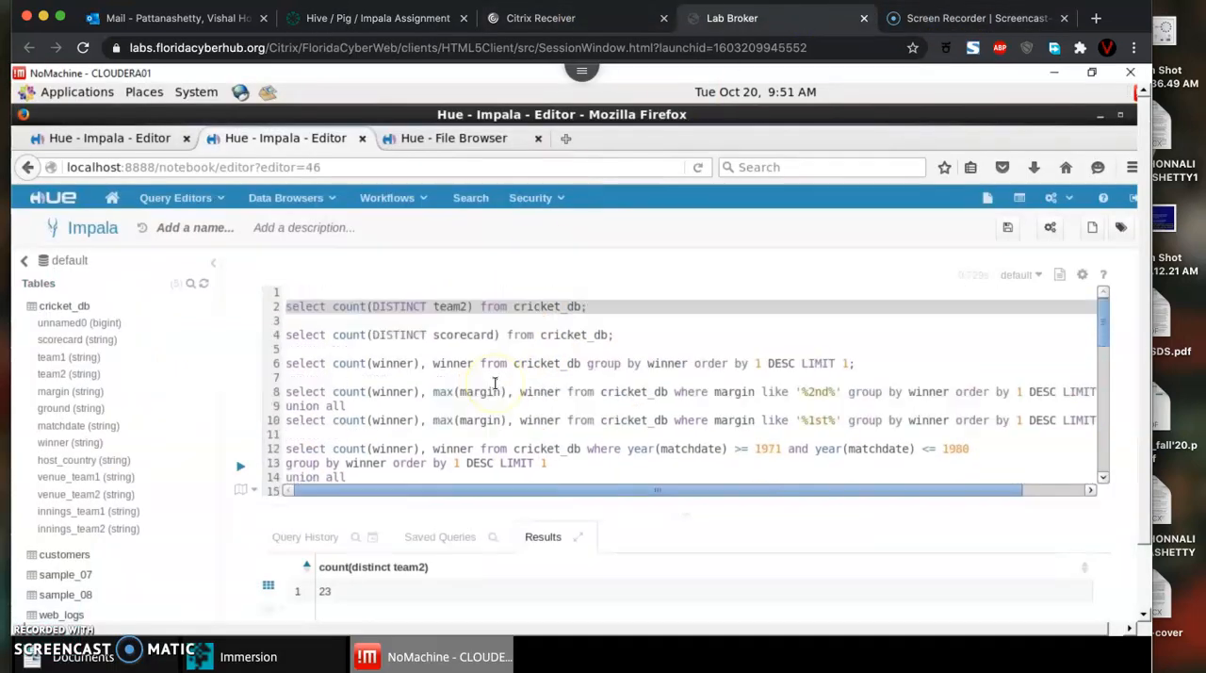
mouse_move(547, 362)
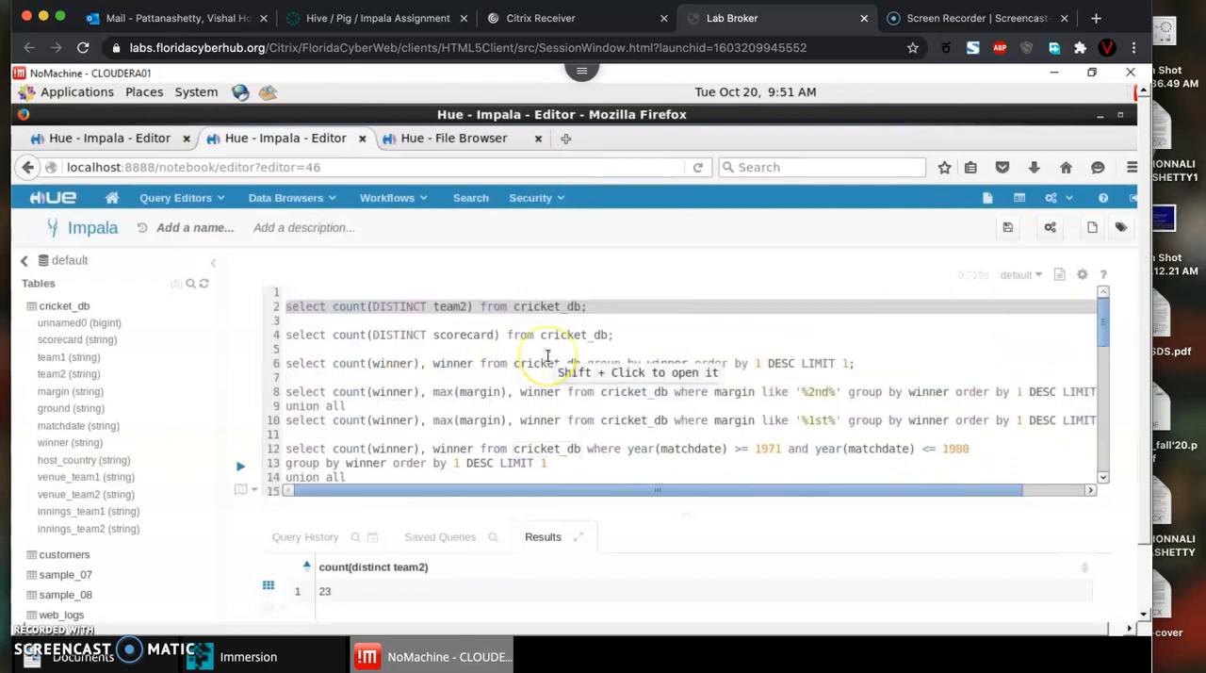
scroll("down", 3)
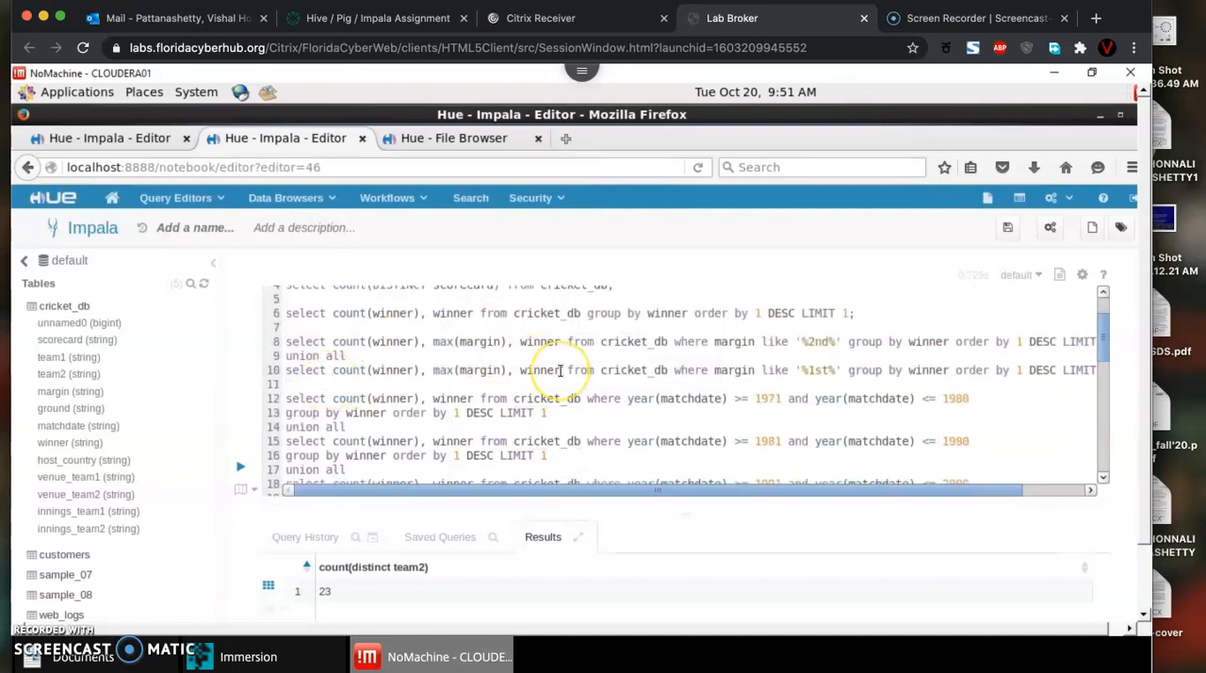
scroll("up", 3)
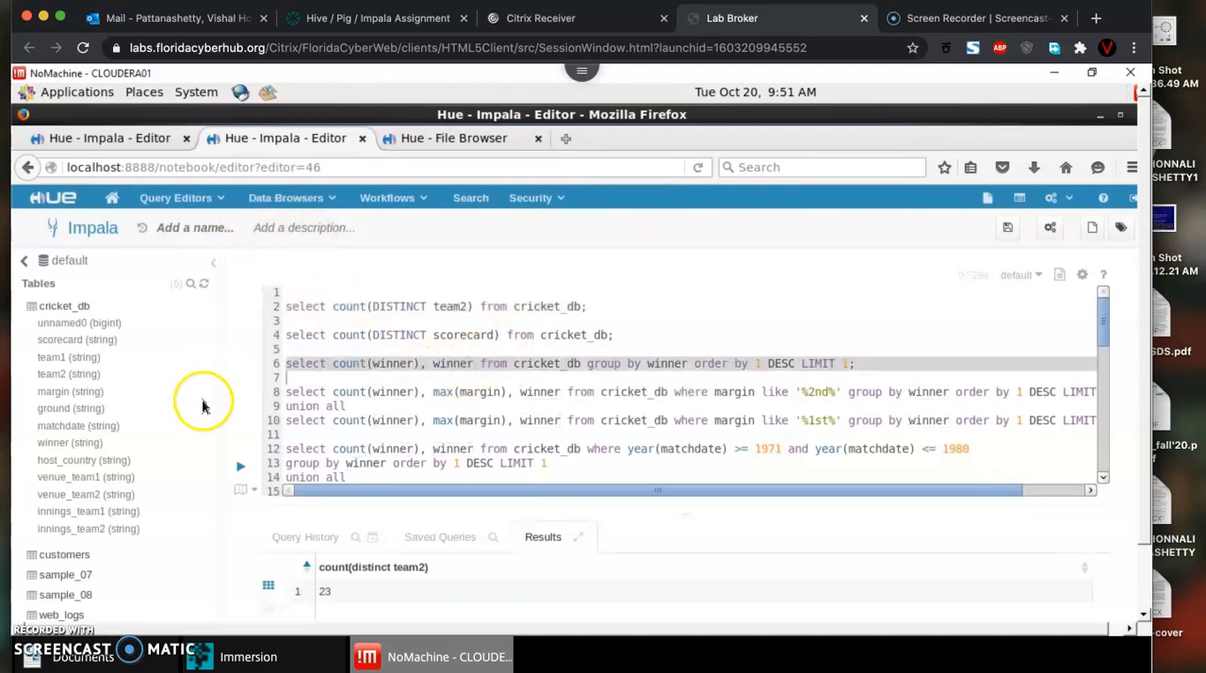
mouse_move(241, 465)
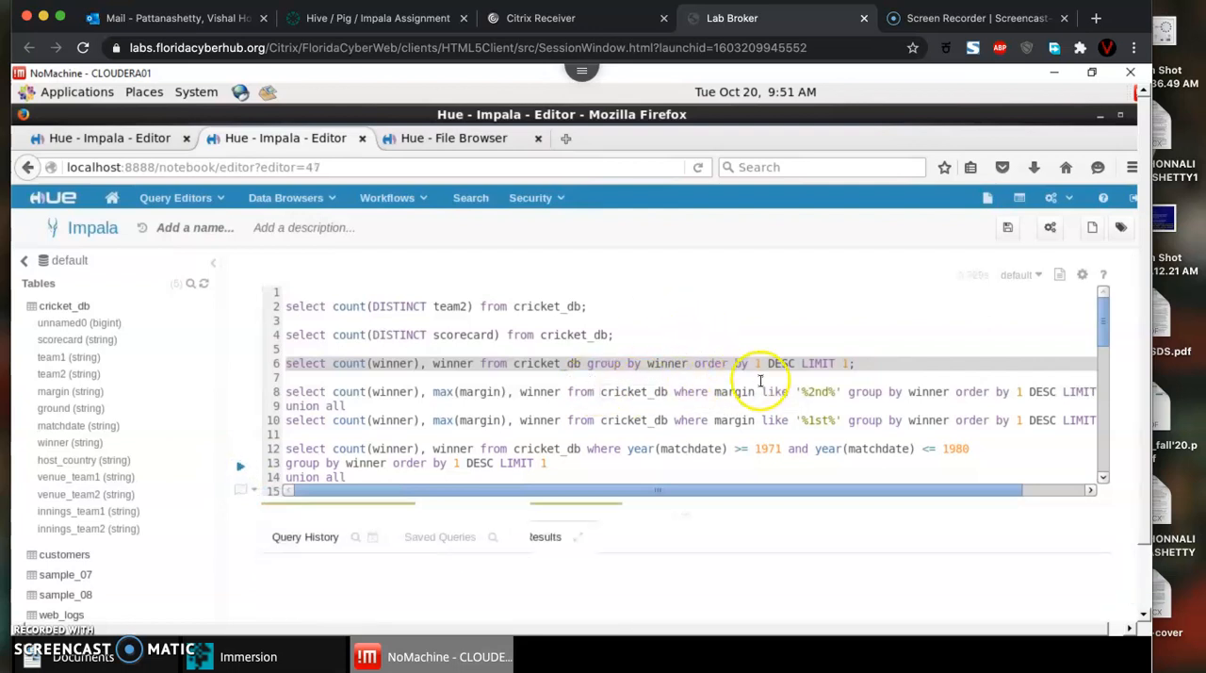
Run the grouped count(winner) query, returning Australia with 1104 wins
left_click(242, 467)
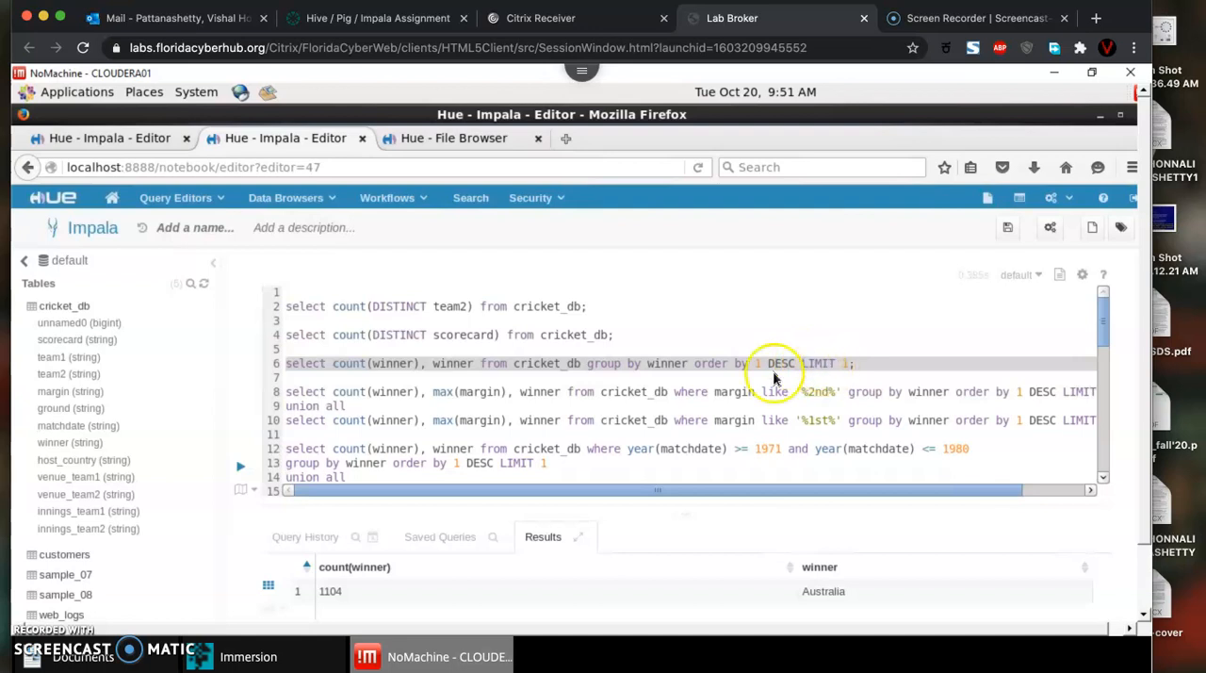
mouse_move(615, 556)
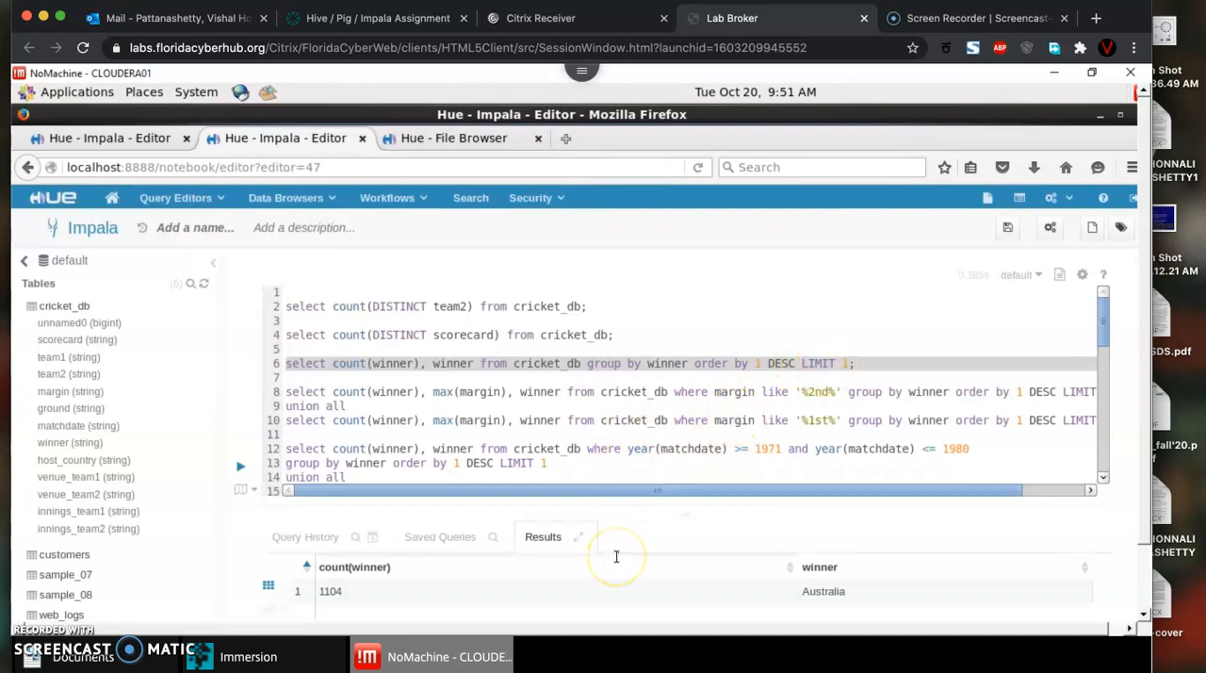
scroll("down", 3)
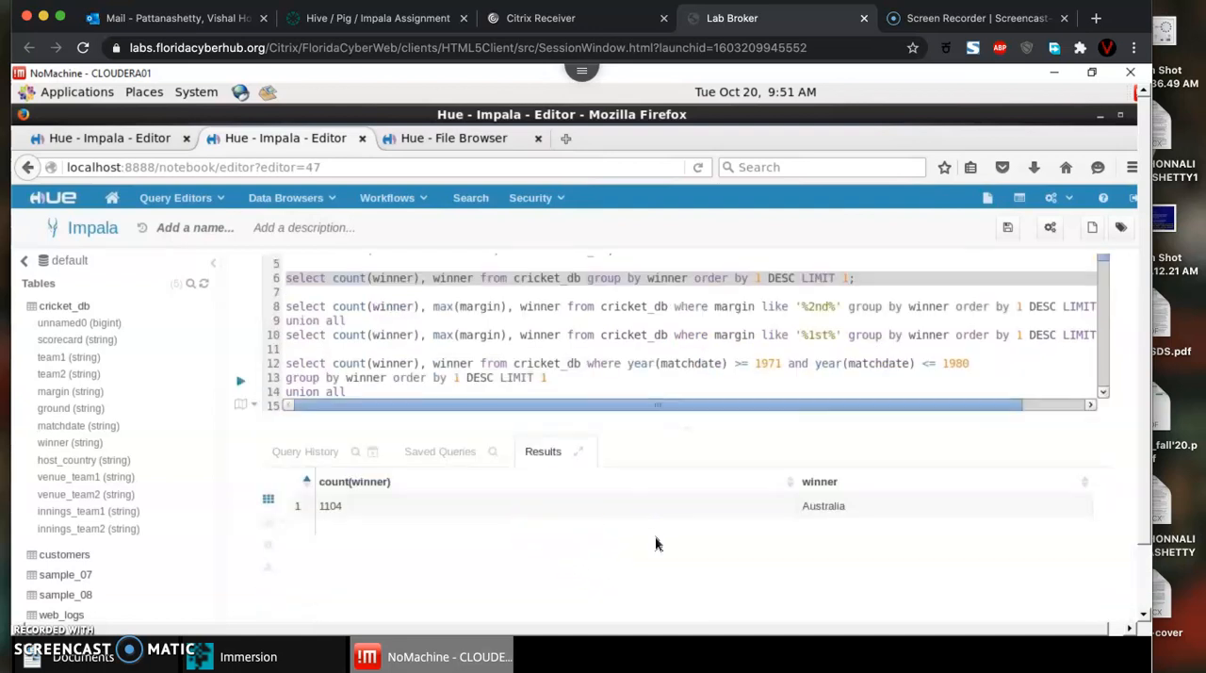
mouse_move(812, 509)
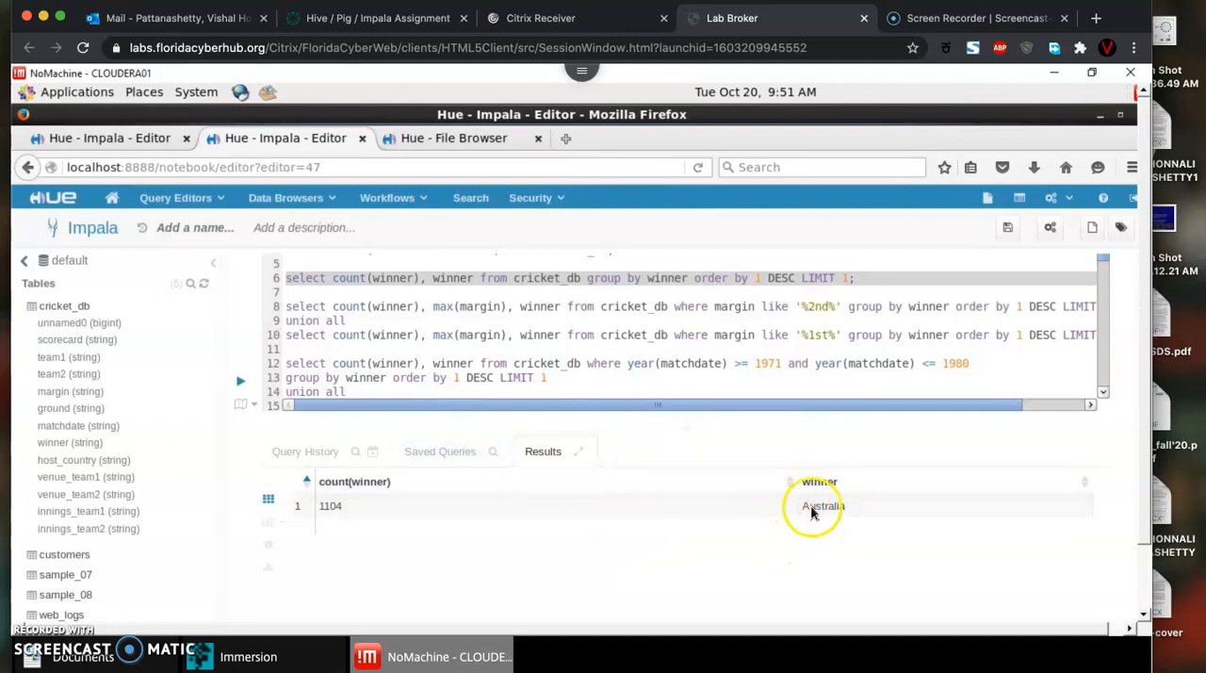
mouse_move(392, 556)
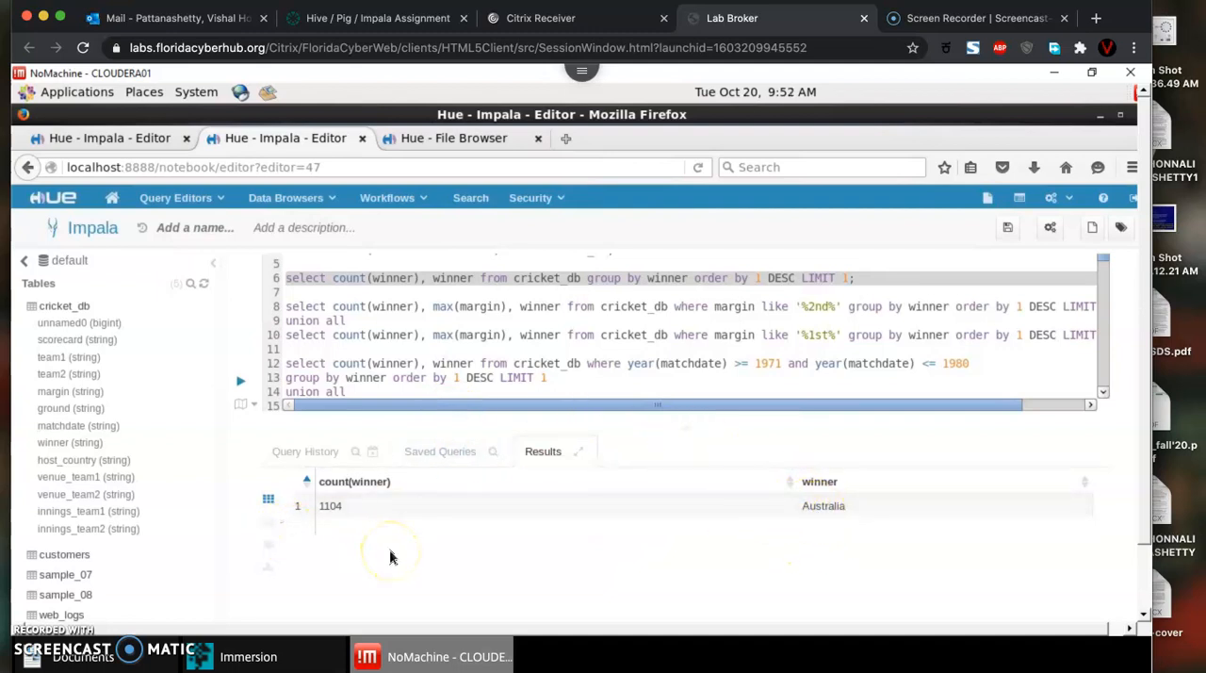
mouse_move(746, 573)
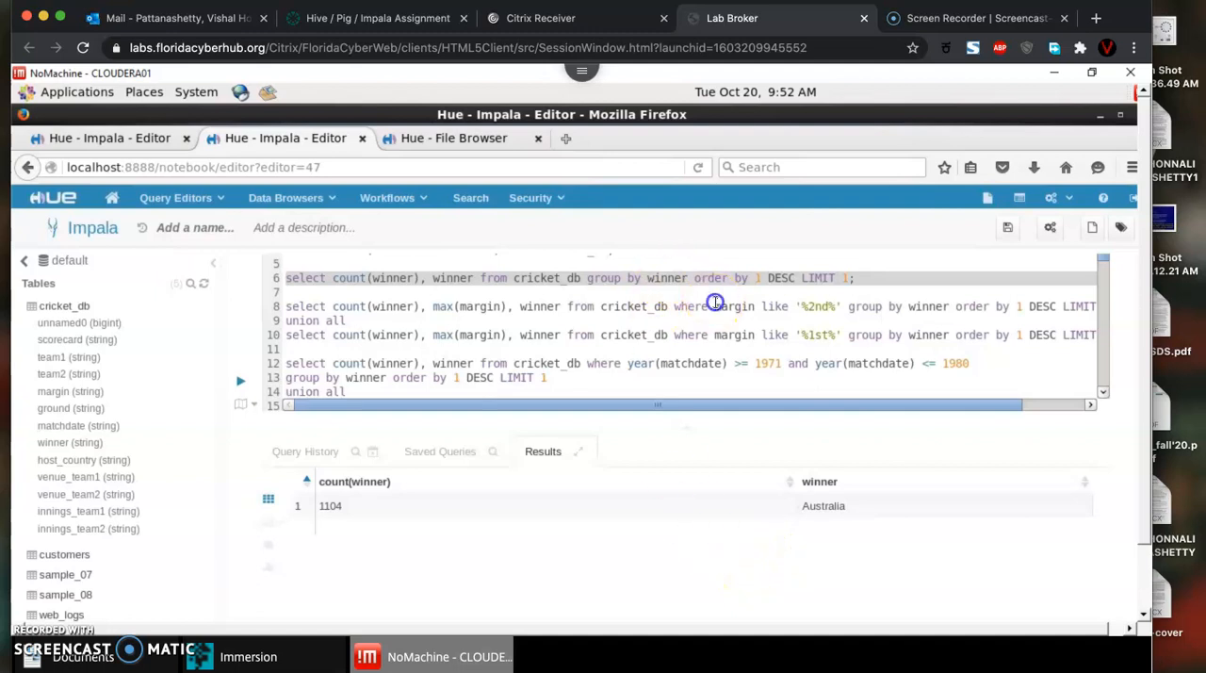
mouse_move(645, 336)
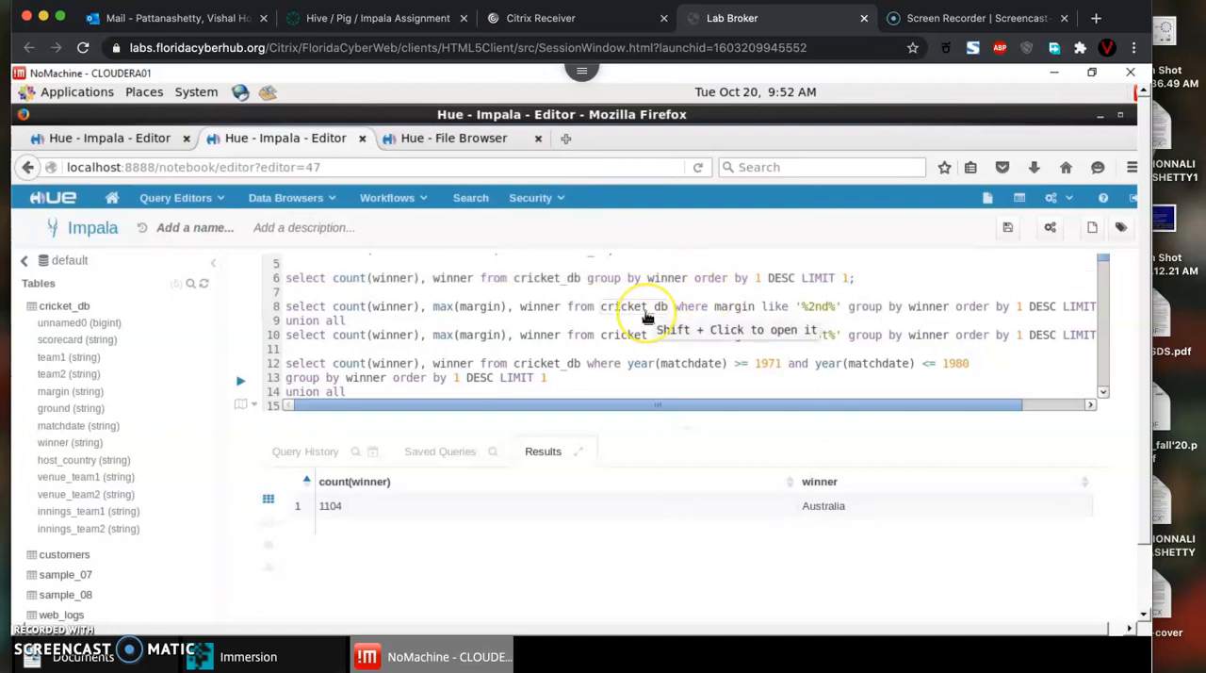
mouse_move(437, 299)
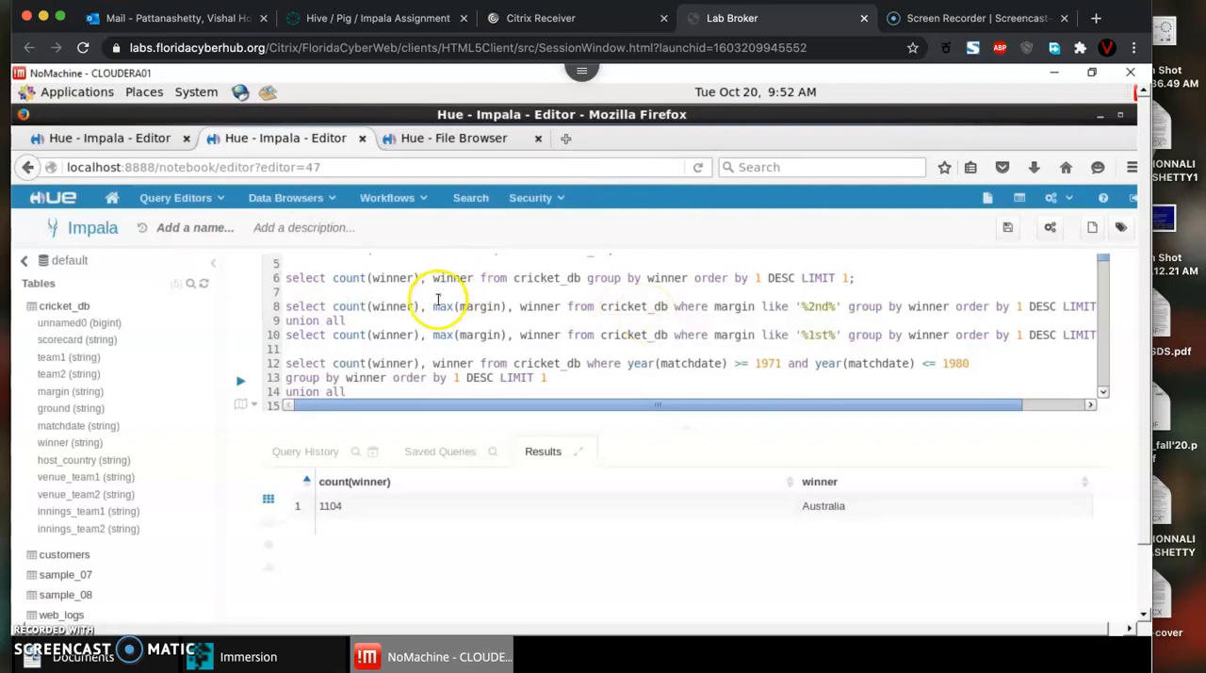
Go back to the Canvas assignment questions after getting Australia's 1104 wins
left_click(377, 19)
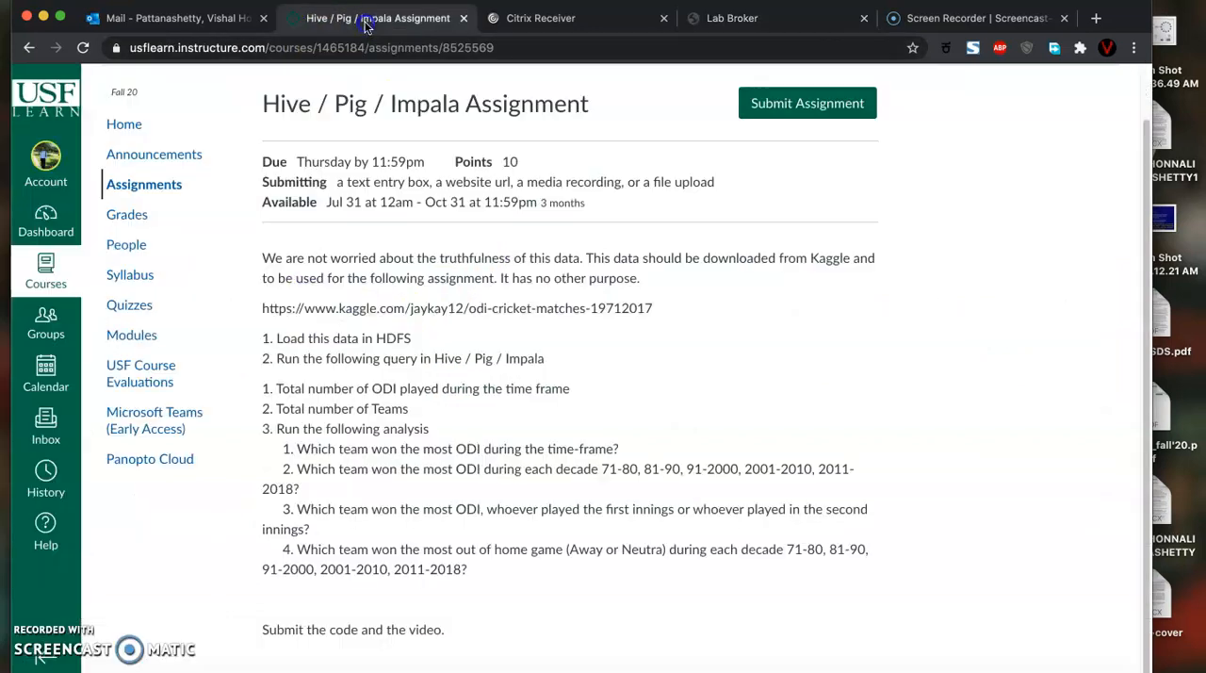
mouse_move(505, 501)
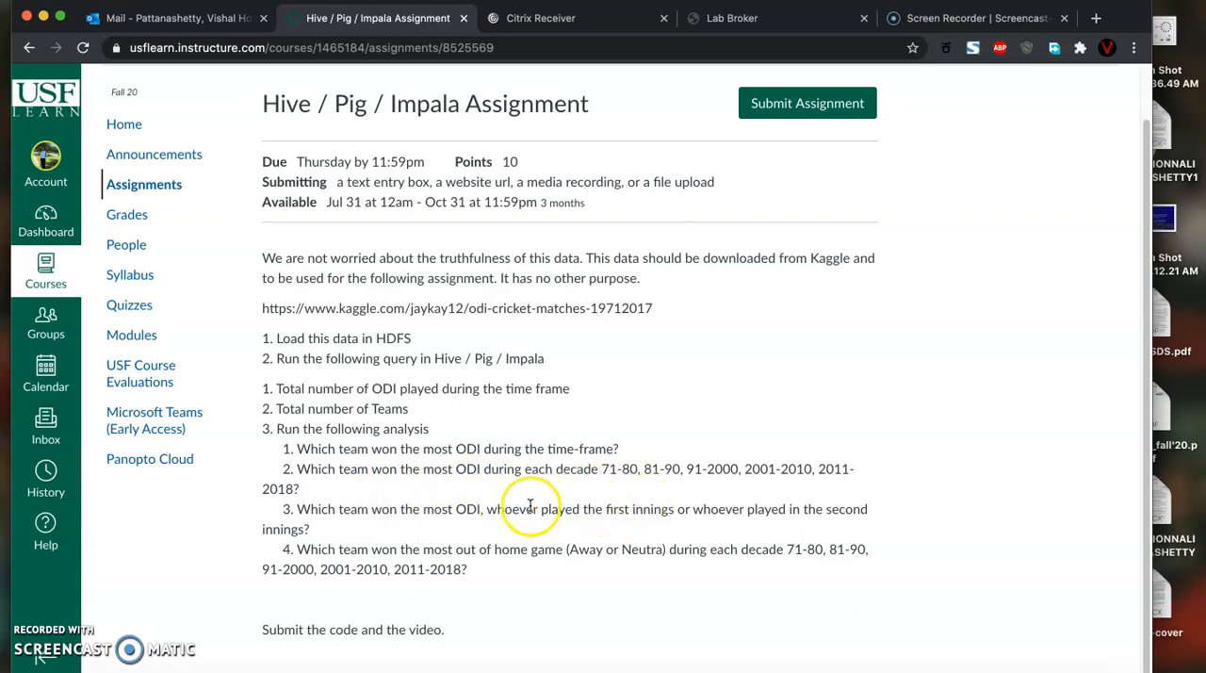
mouse_move(562, 176)
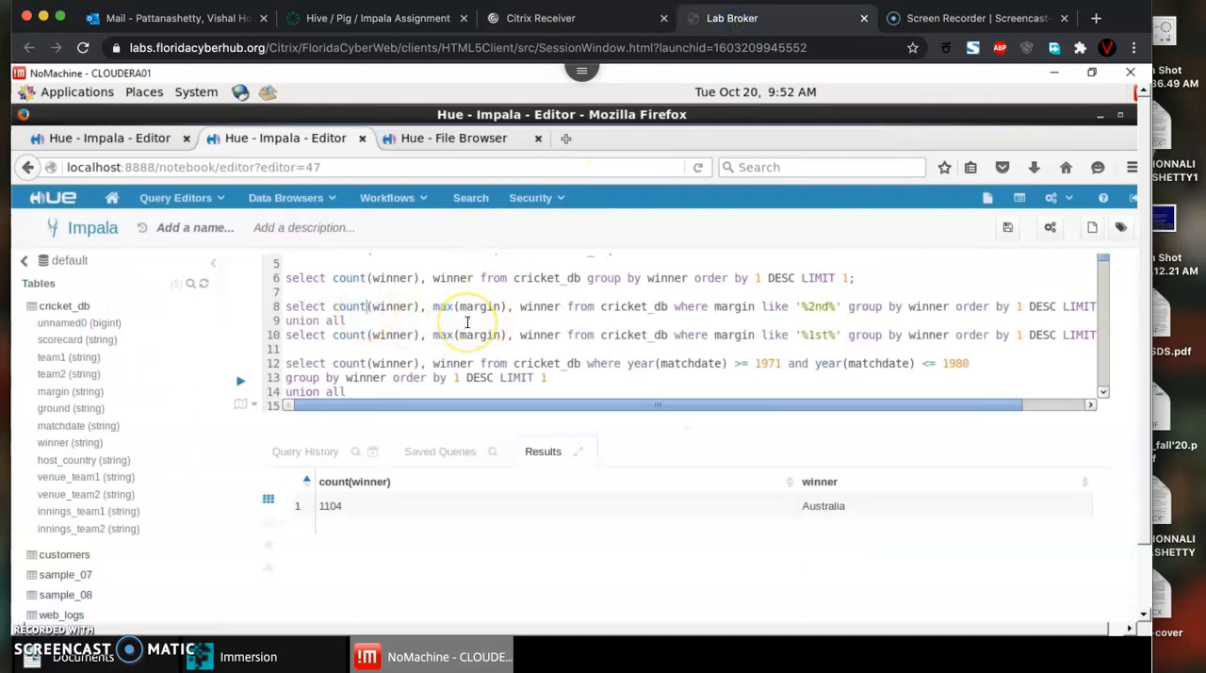
scroll("down", 3)
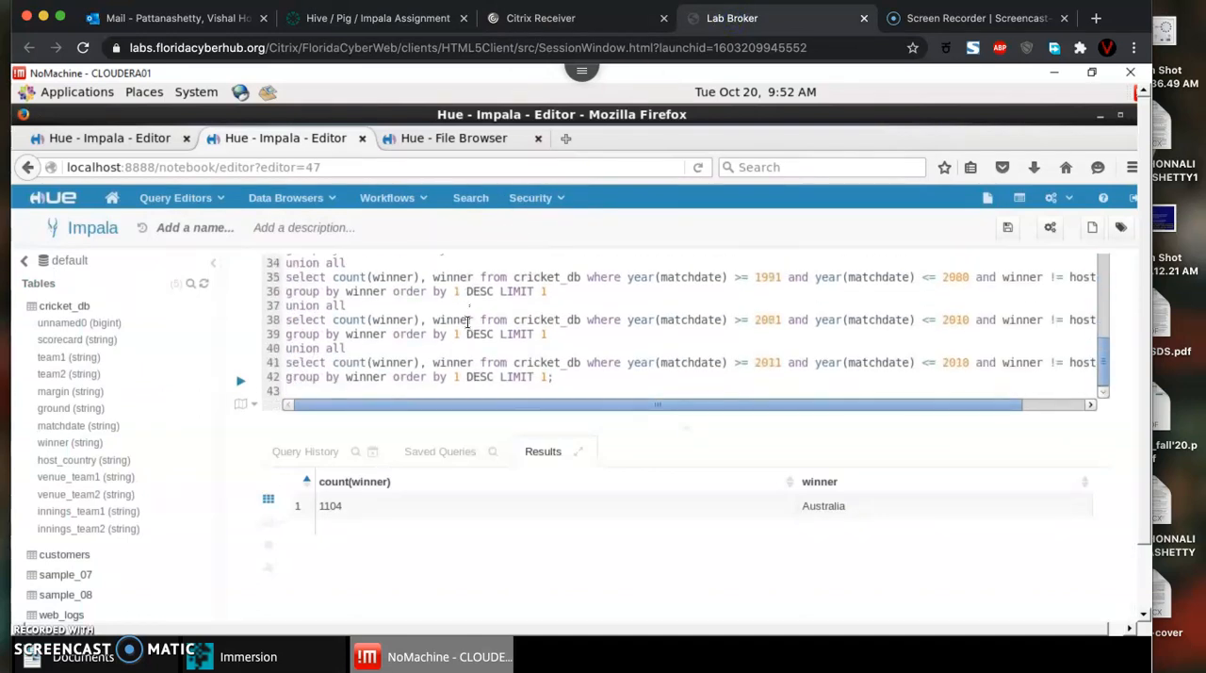
scroll("up", 3)
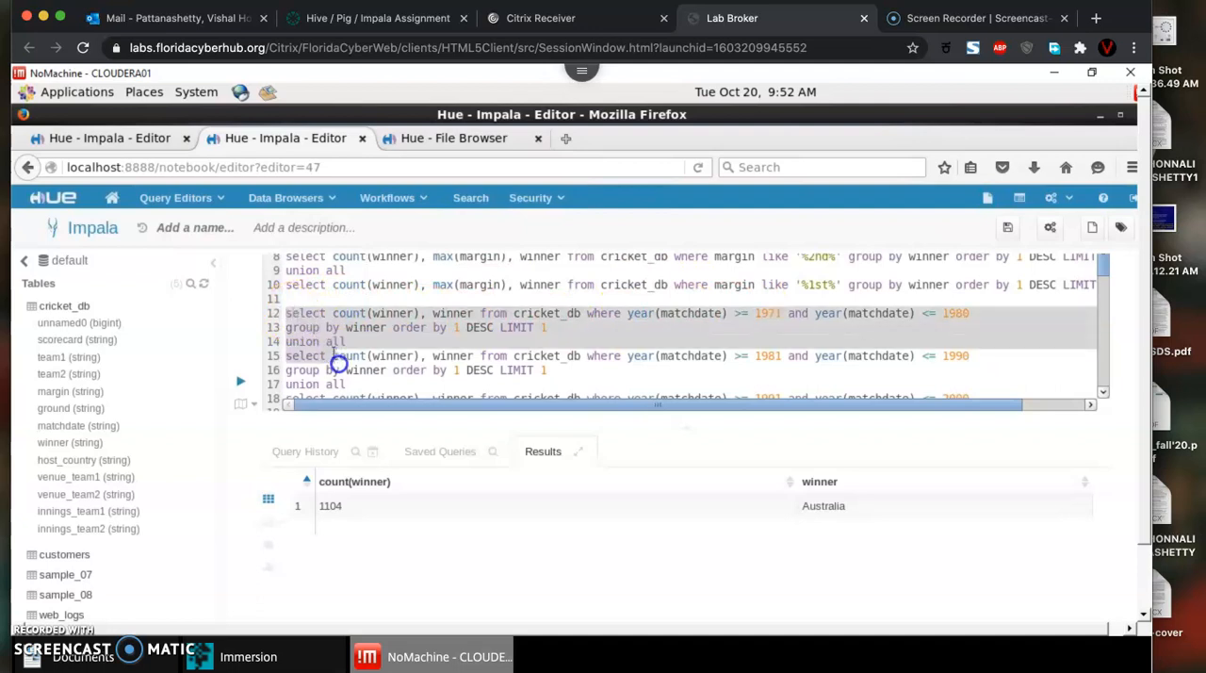
scroll("down", 3)
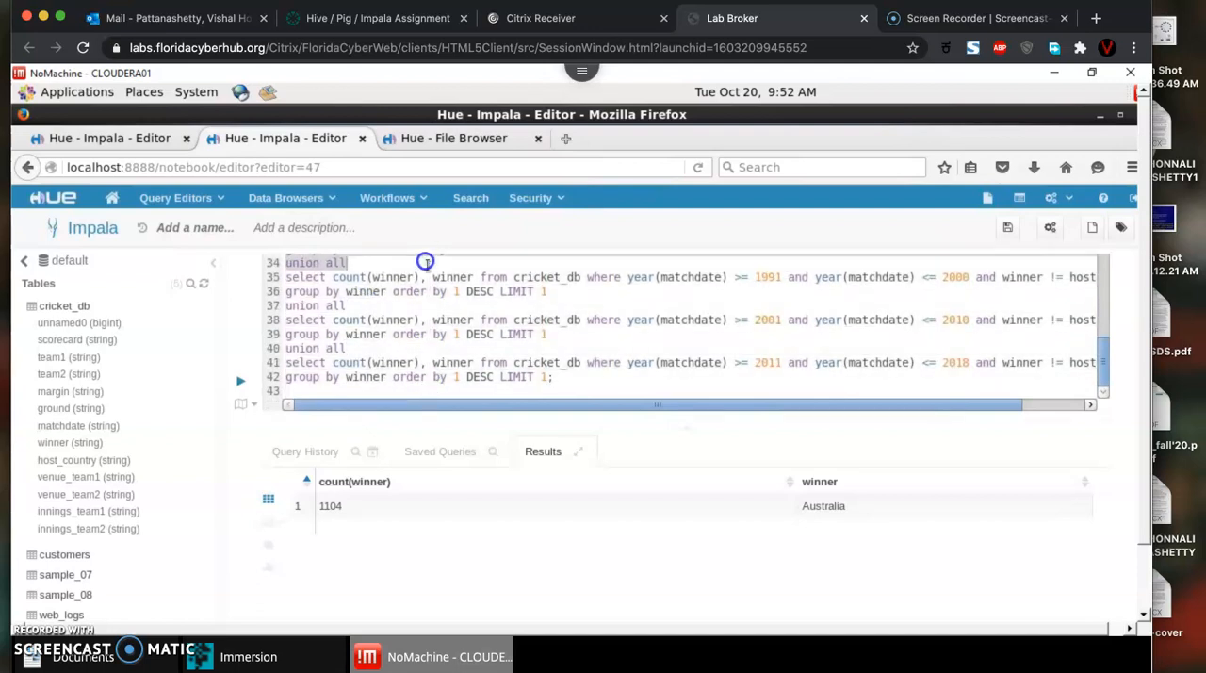
scroll("up", 3)
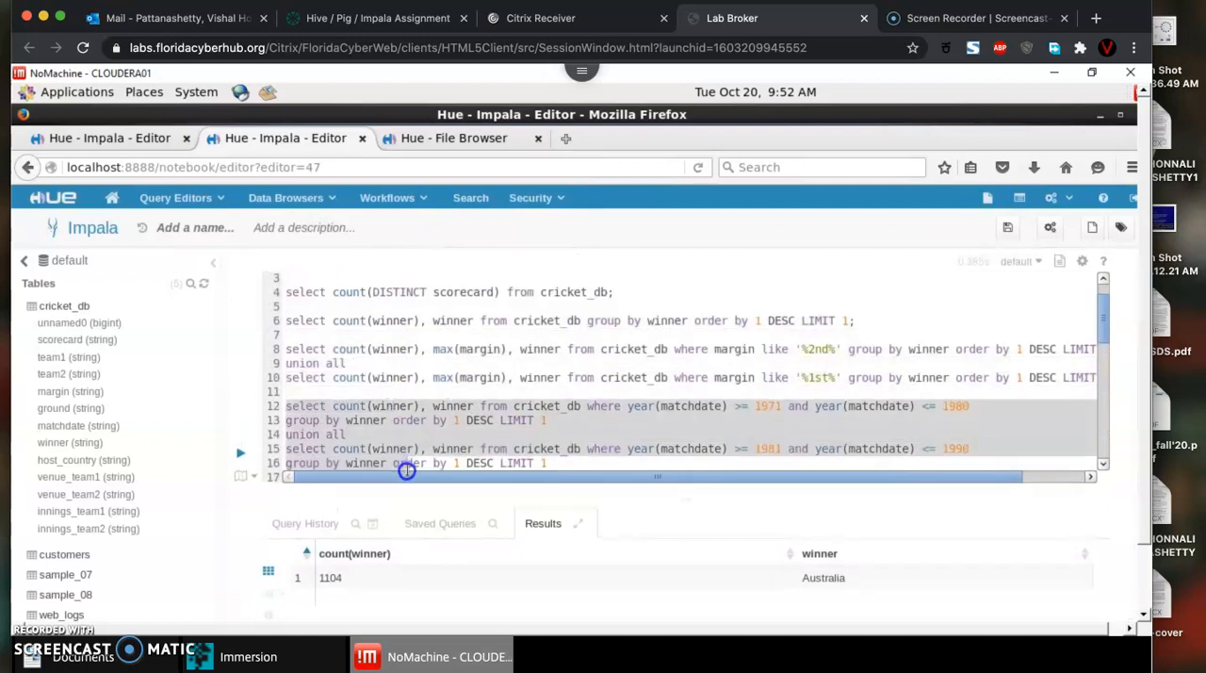
scroll("down", 3)
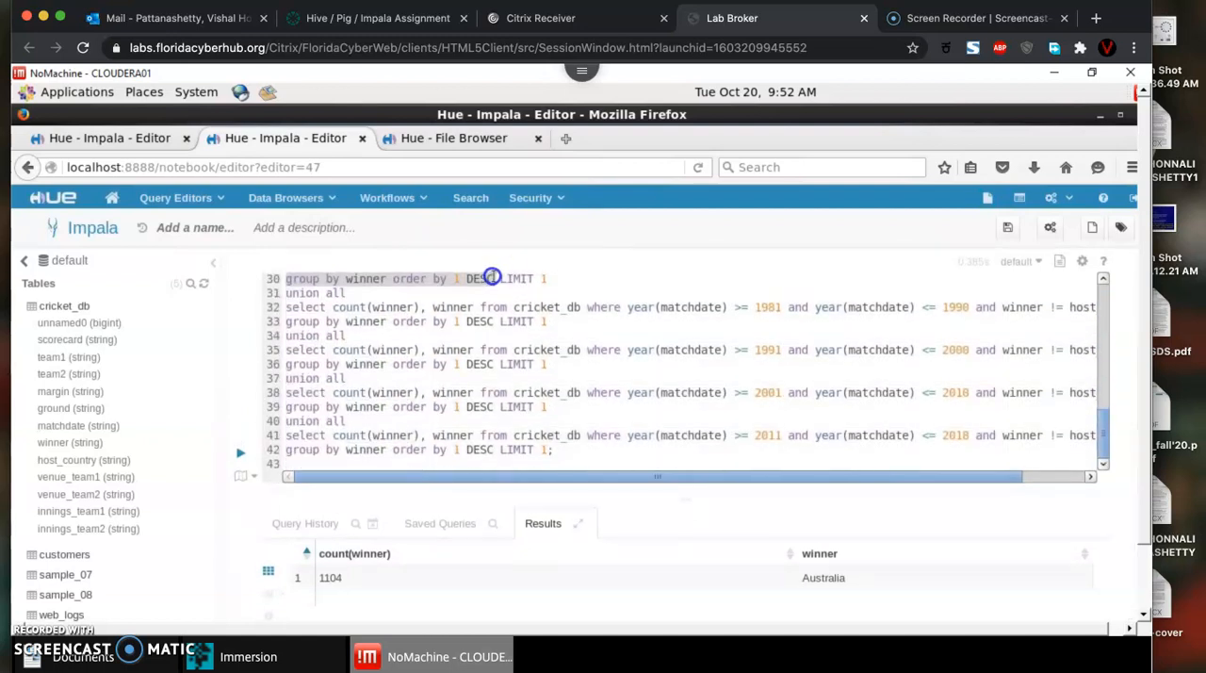
scroll("up", 3)
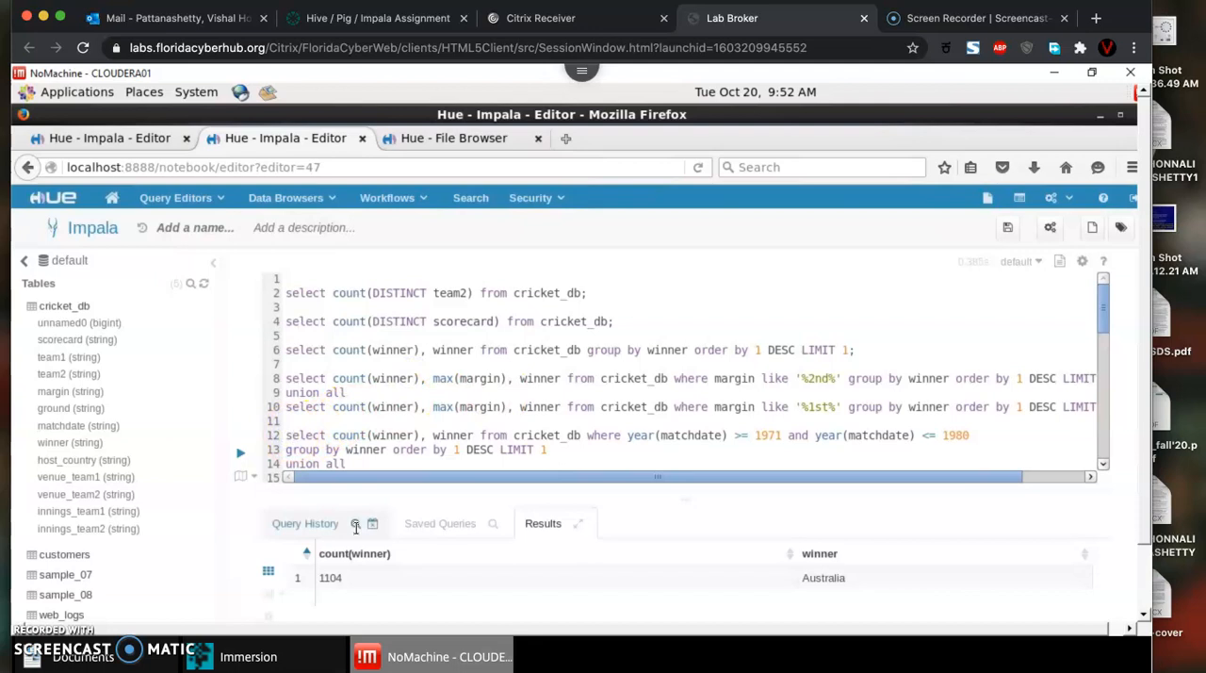
scroll("down", 3)
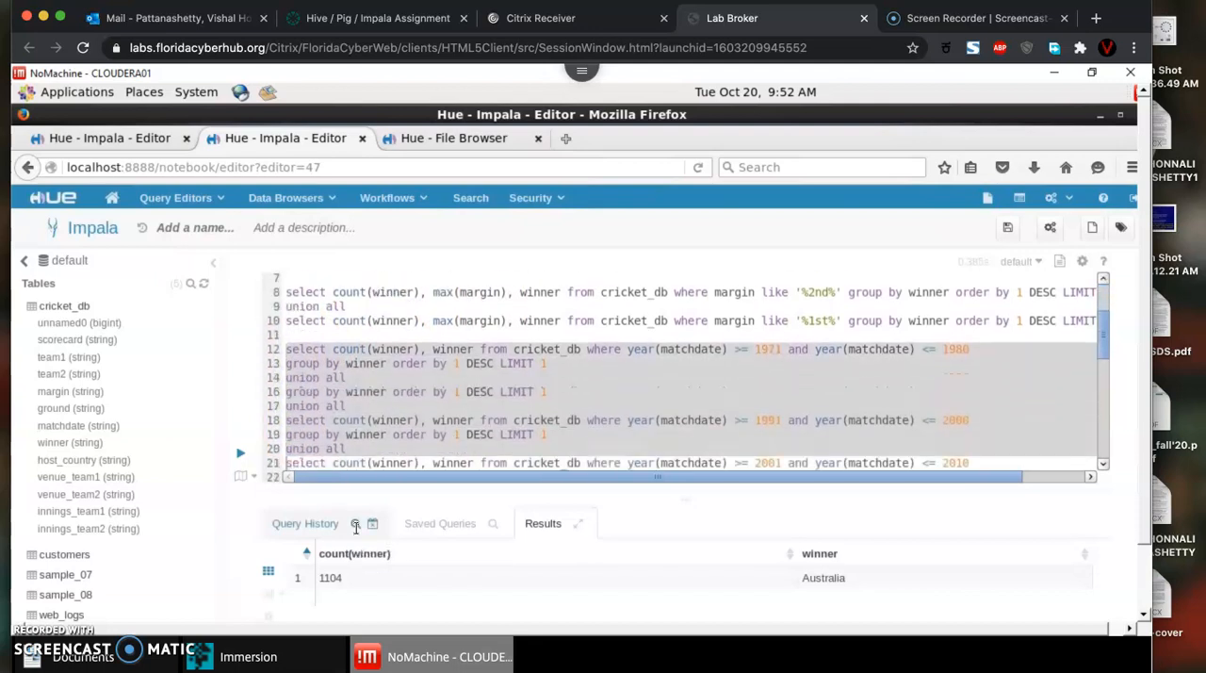
scroll("down", 3)
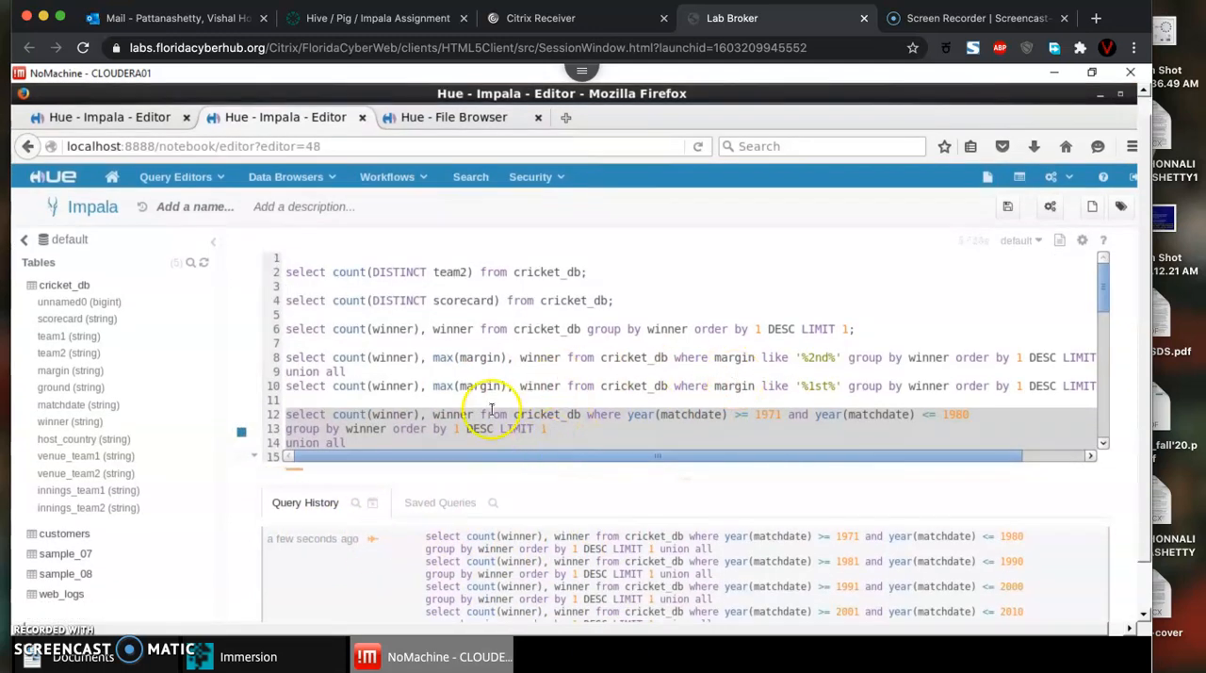
mouse_move(726, 431)
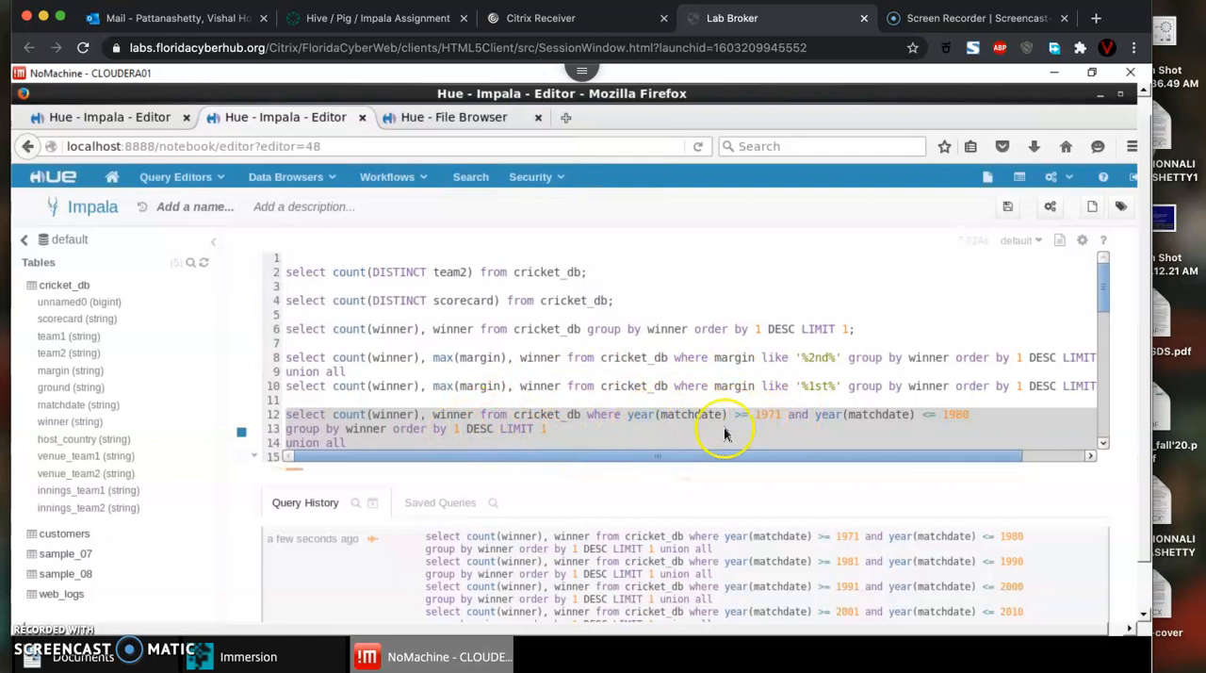
mouse_move(644, 422)
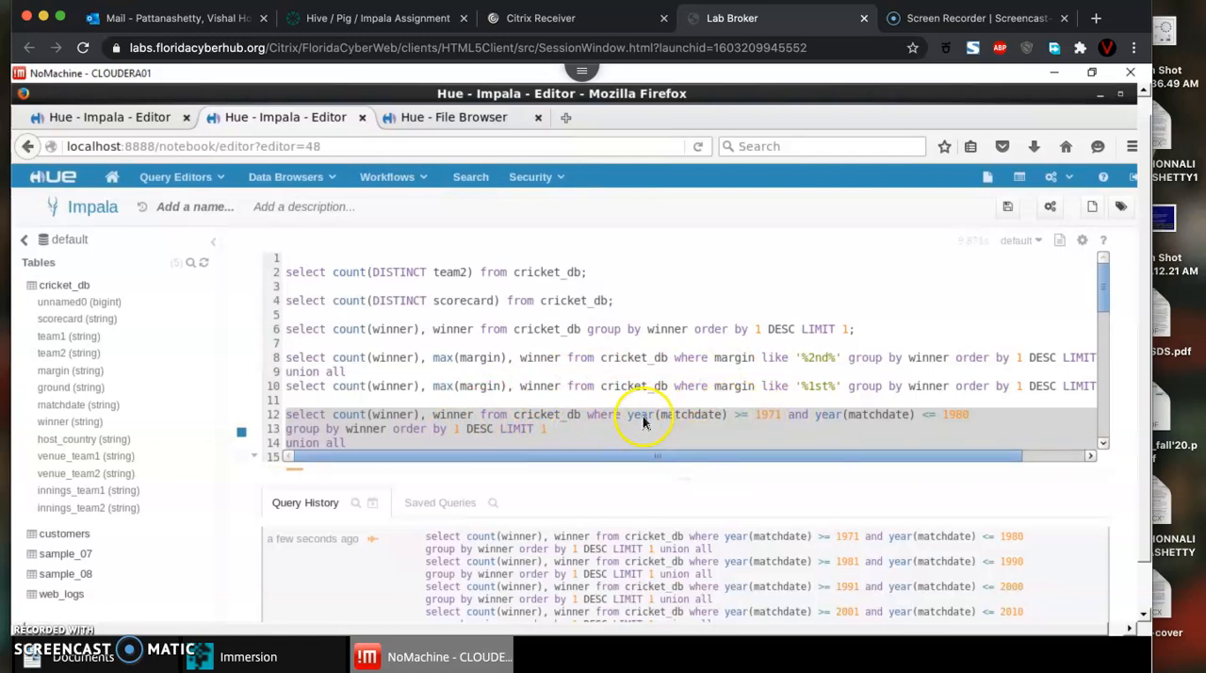
mouse_move(714, 426)
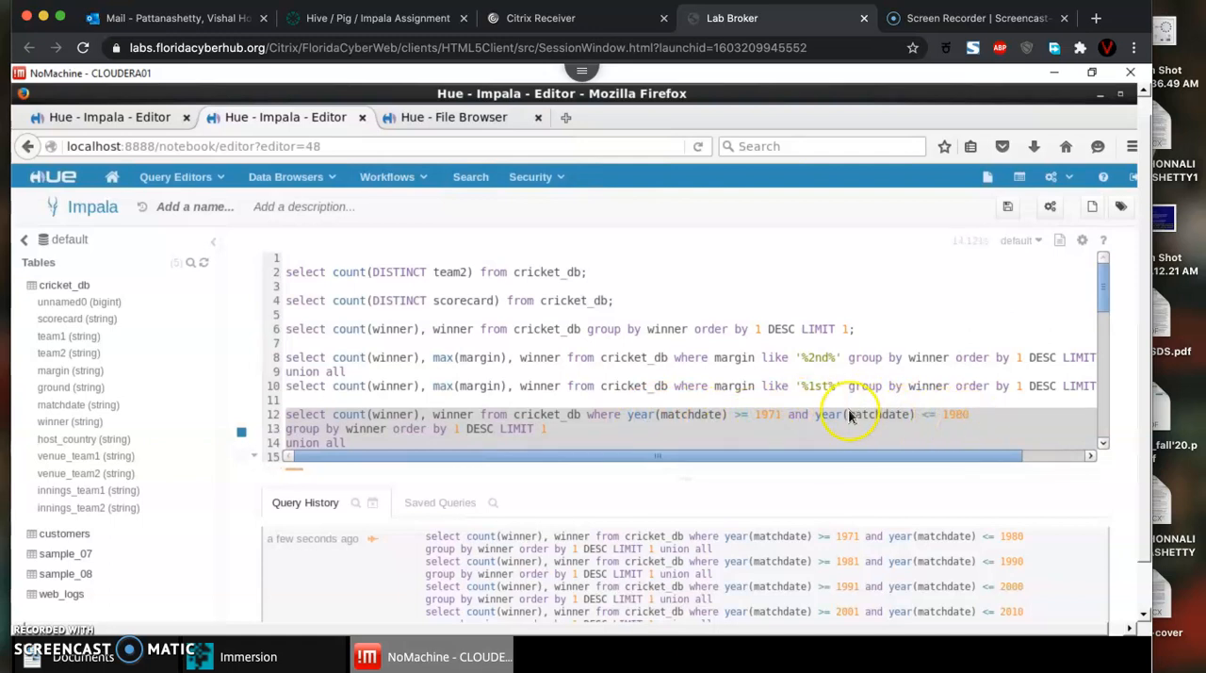
mouse_move(909, 406)
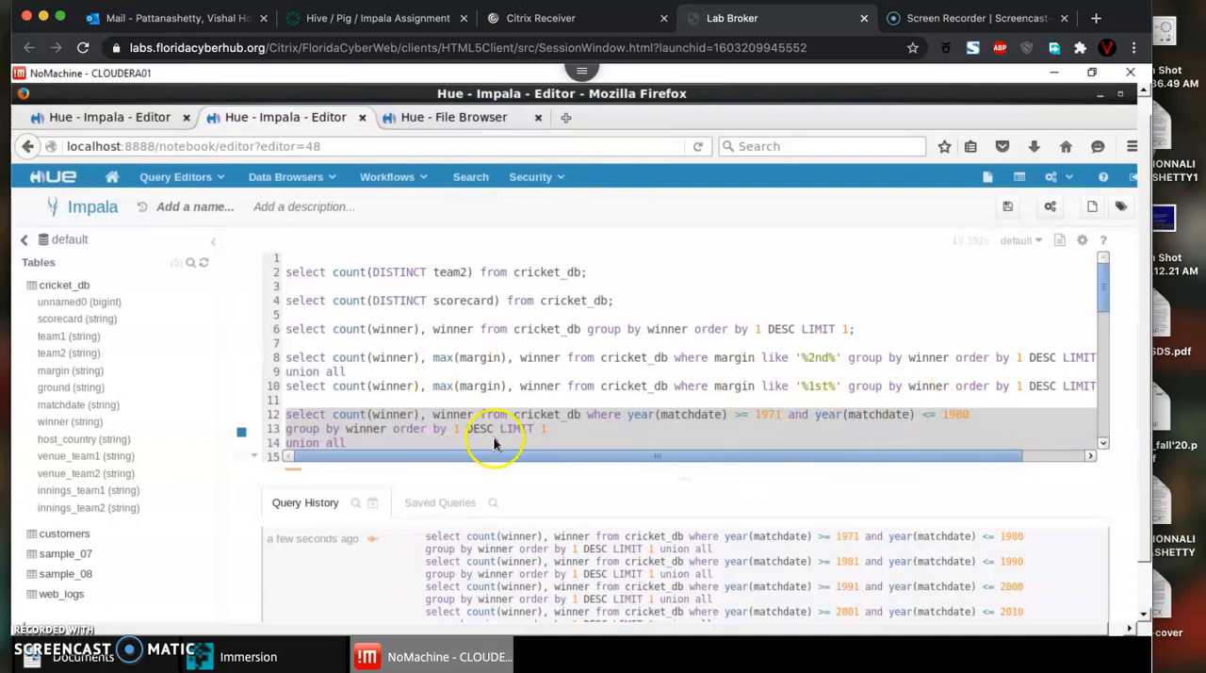
mouse_move(448, 433)
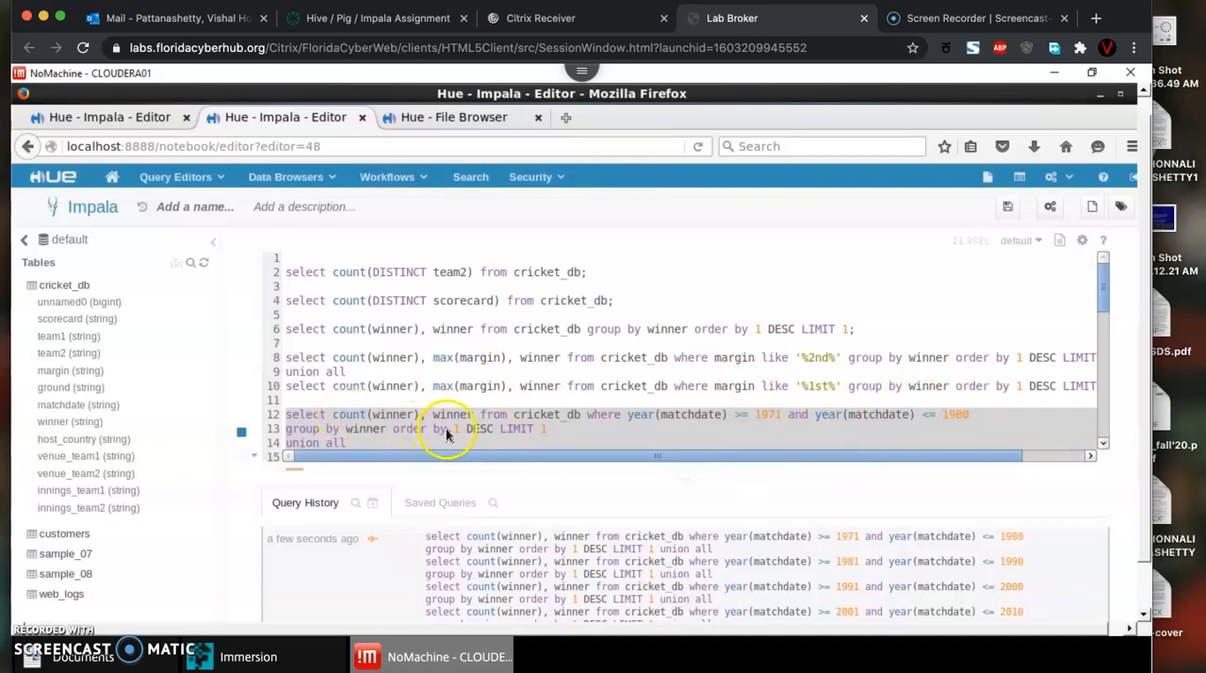
mouse_move(414, 418)
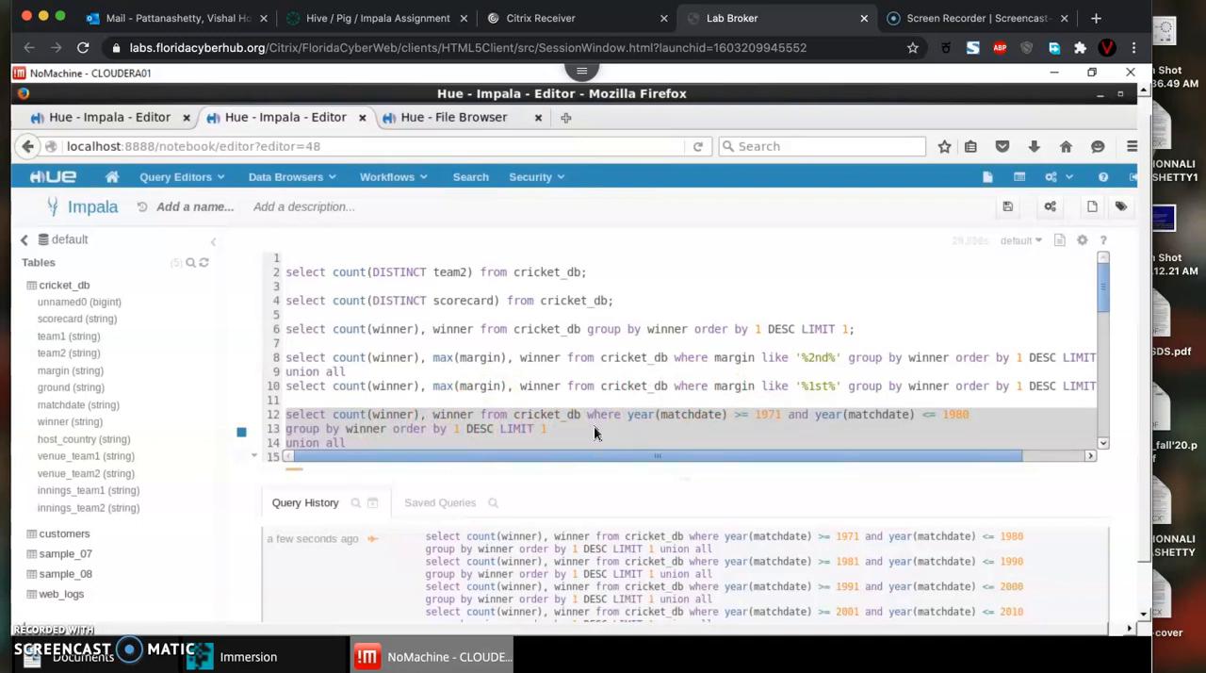
Scroll the decade results: England 62, West Indies 238, Pakistan 300, Australia 400
scroll("down", 3)
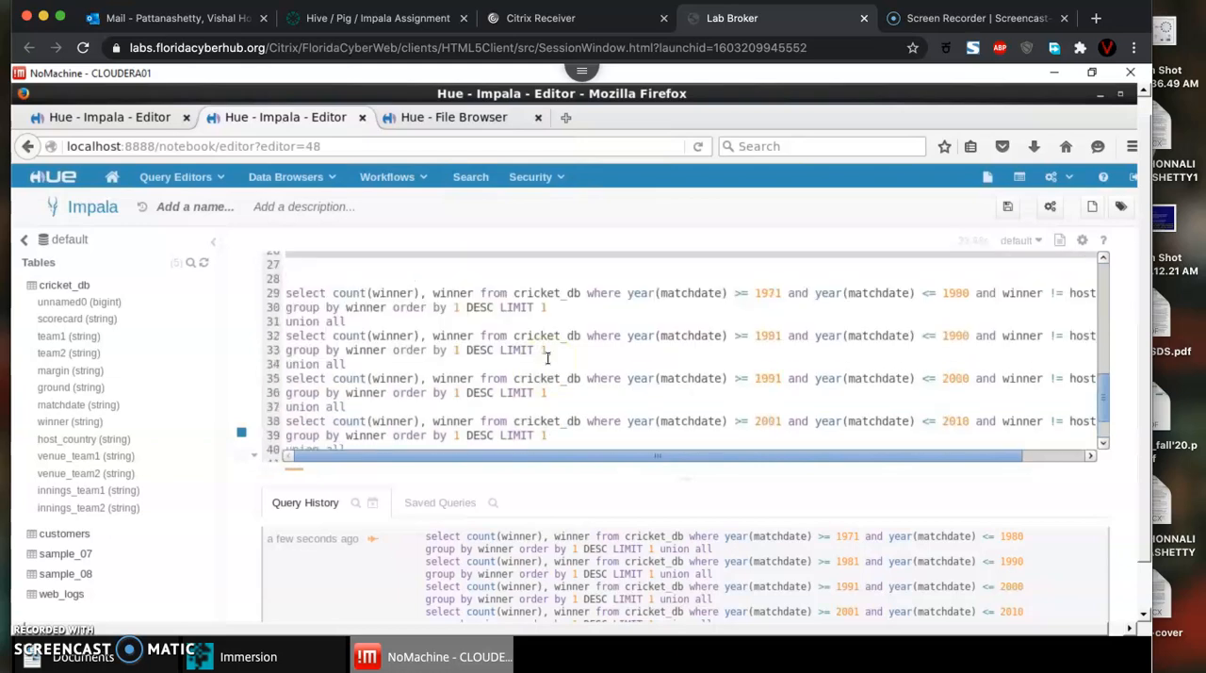
scroll("down", 3)
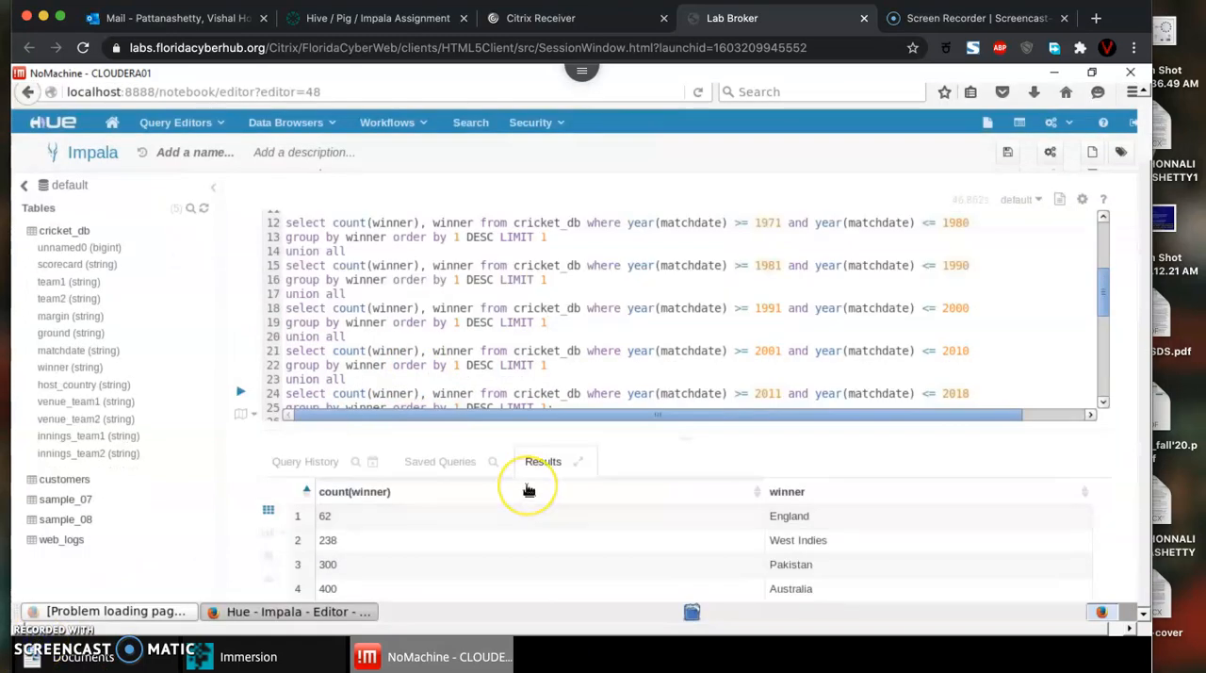
scroll("down", 3)
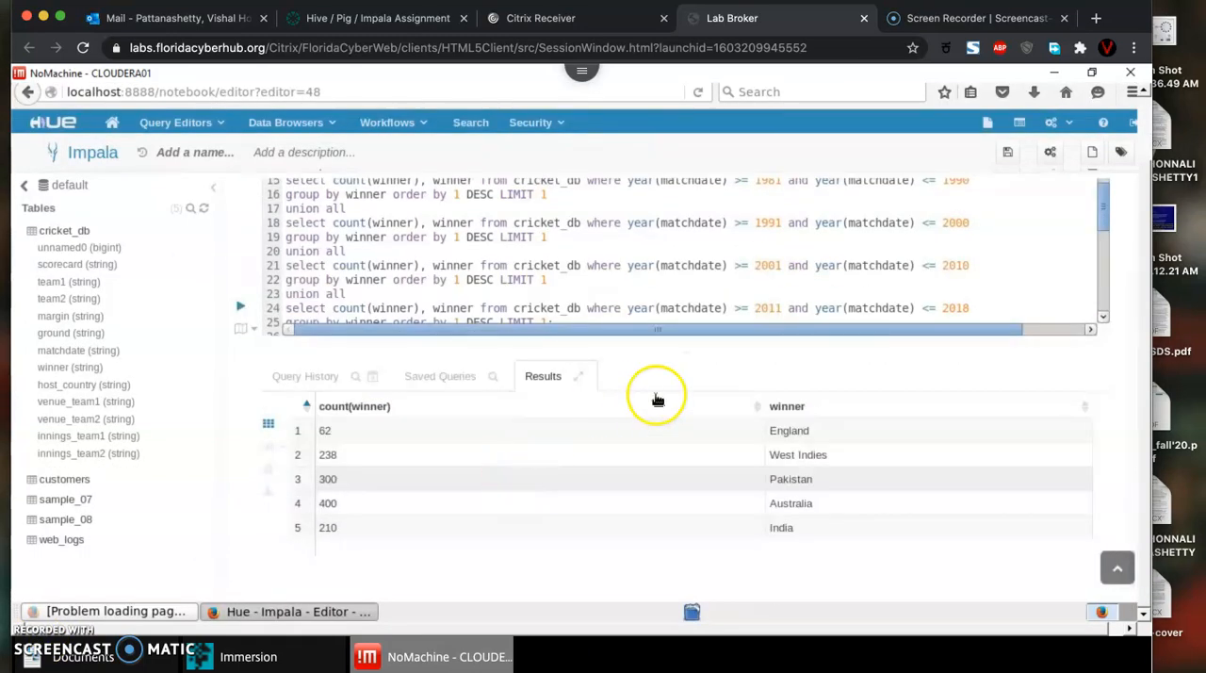
mouse_move(622, 518)
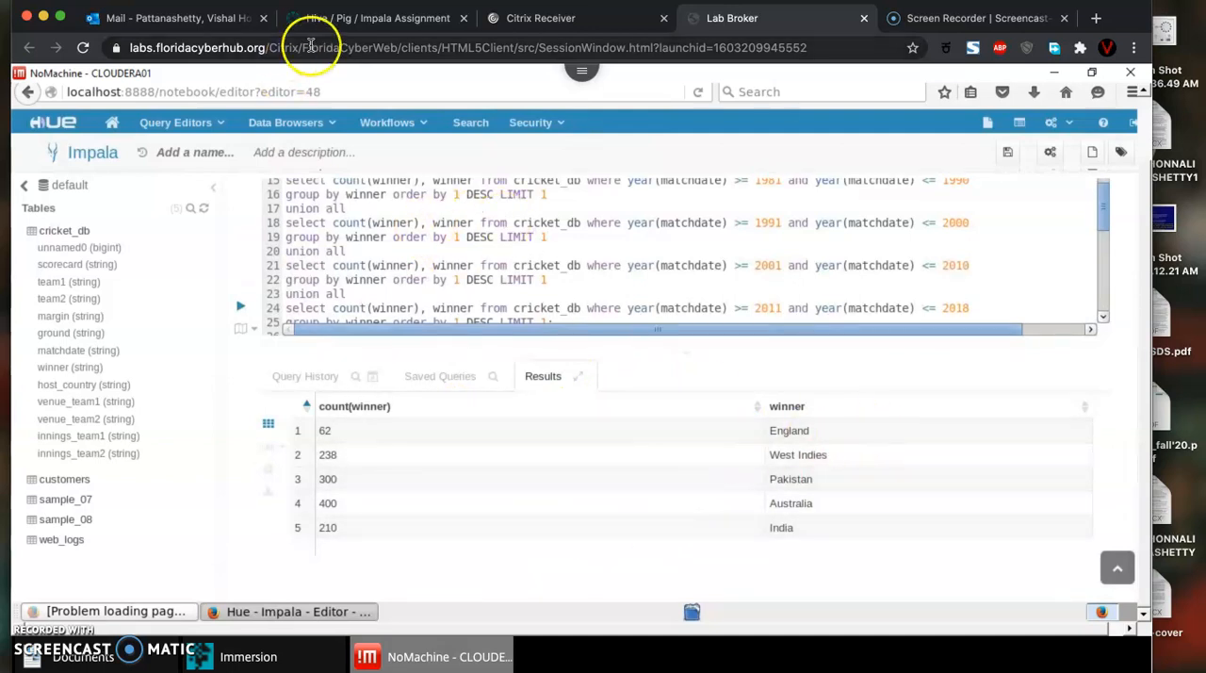
left_click(377, 19)
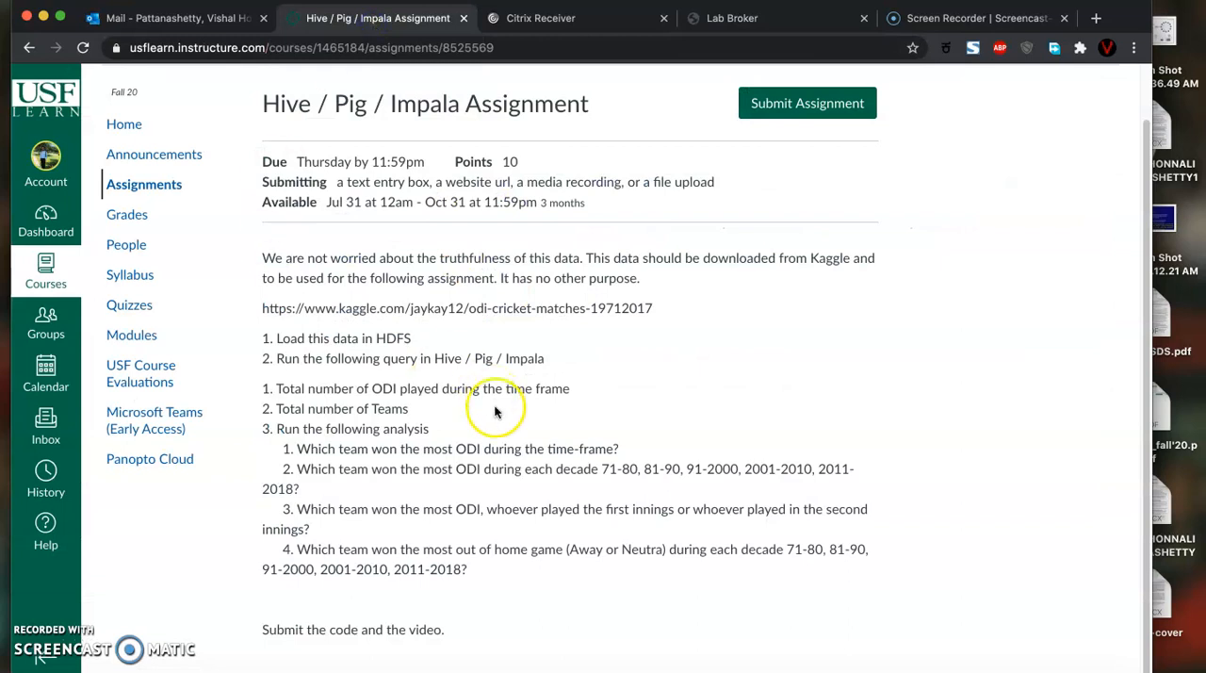
mouse_move(335, 575)
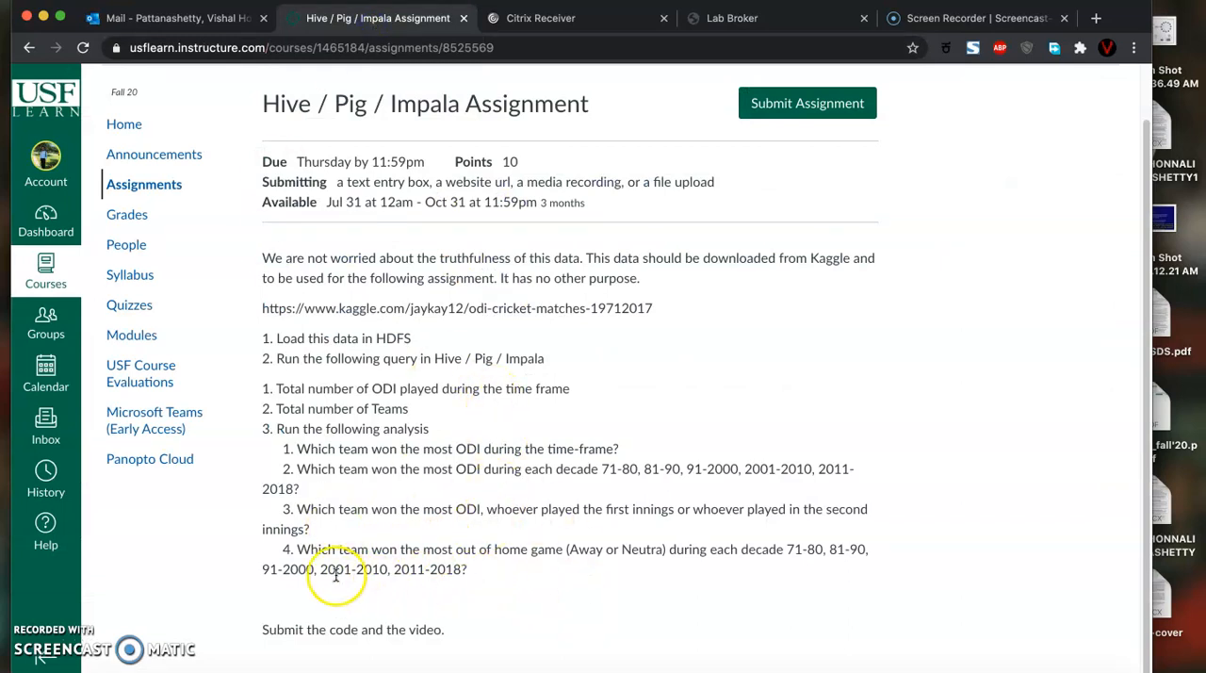
mouse_move(287, 543)
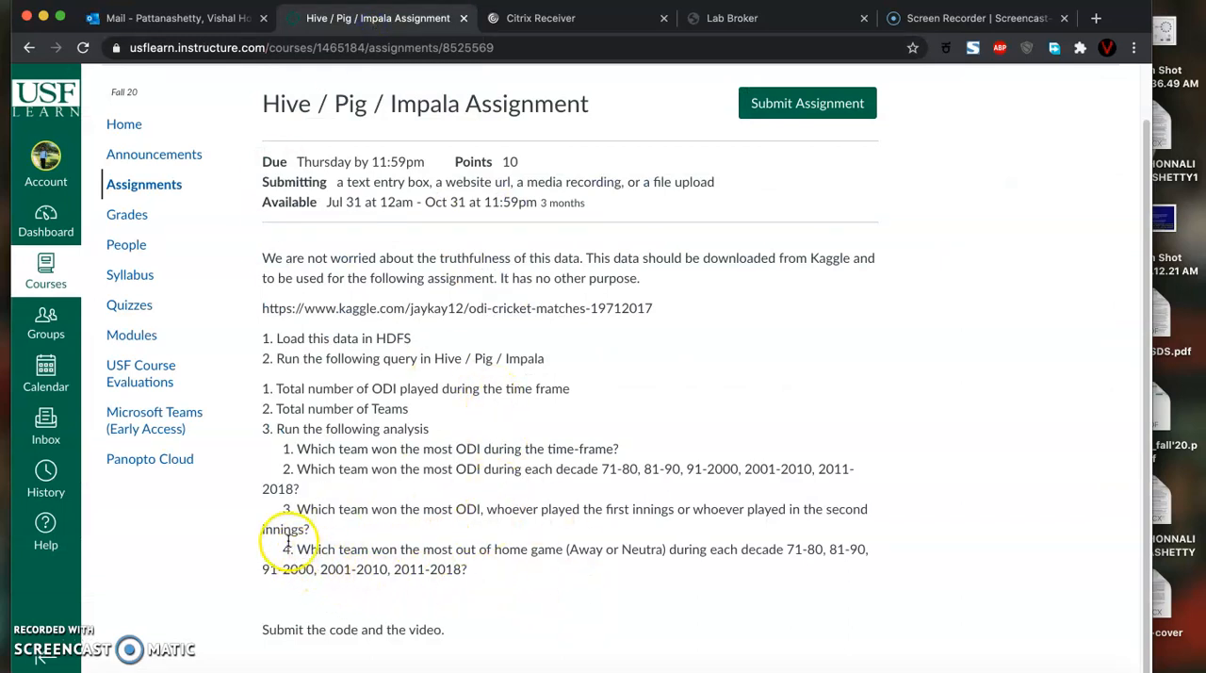
mouse_move(566, 592)
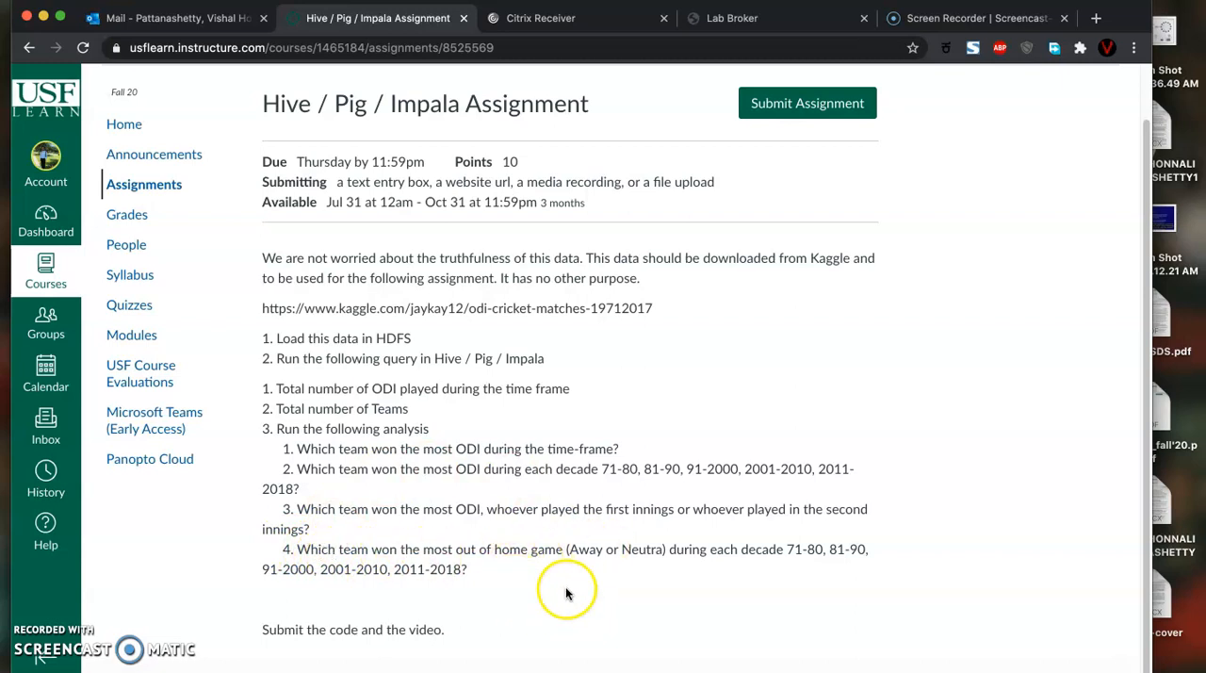
mouse_move(577, 31)
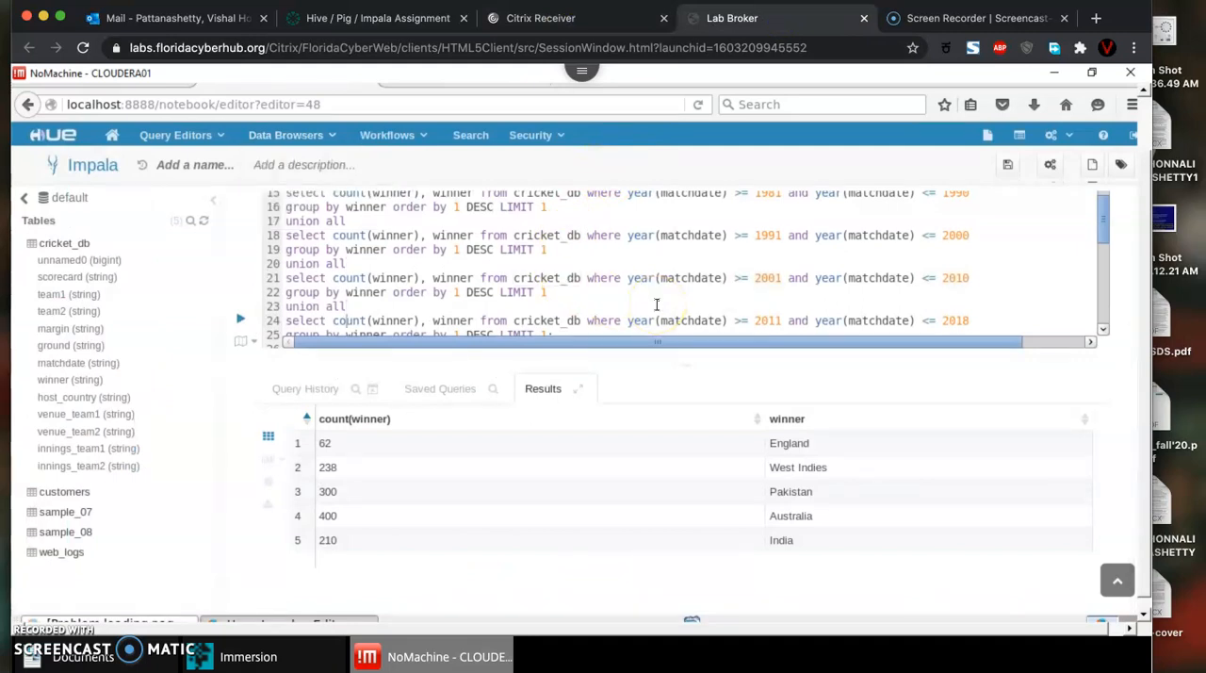
scroll("down", 3)
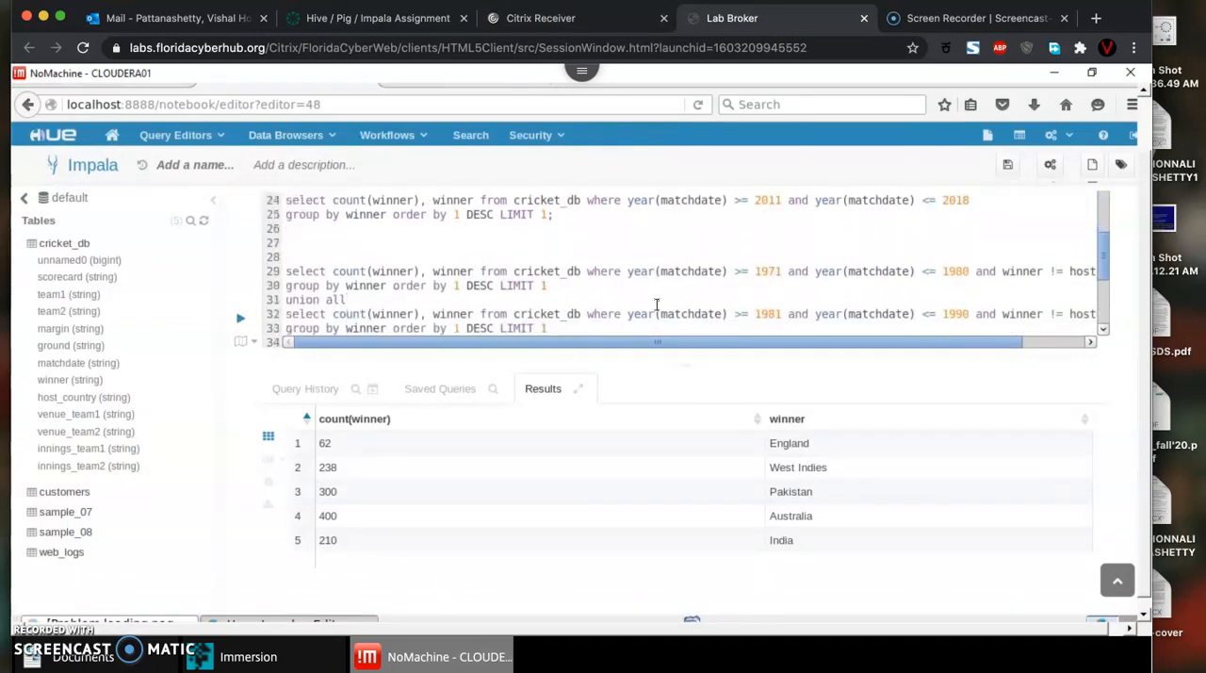
mouse_move(975, 298)
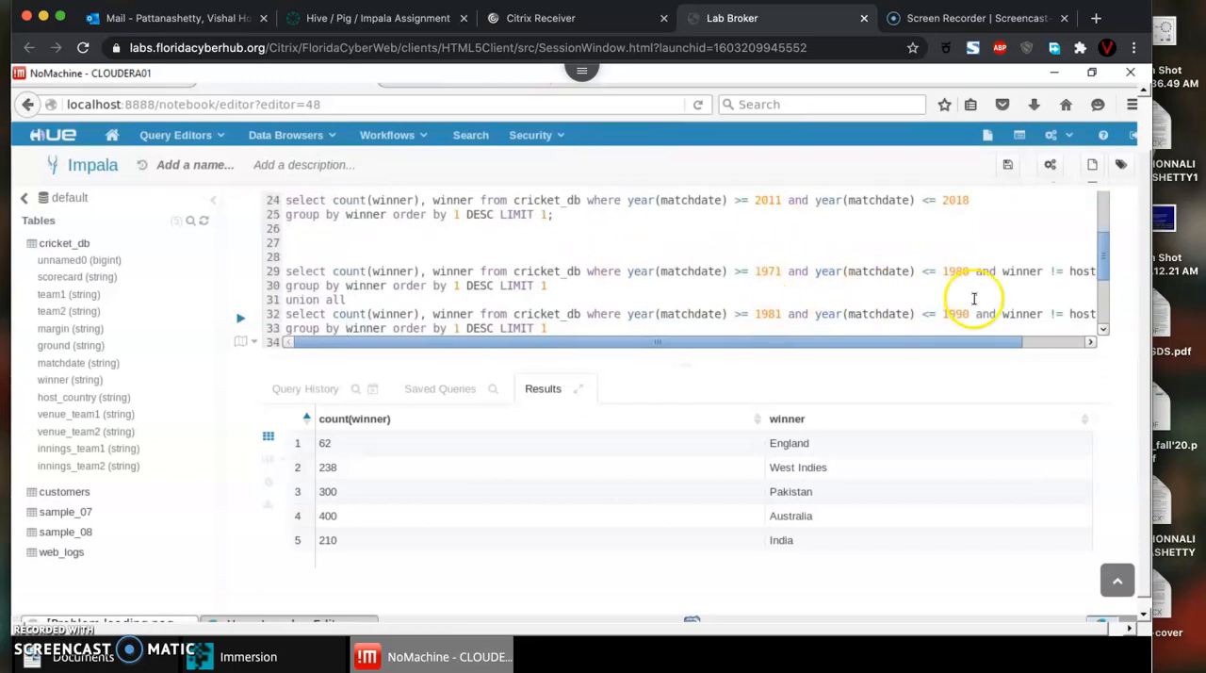
mouse_move(1014, 271)
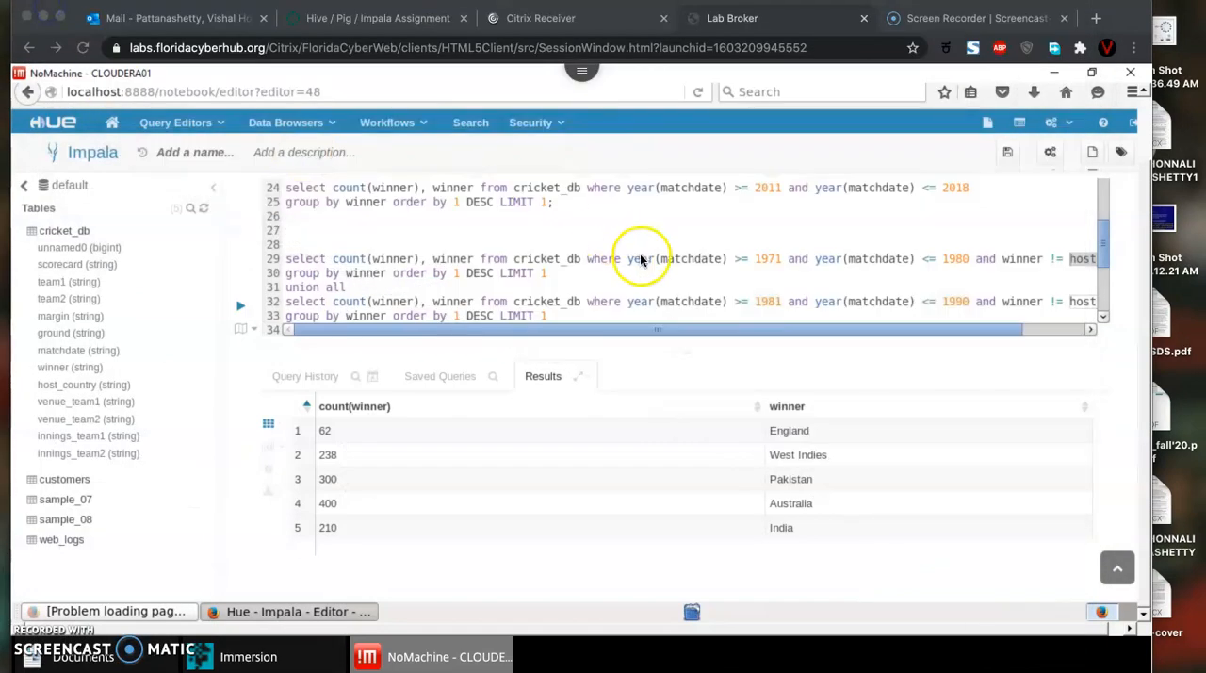
mouse_move(527, 271)
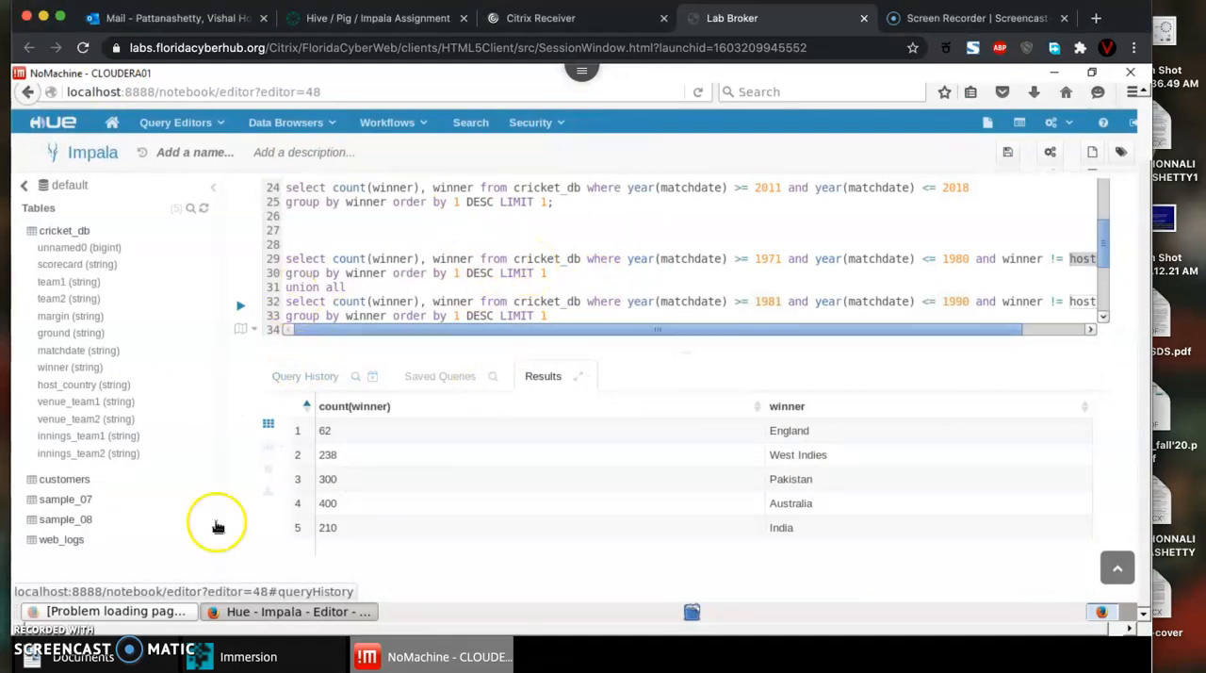
mouse_move(358, 524)
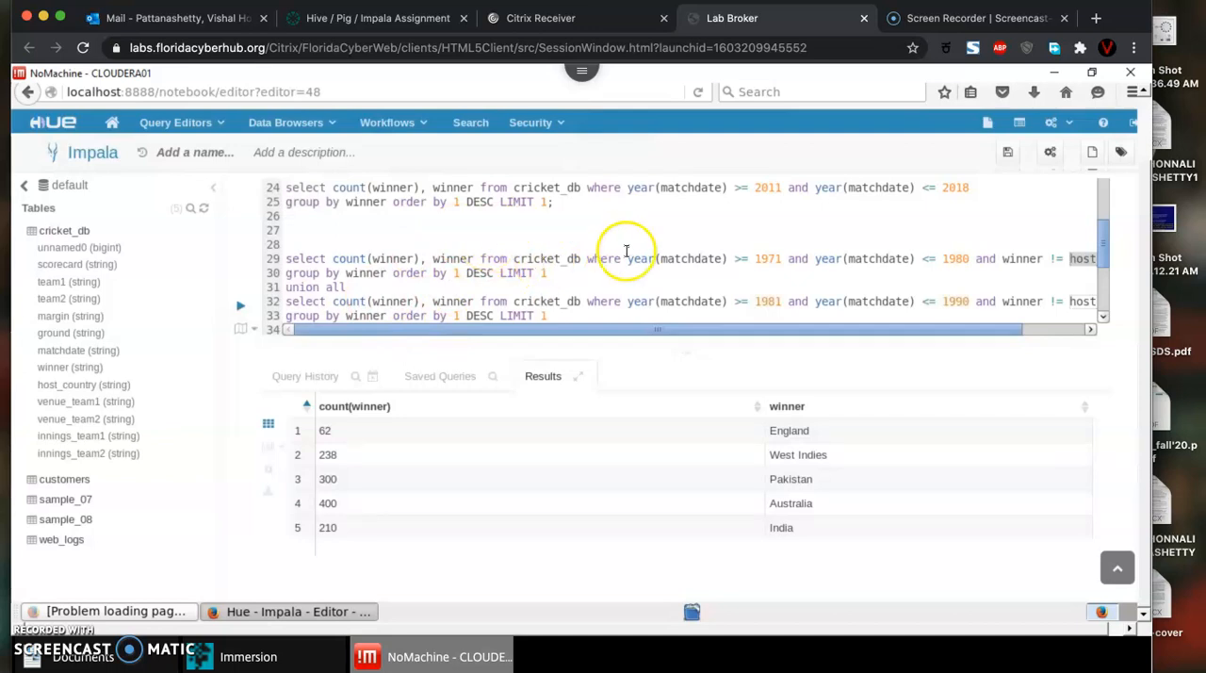
scroll("down", 3)
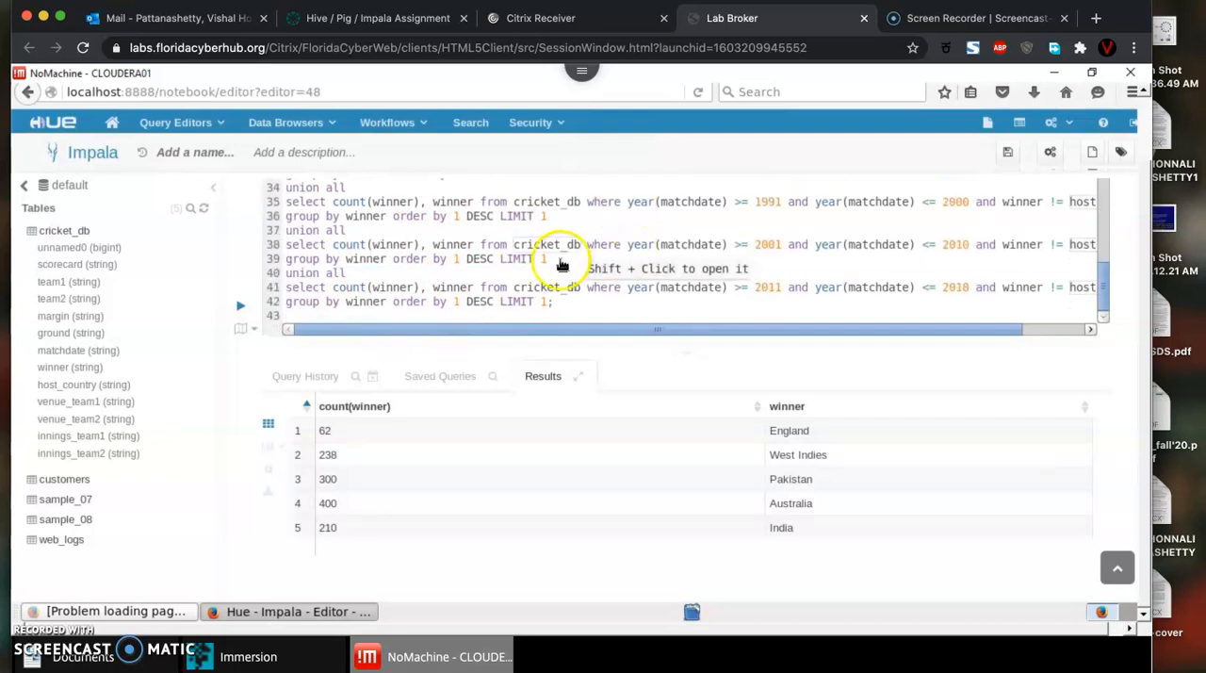
mouse_move(456, 260)
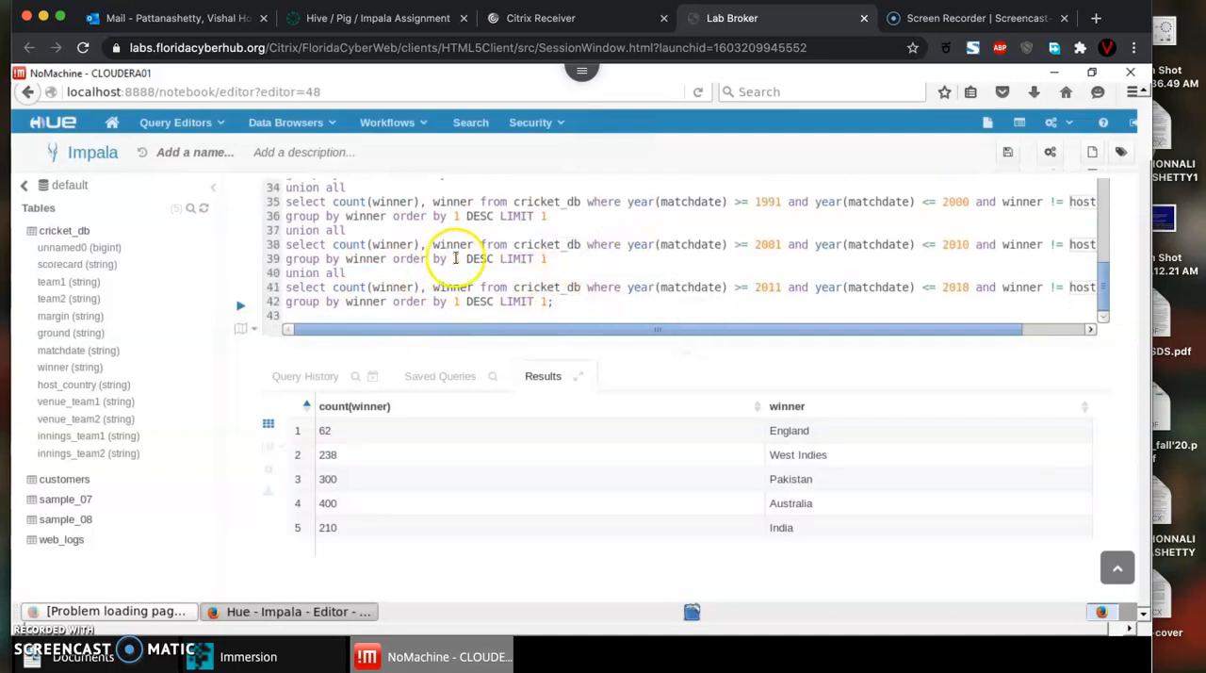
mouse_move(373, 317)
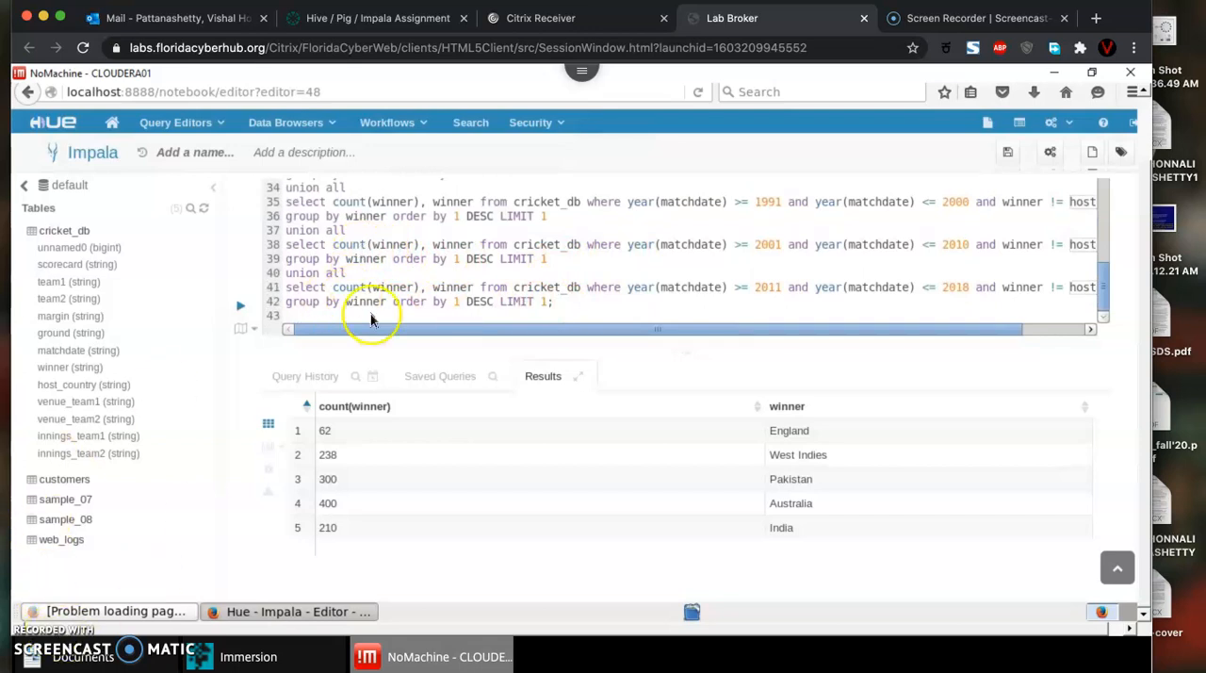